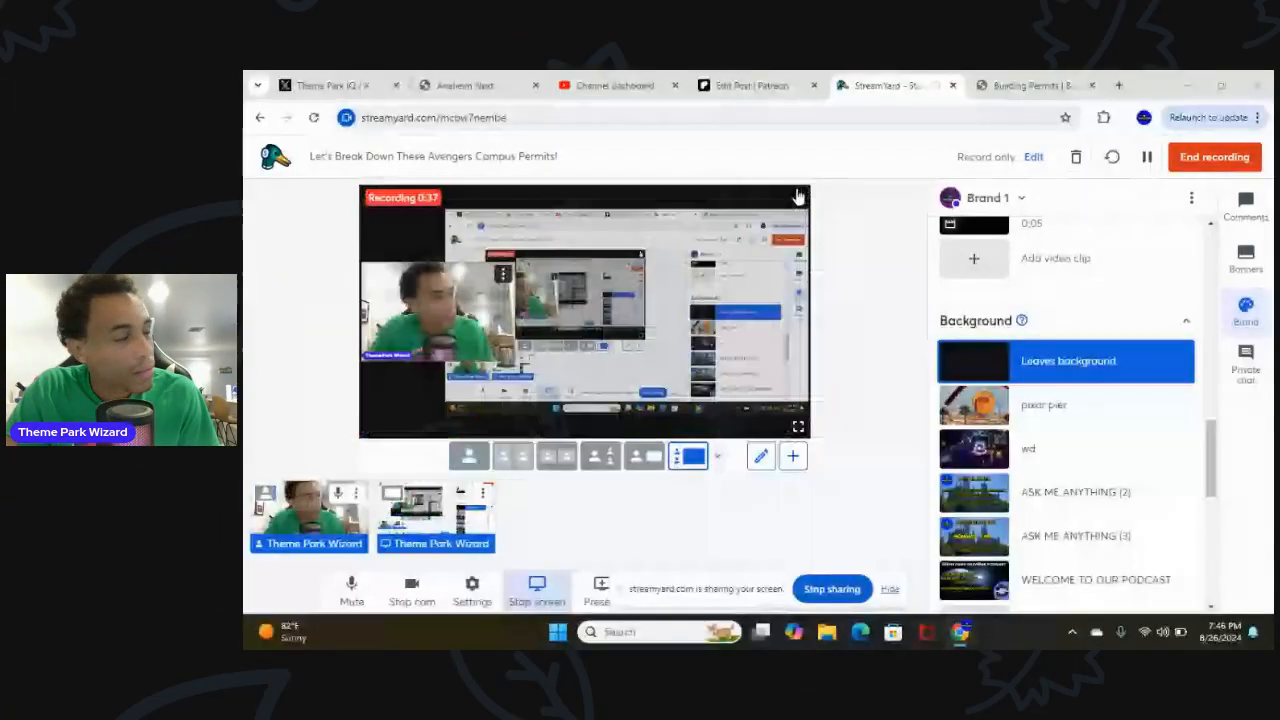
# Switch to the Anaheim Next tab showing record PAZ2024-00506 for 1515 S Harbor Blvd
pyautogui.click(464, 84)
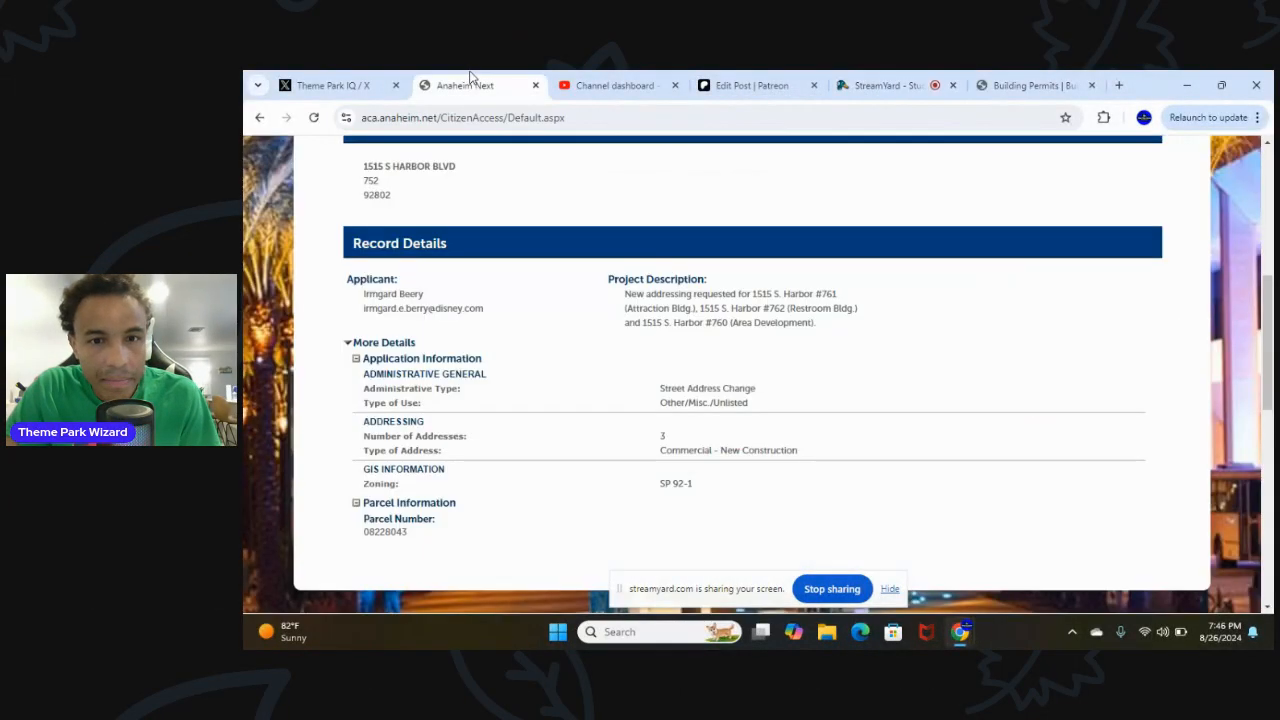
pyautogui.moveTo(784, 388)
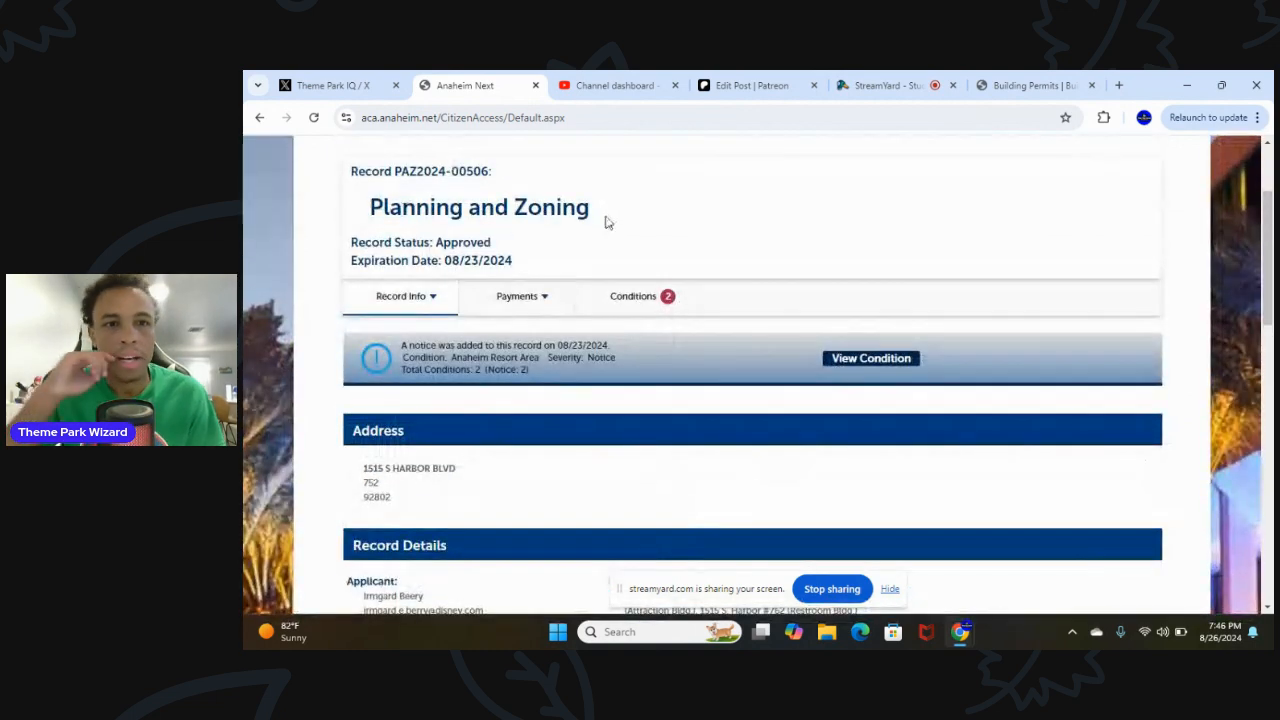
pyautogui.moveTo(908, 374)
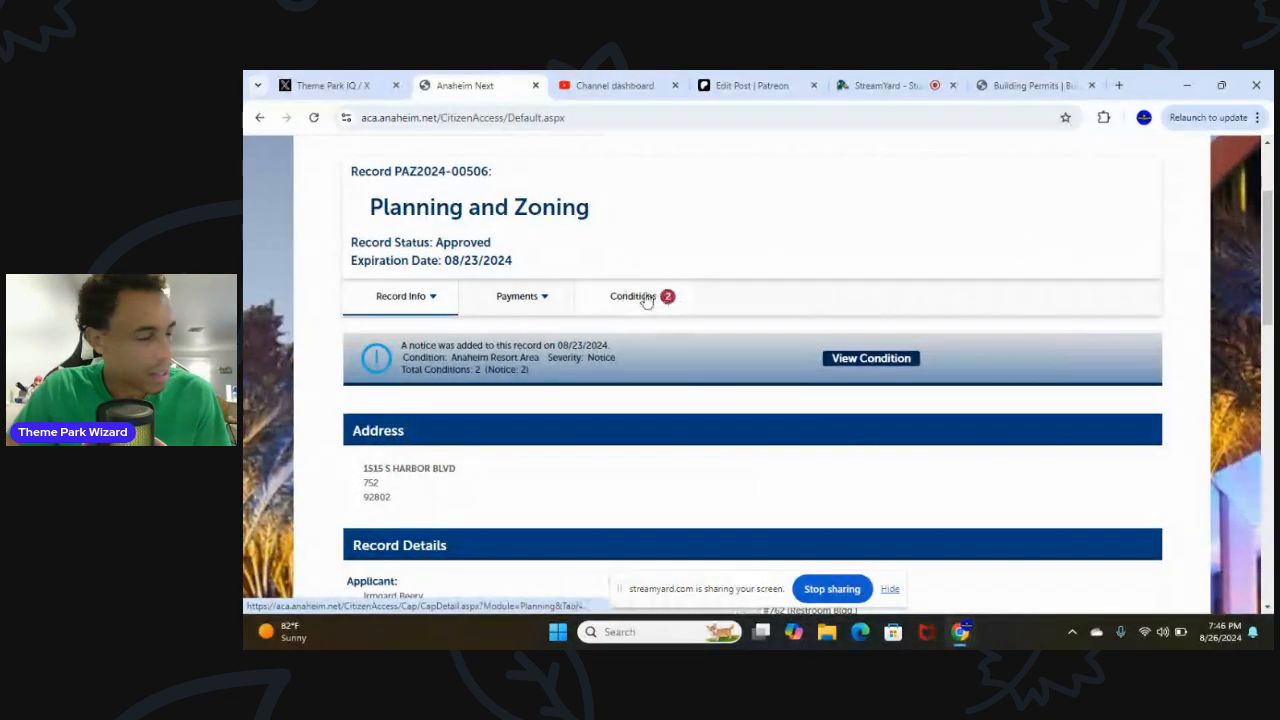
# Review the record's two condition notices, then its project description, application details and SP 92-1 zoning
pyautogui.click(632, 296)
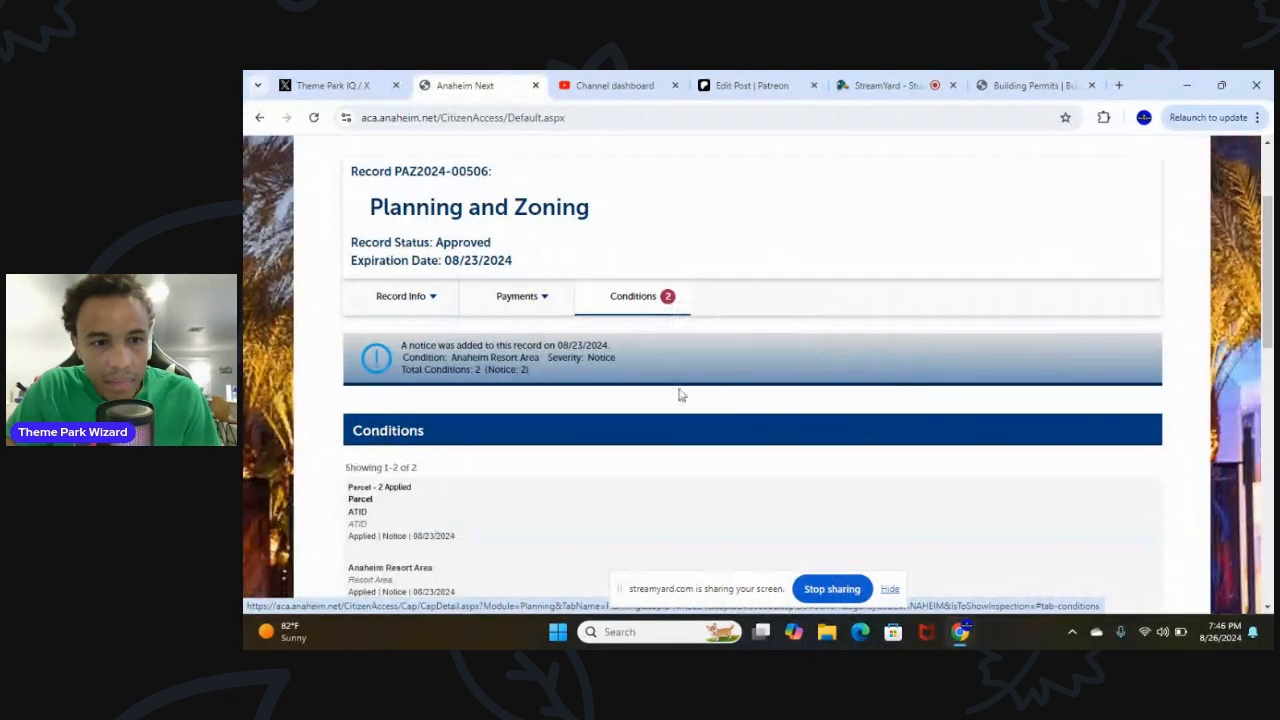
pyautogui.scroll(-3)
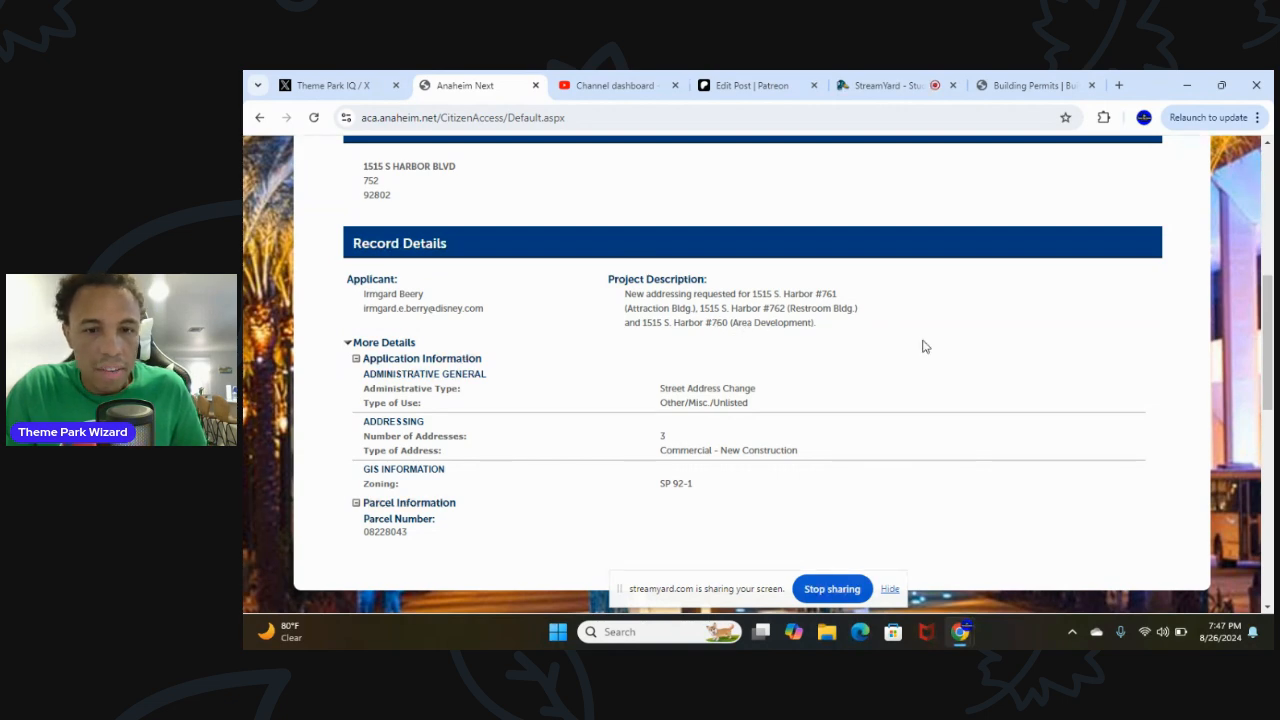
pyautogui.moveTo(948, 352)
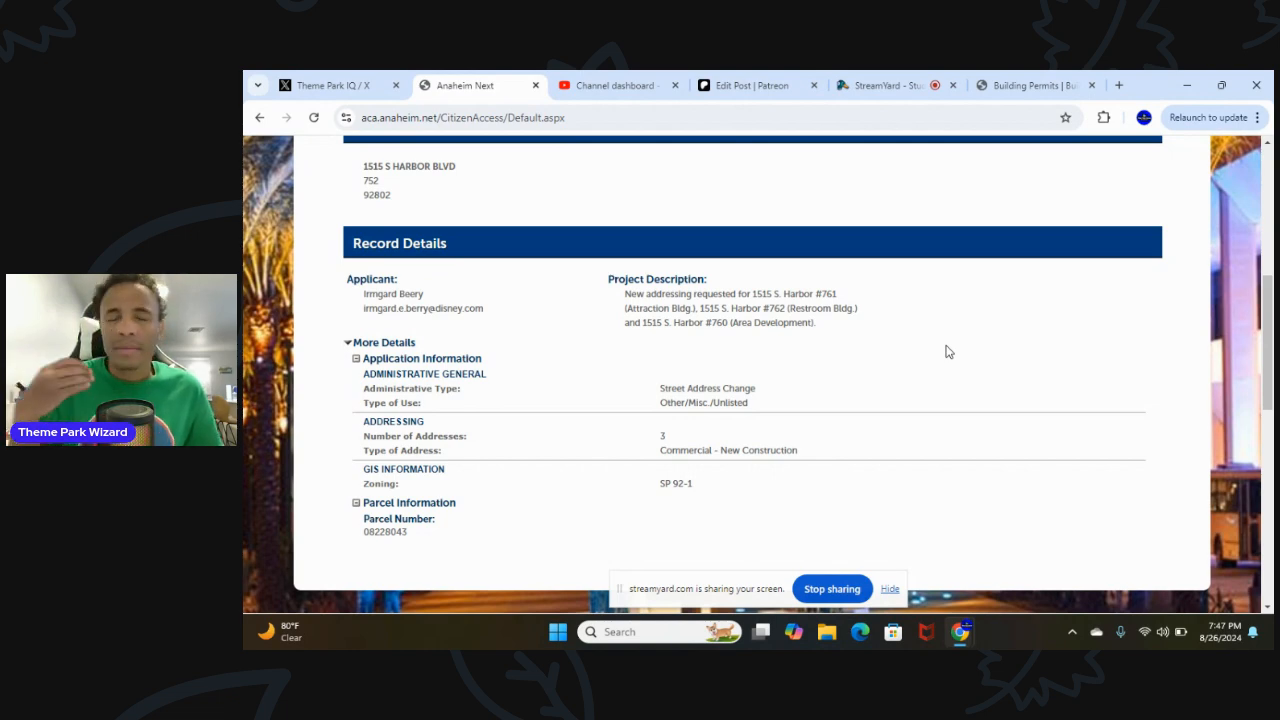
pyautogui.moveTo(938, 362)
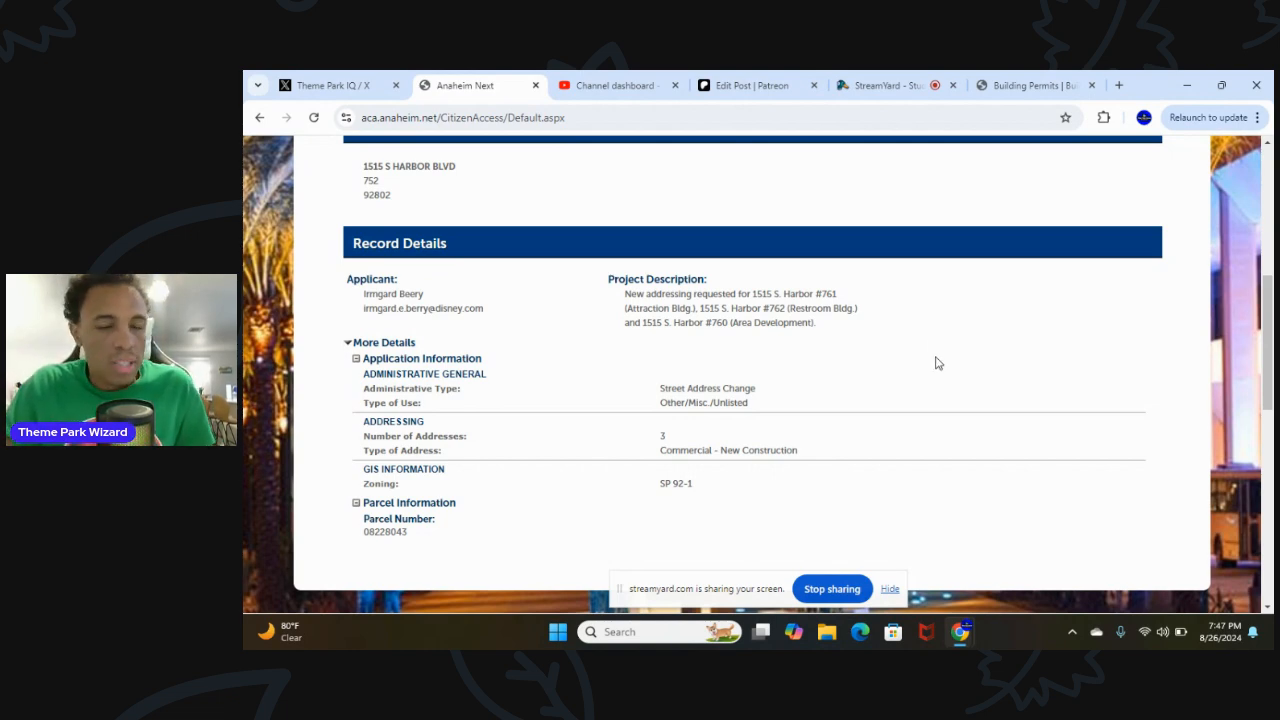
pyautogui.moveTo(980, 312)
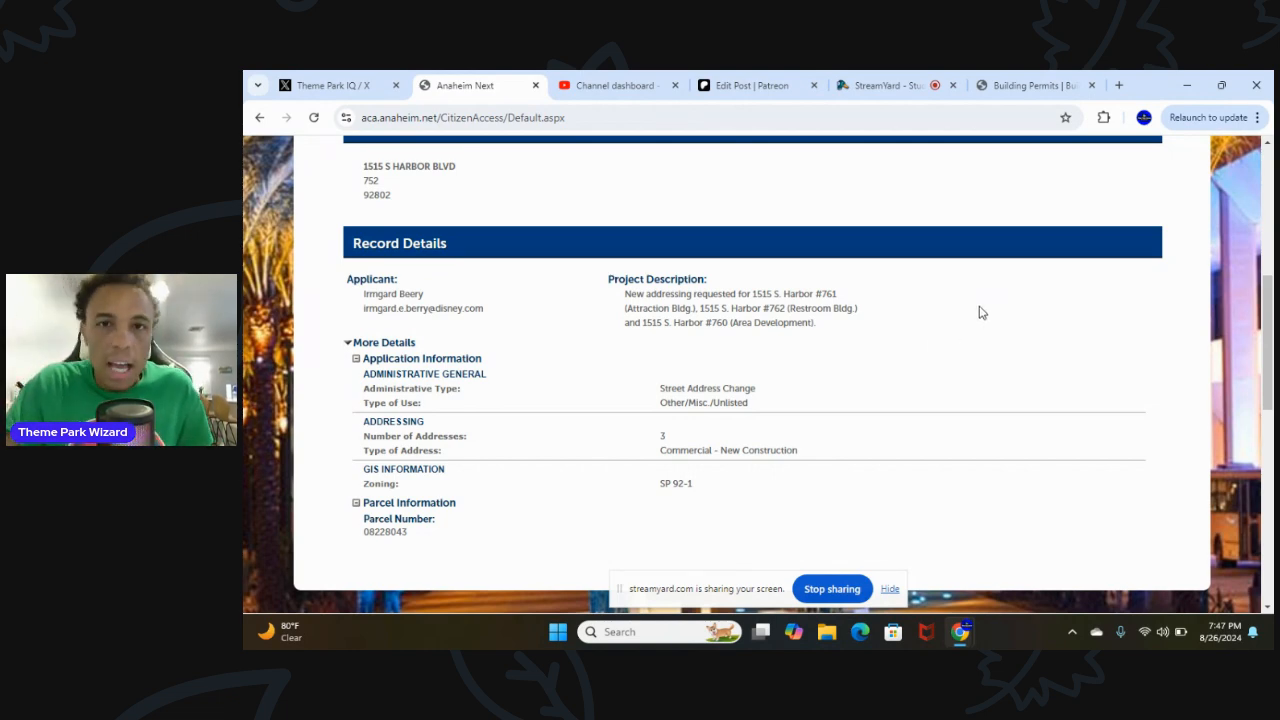
pyautogui.scroll(-3)
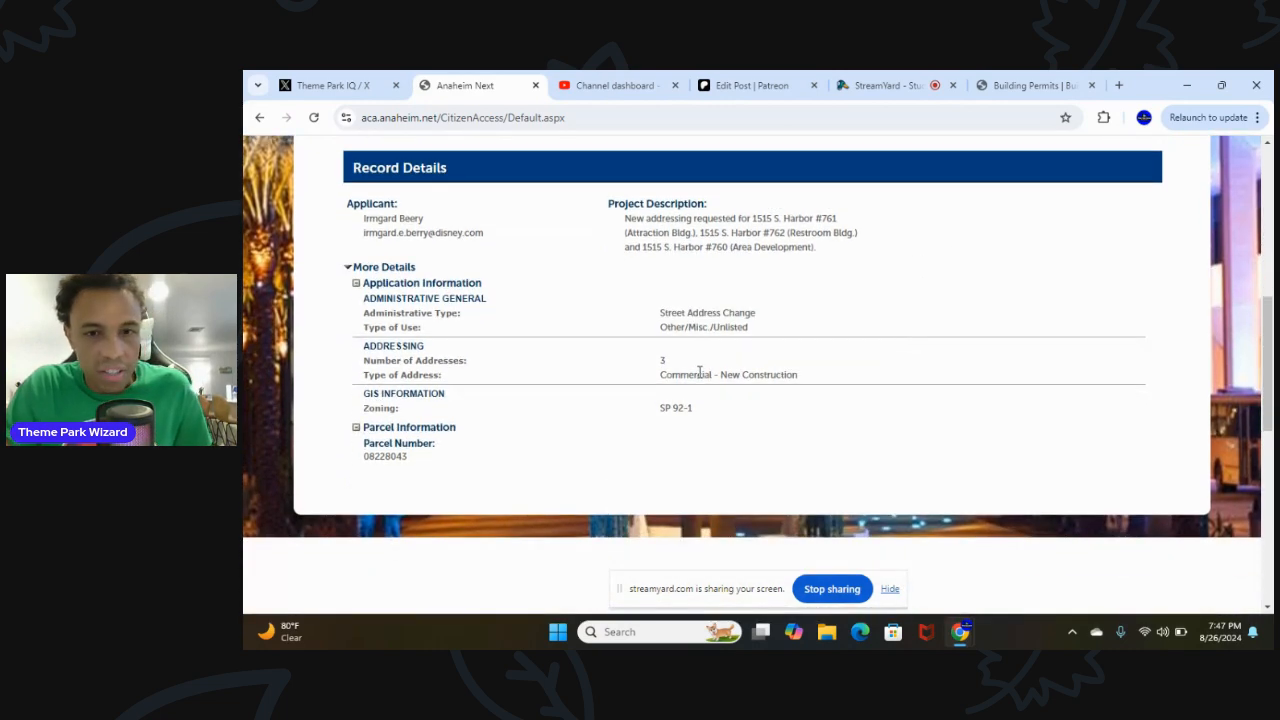
pyautogui.doubleClick(728, 374)
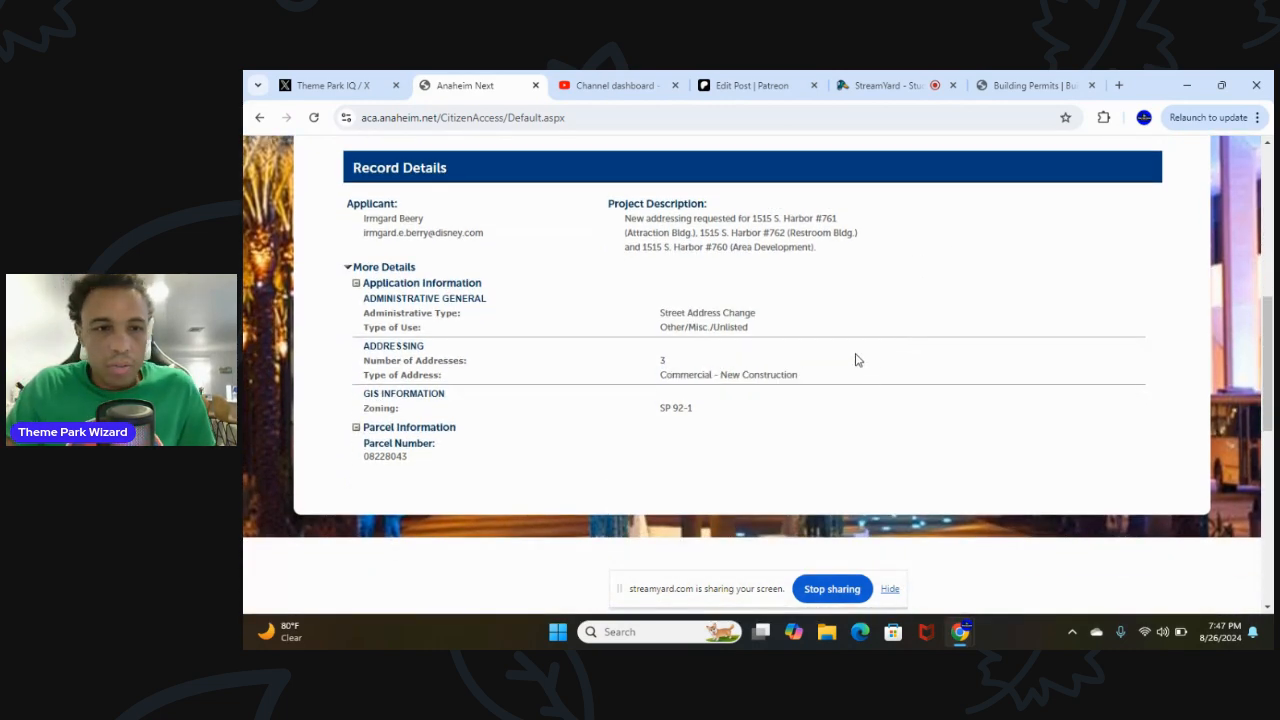
pyautogui.click(888, 84)
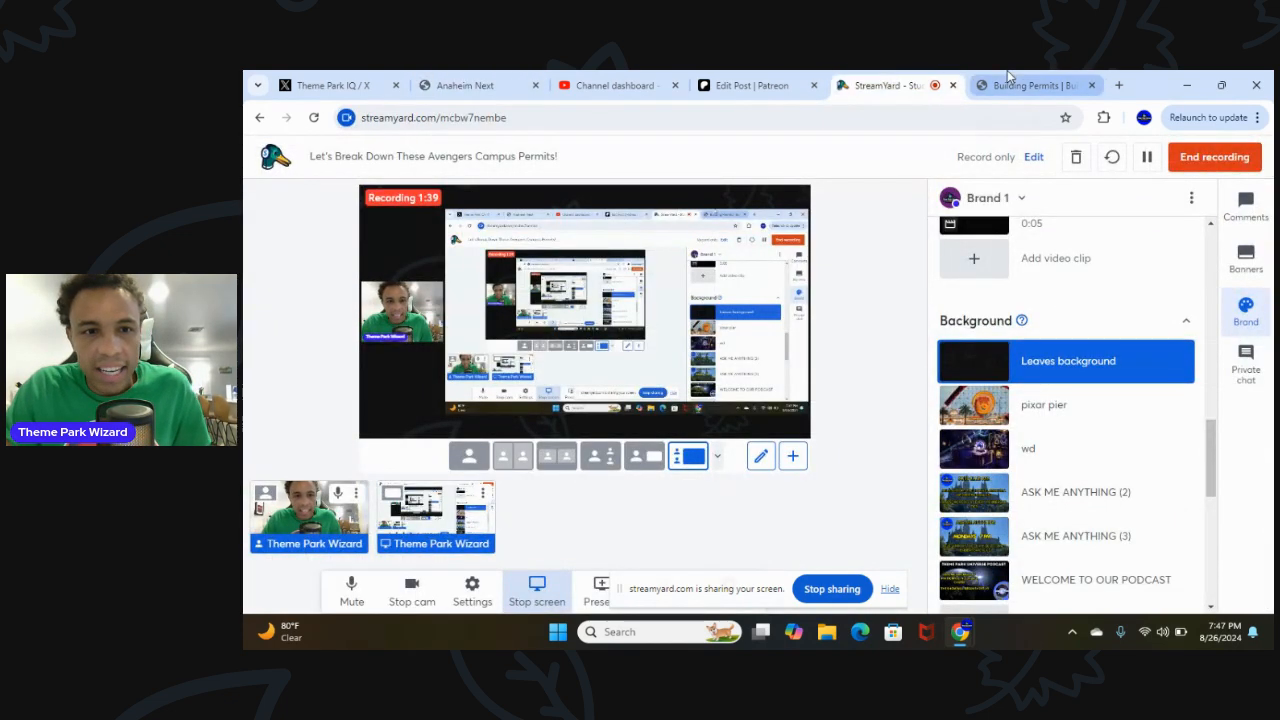
pyautogui.click(1036, 84)
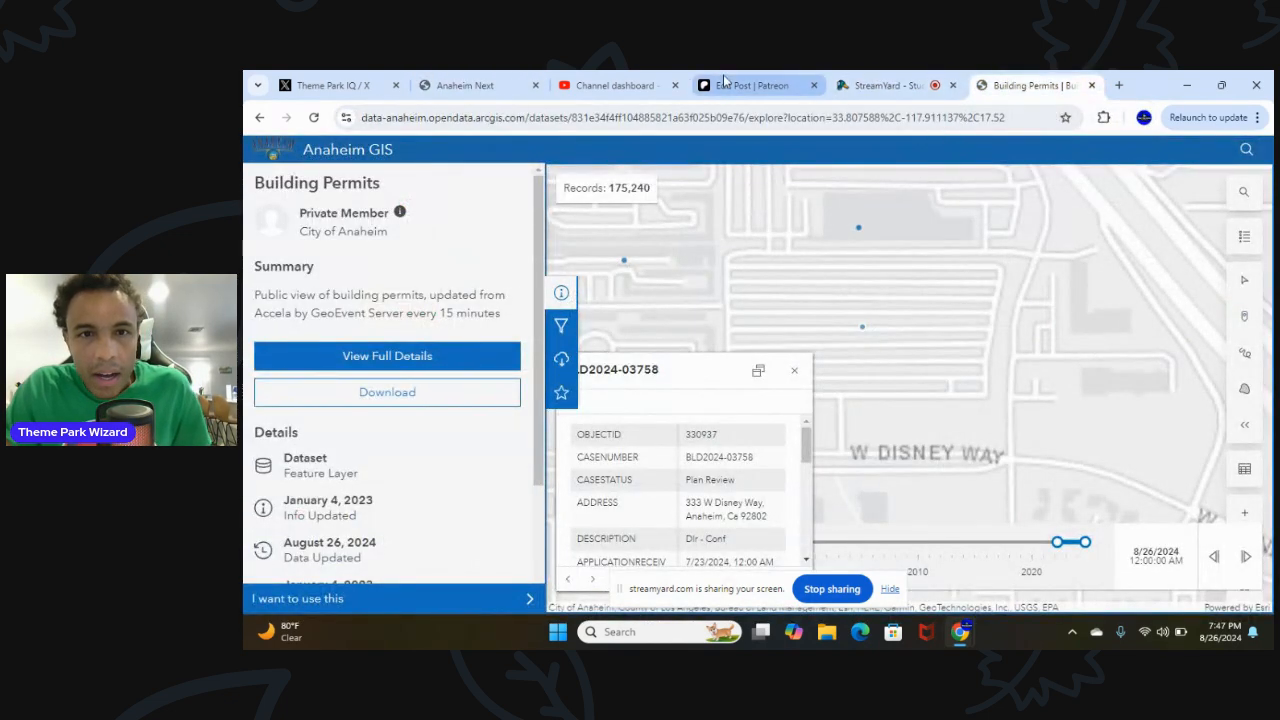
pyautogui.click(464, 84)
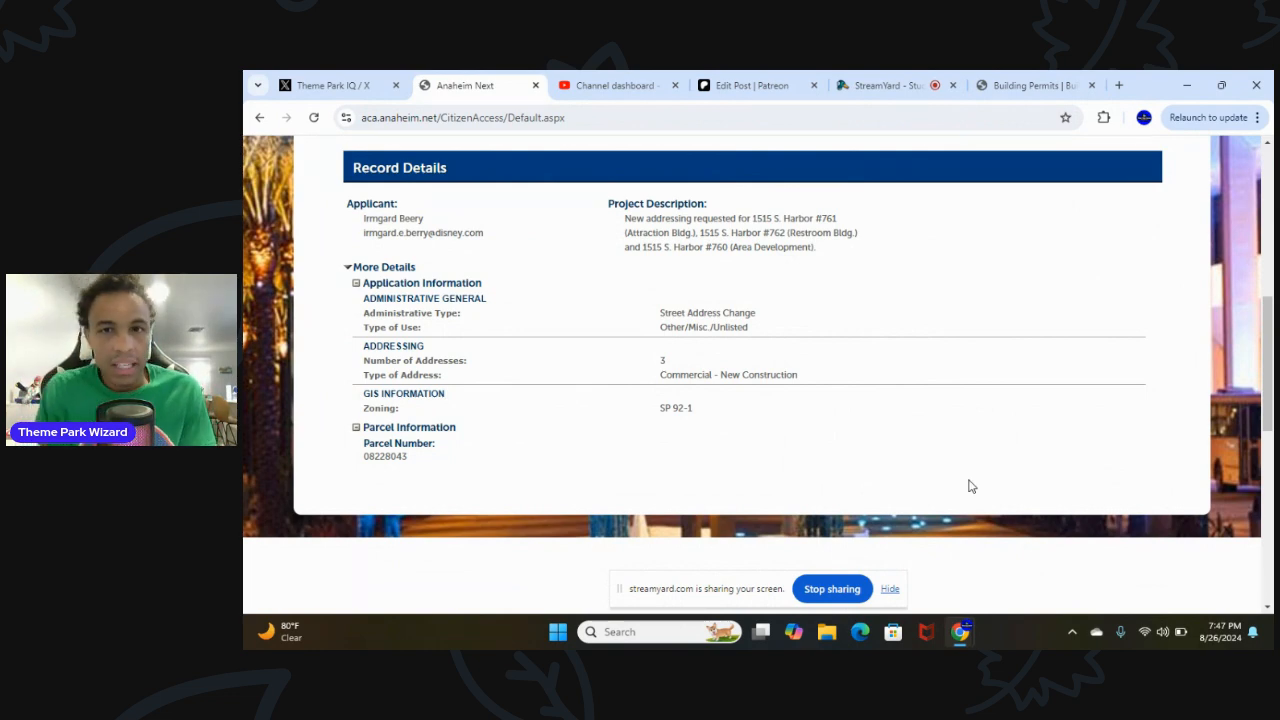
# Switch to the Building Permits map and pan around the permit points just north of Disneyland
pyautogui.click(1036, 84)
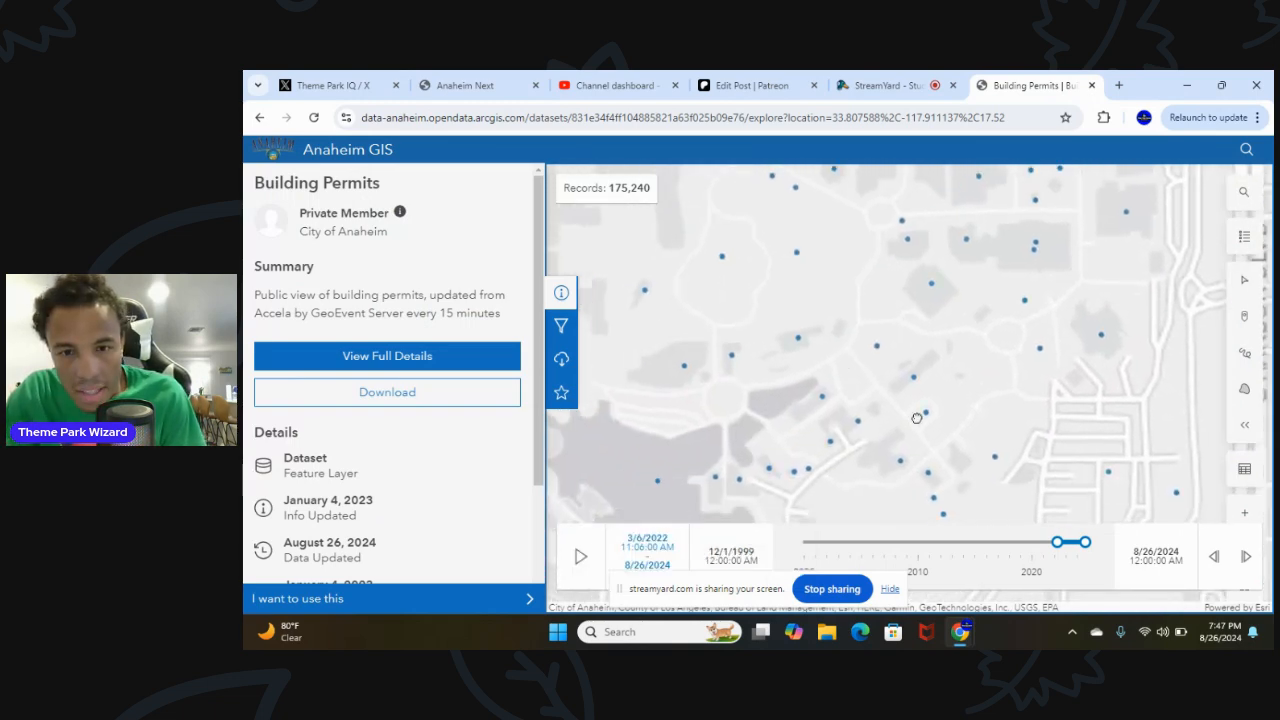
pyautogui.moveTo(916, 418); pyautogui.dragTo(764, 340)
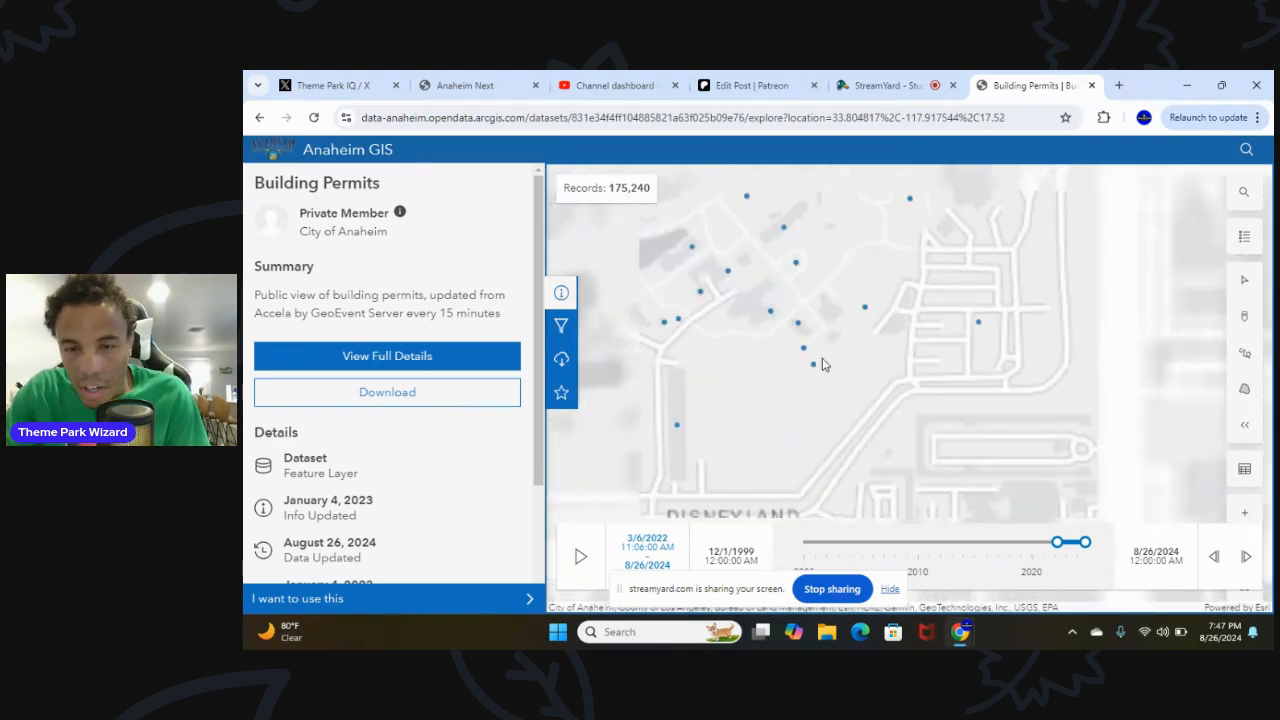
pyautogui.moveTo(824, 364); pyautogui.dragTo(872, 376)
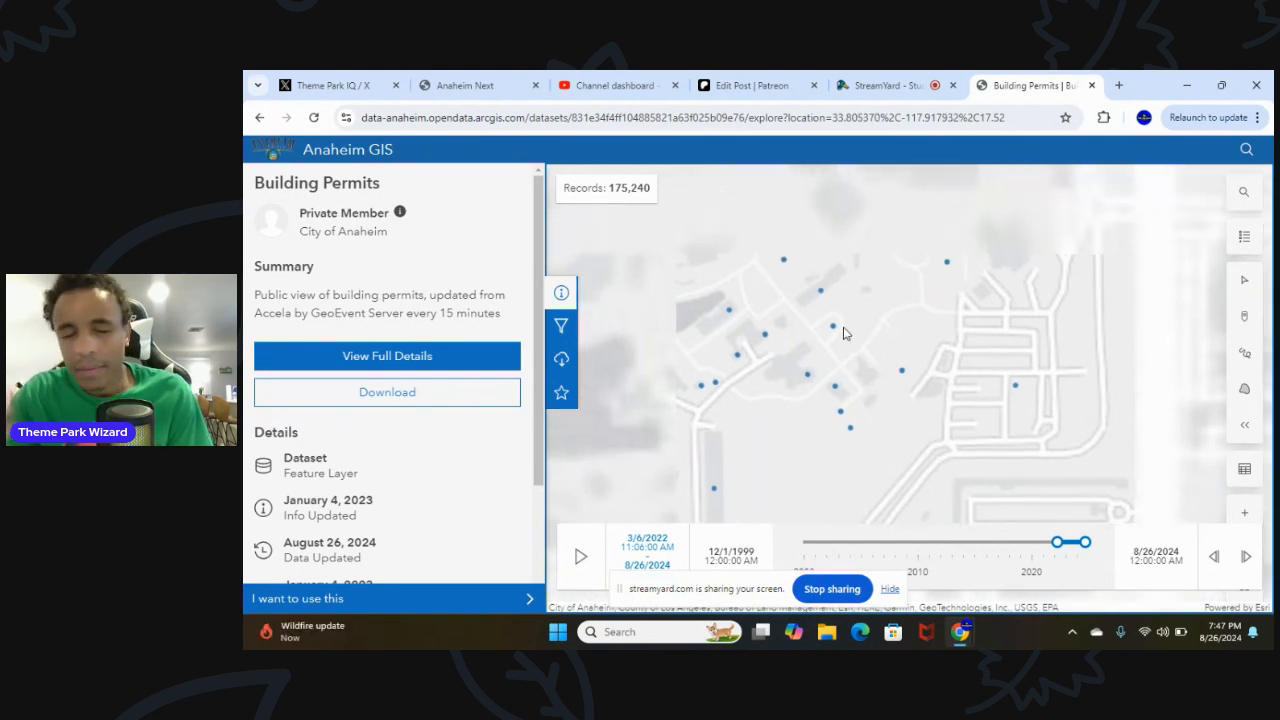
pyautogui.moveTo(844, 418)
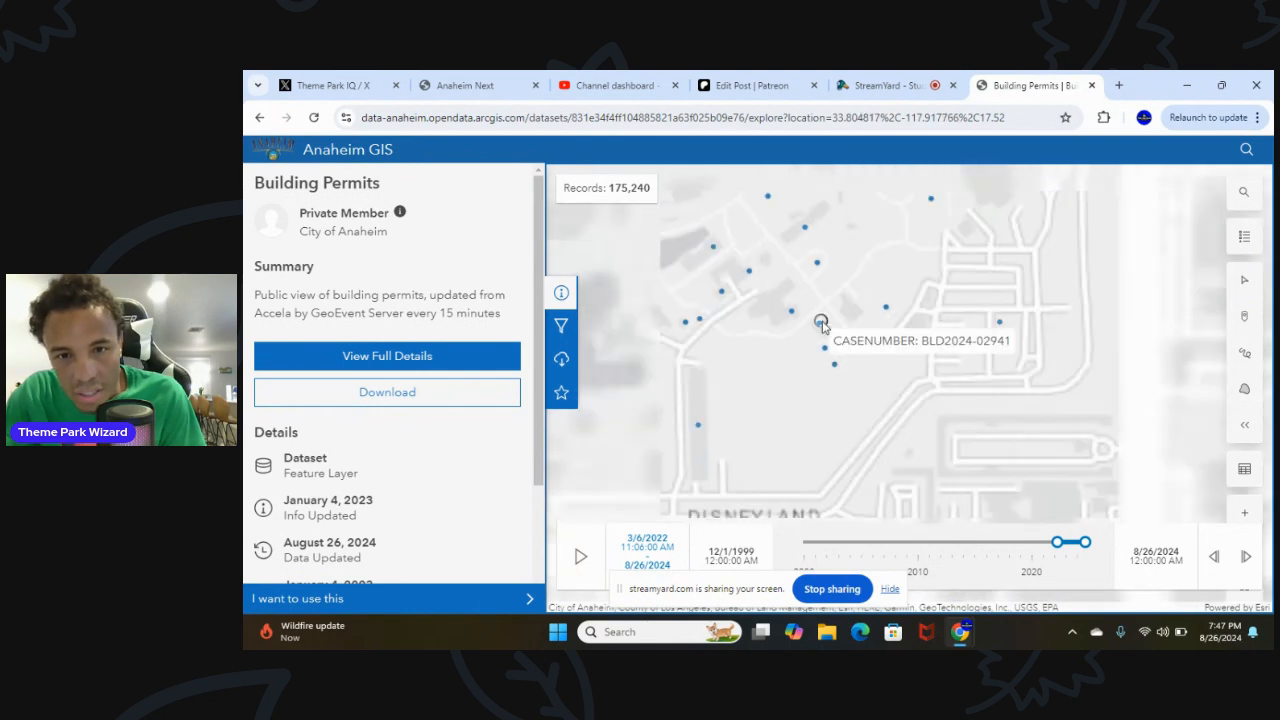
pyautogui.moveTo(838, 324)
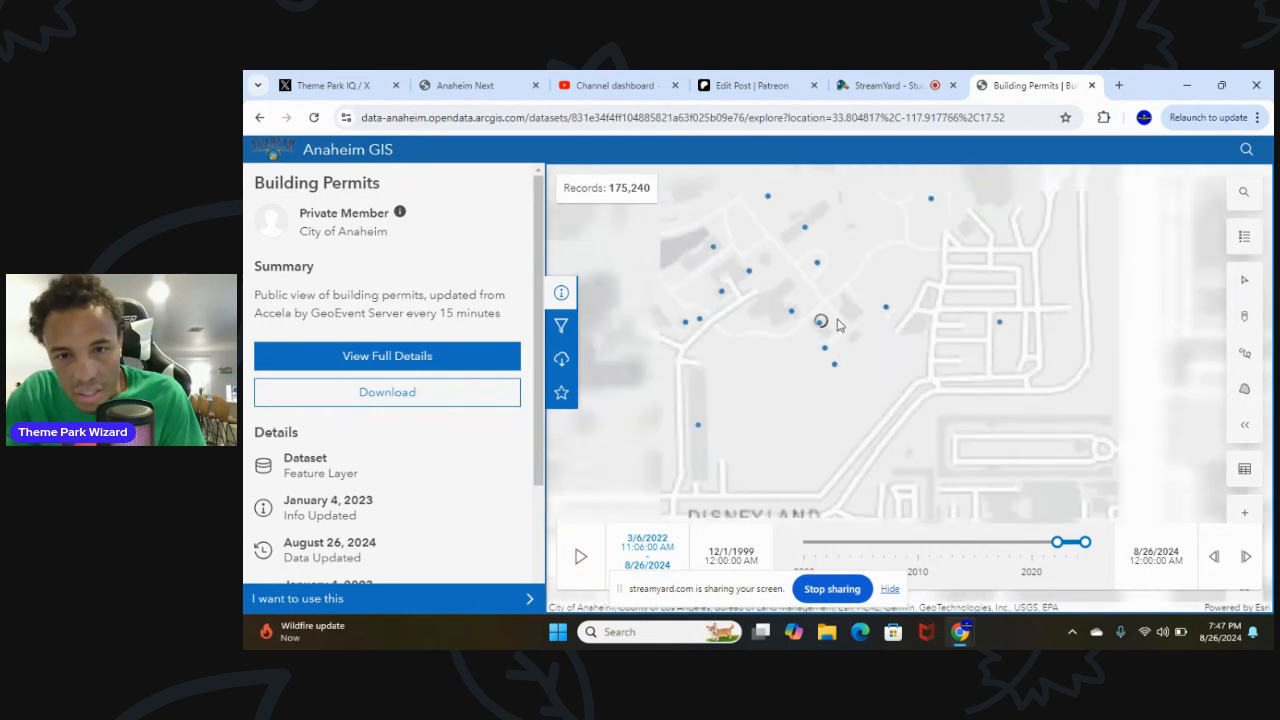
pyautogui.moveTo(820, 322); pyautogui.dragTo(940, 280)
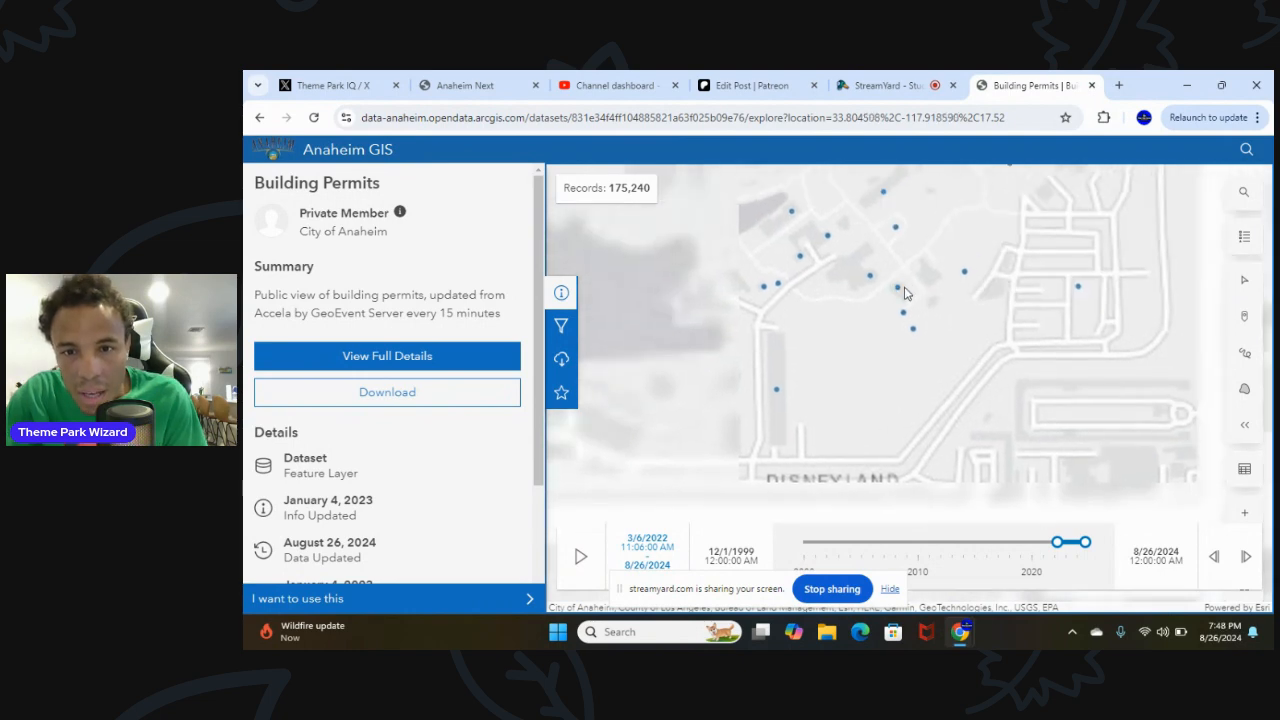
pyautogui.moveTo(896, 288)
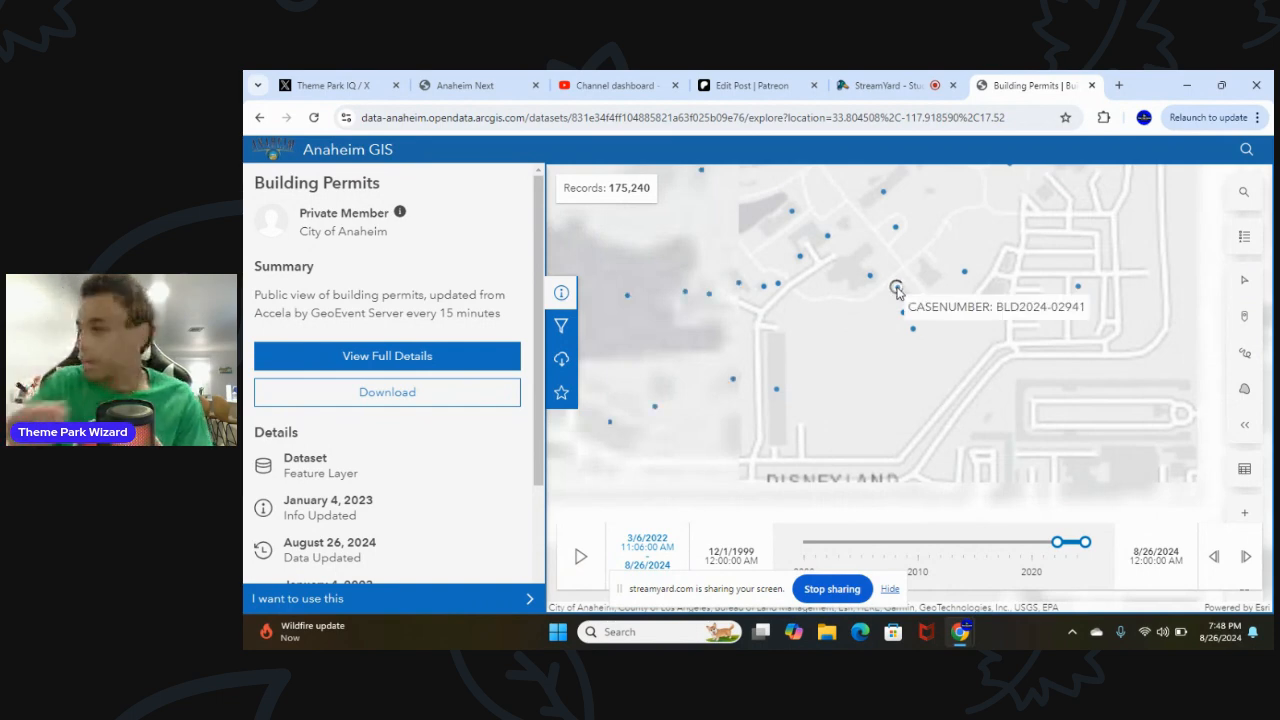
pyautogui.moveTo(976, 344)
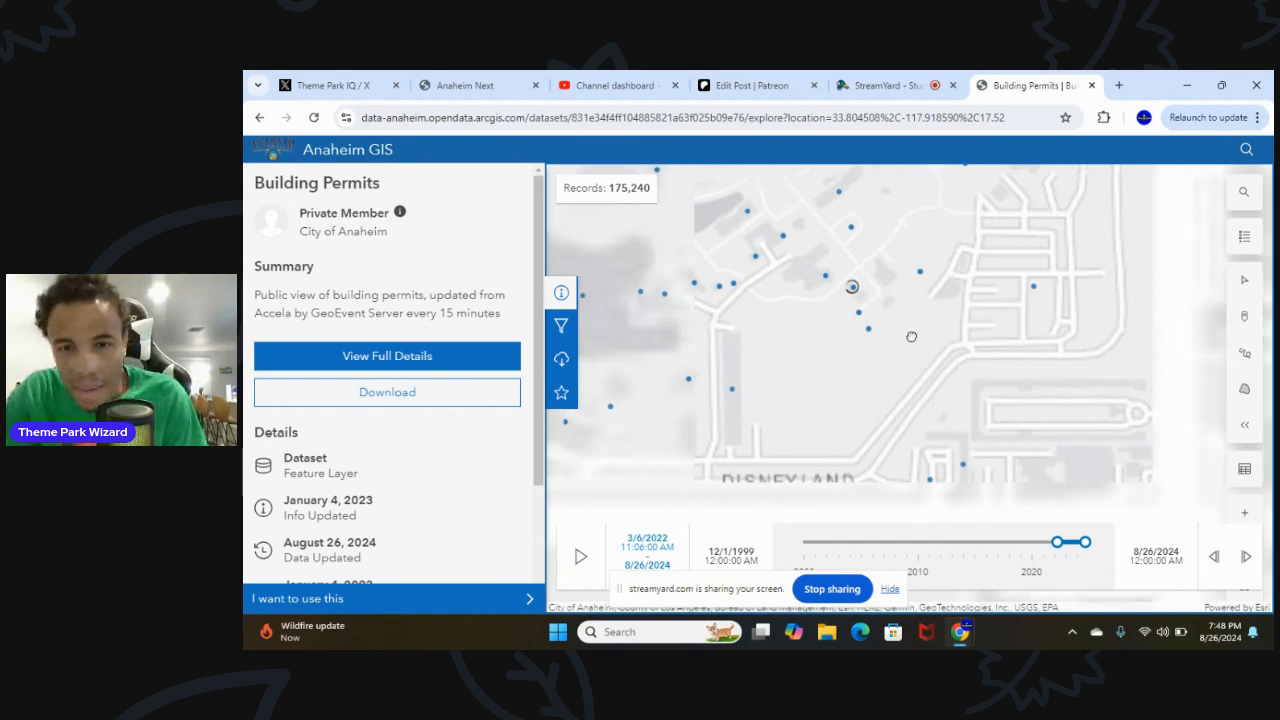
# Pan the map to the block of permits around BLD2024-02562 at 1515 S Harbor Blvd
pyautogui.moveTo(852, 288); pyautogui.dragTo(890, 328)
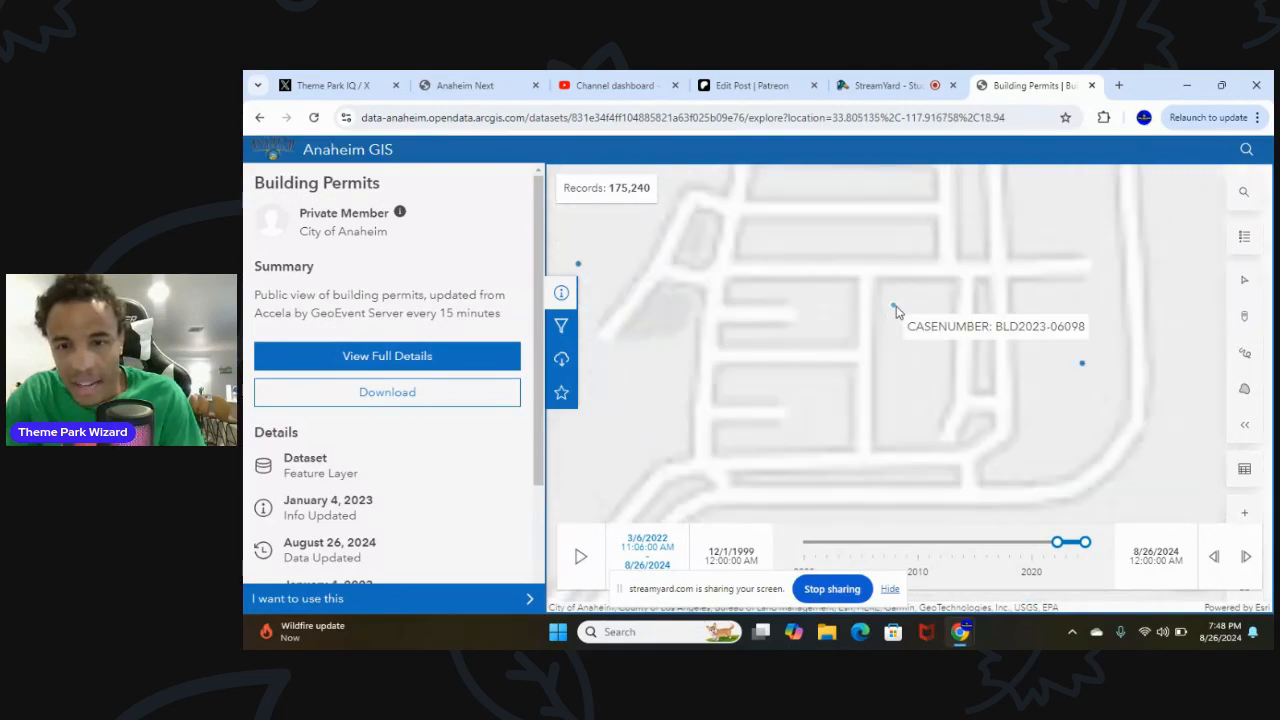
pyautogui.moveTo(896, 308)
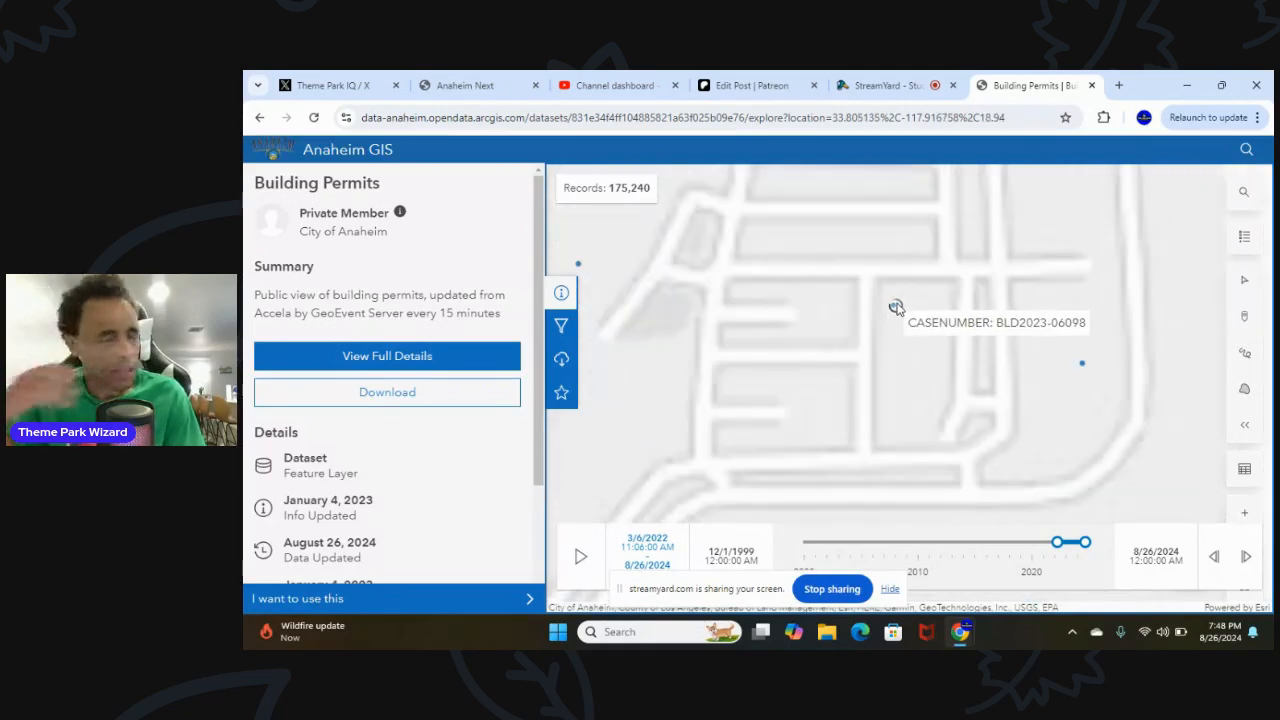
pyautogui.moveTo(896, 306); pyautogui.dragTo(884, 312)
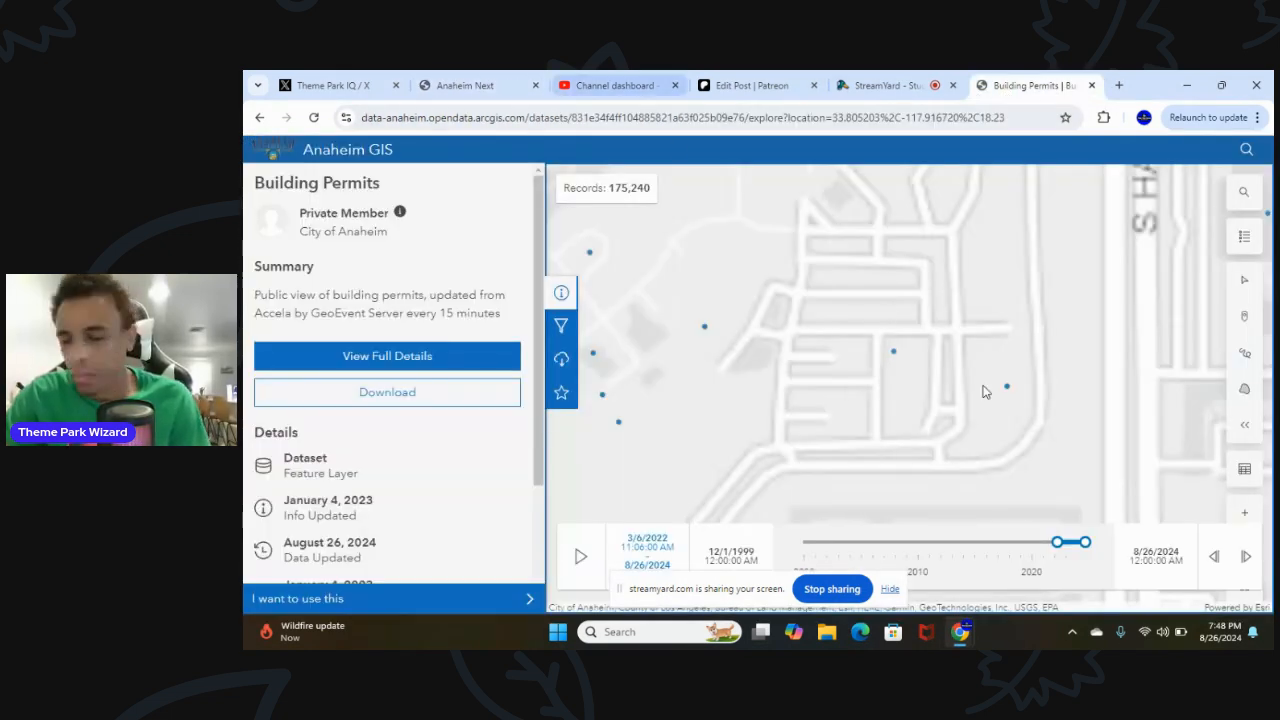
pyautogui.moveTo(852, 282)
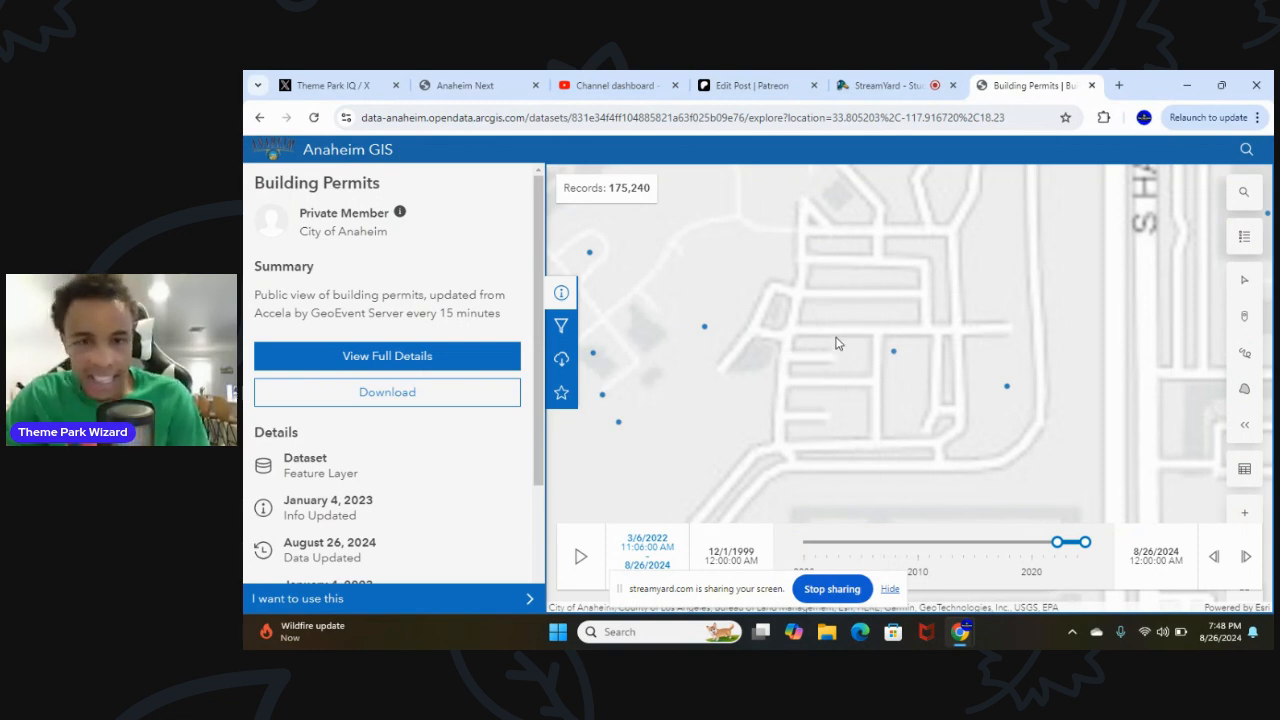
pyautogui.moveTo(844, 320)
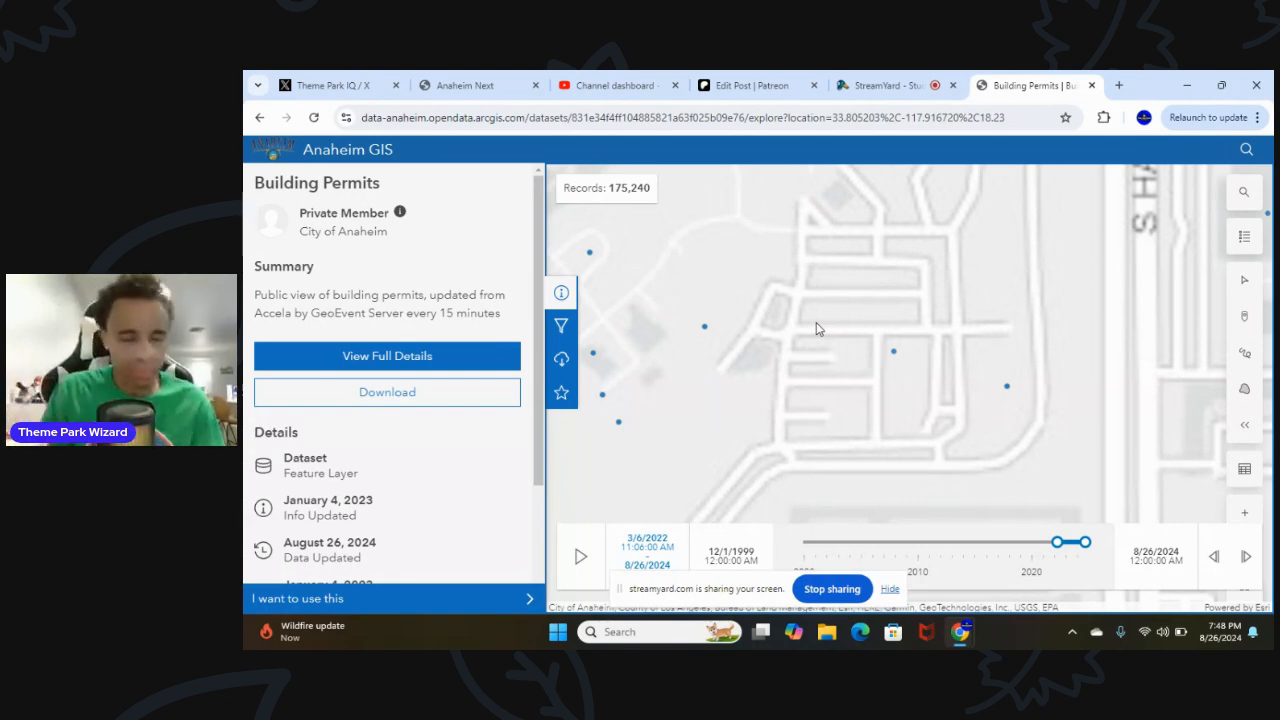
pyautogui.moveTo(816, 320)
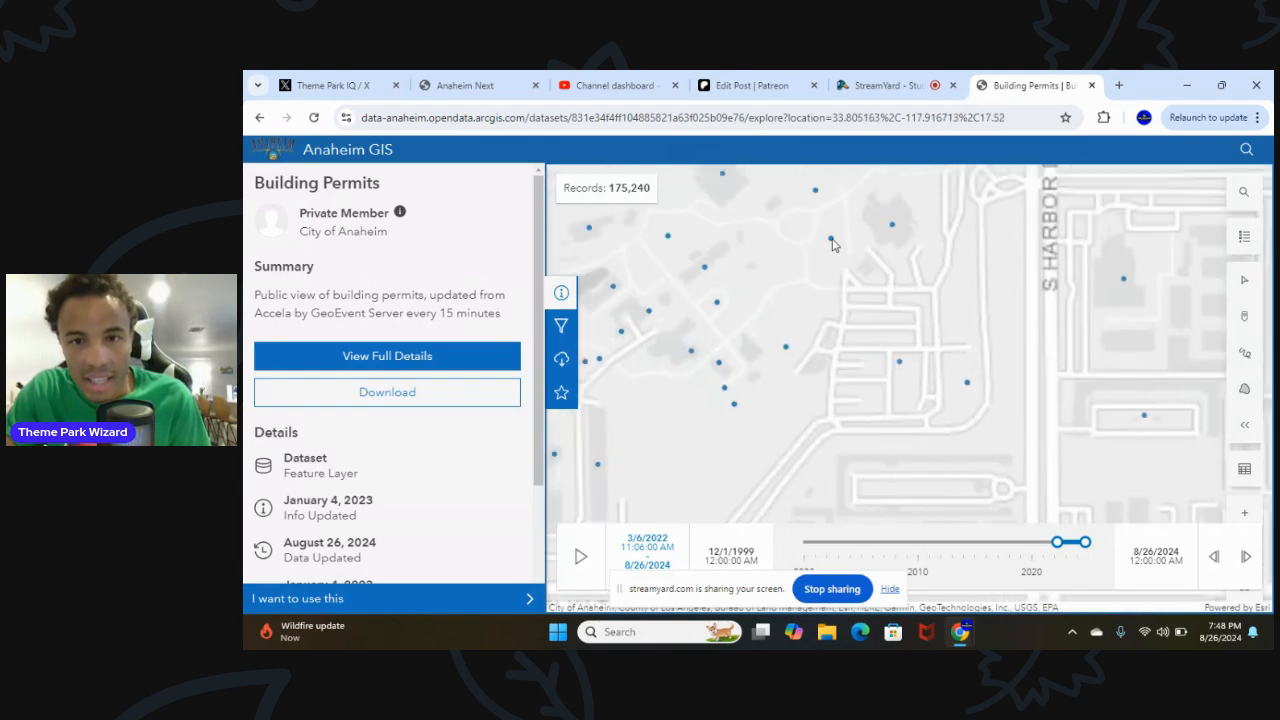
pyautogui.moveTo(896, 234)
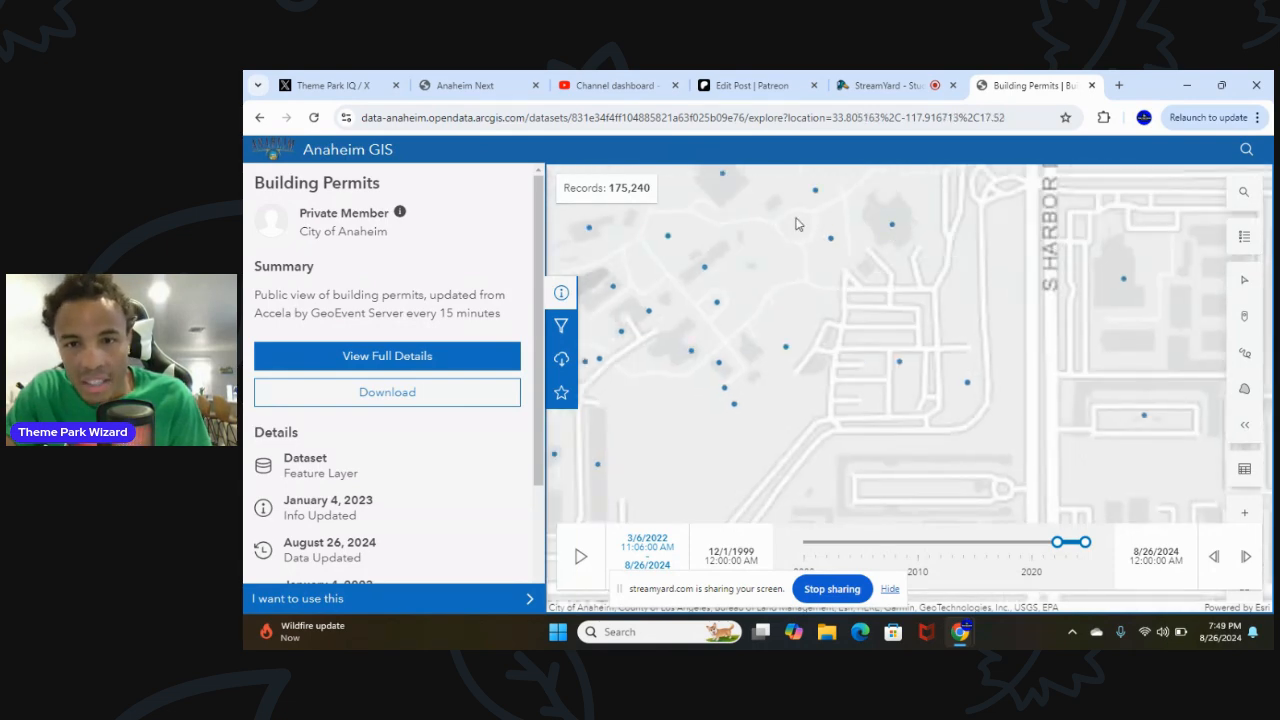
pyautogui.moveTo(892, 224)
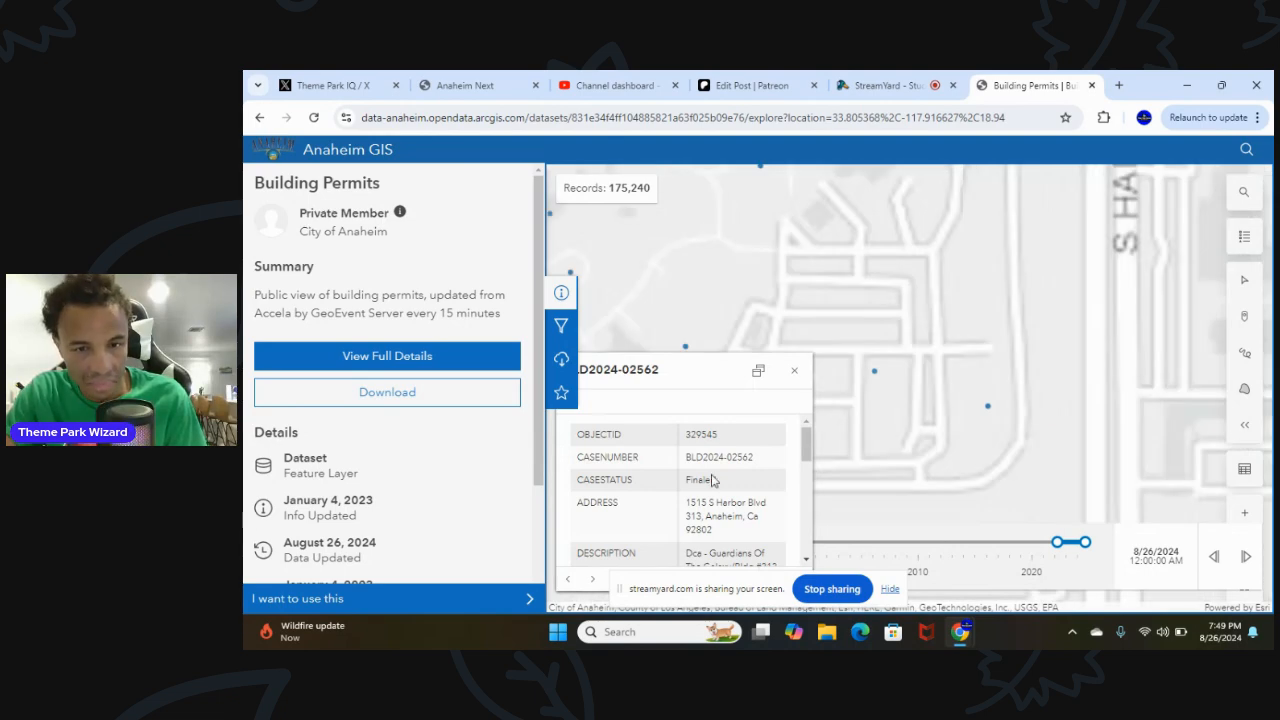
# Read permit BLD2024-02562's description, issued and finalized dates, then close its pop-up
pyautogui.scroll(-3)
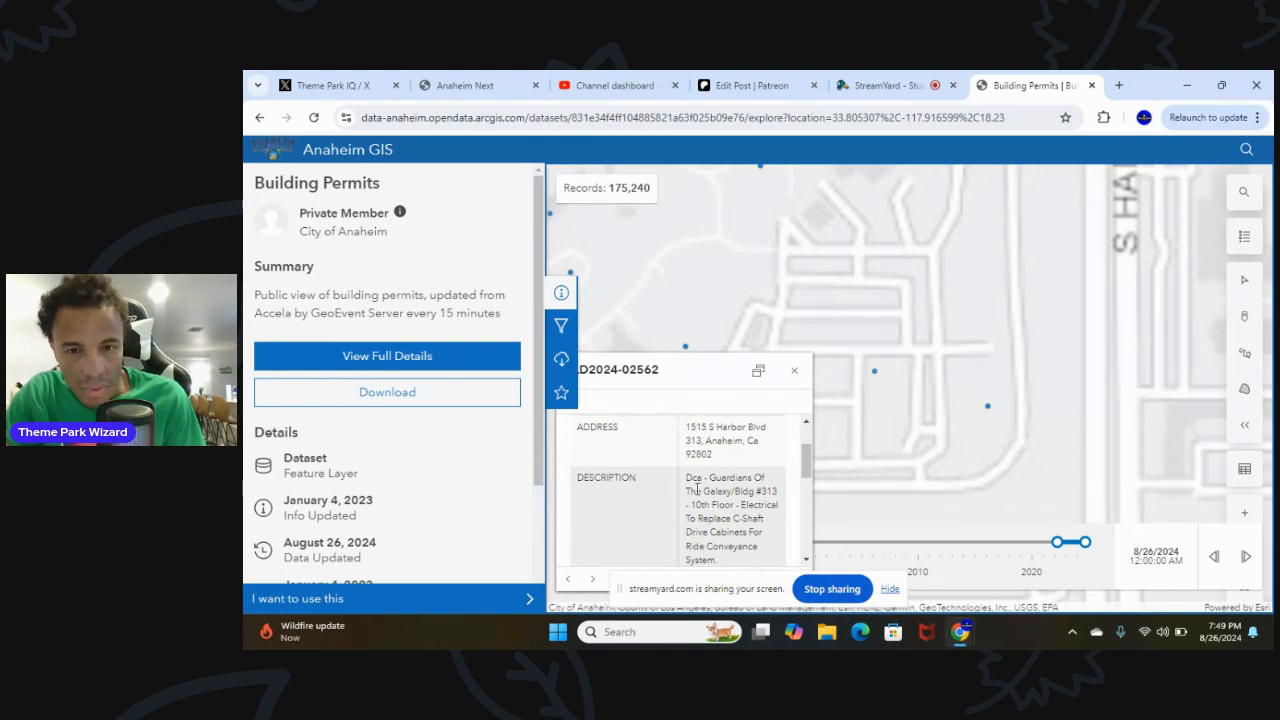
pyautogui.scroll(-3)
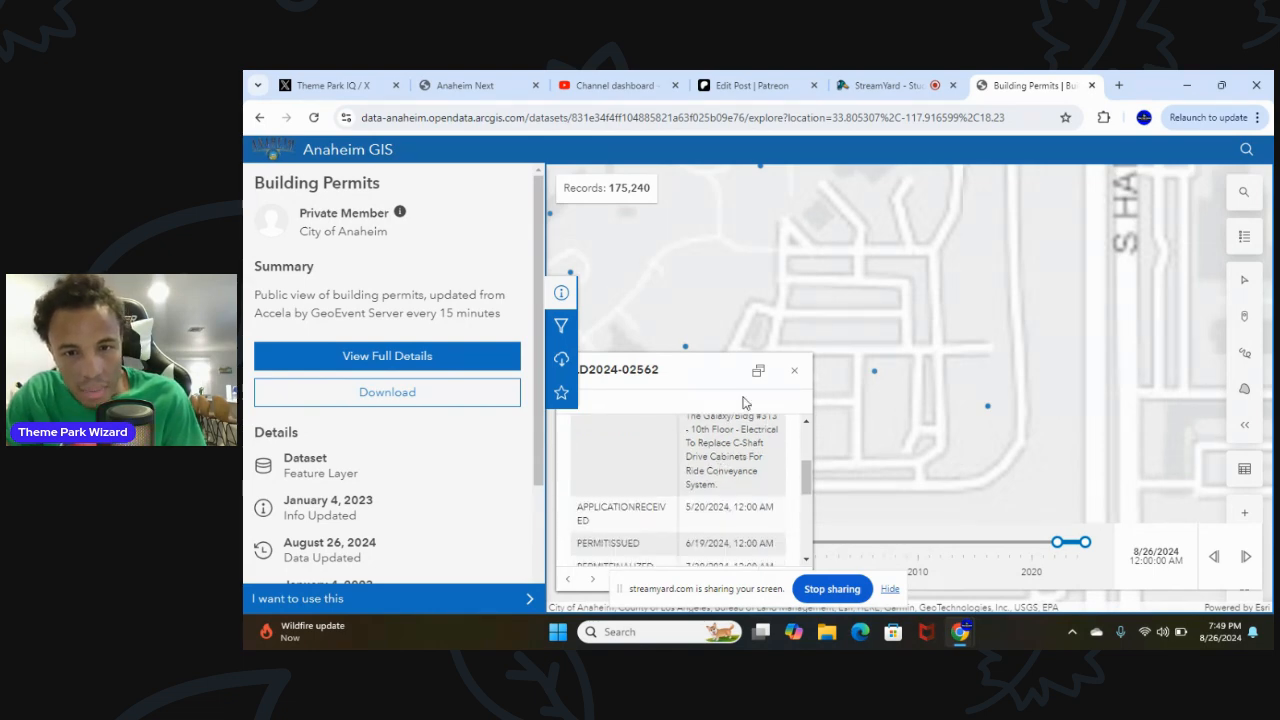
pyautogui.scroll(-3)
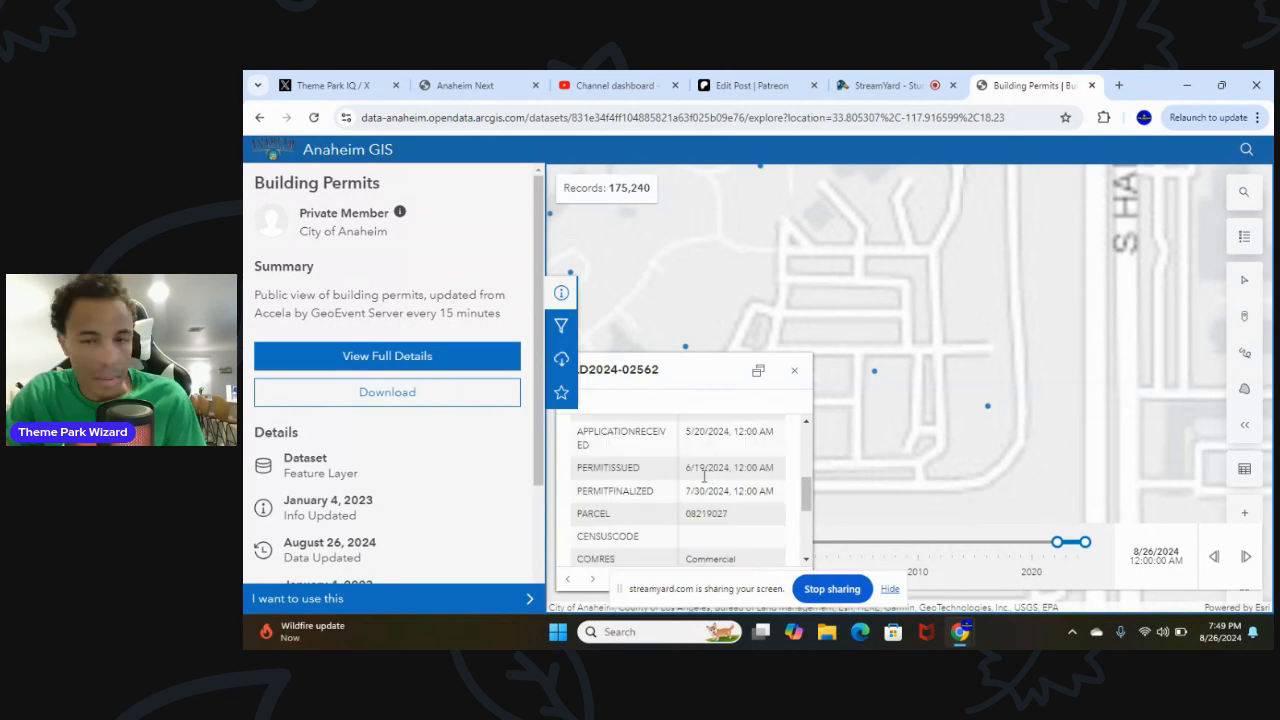
pyautogui.click(794, 370)
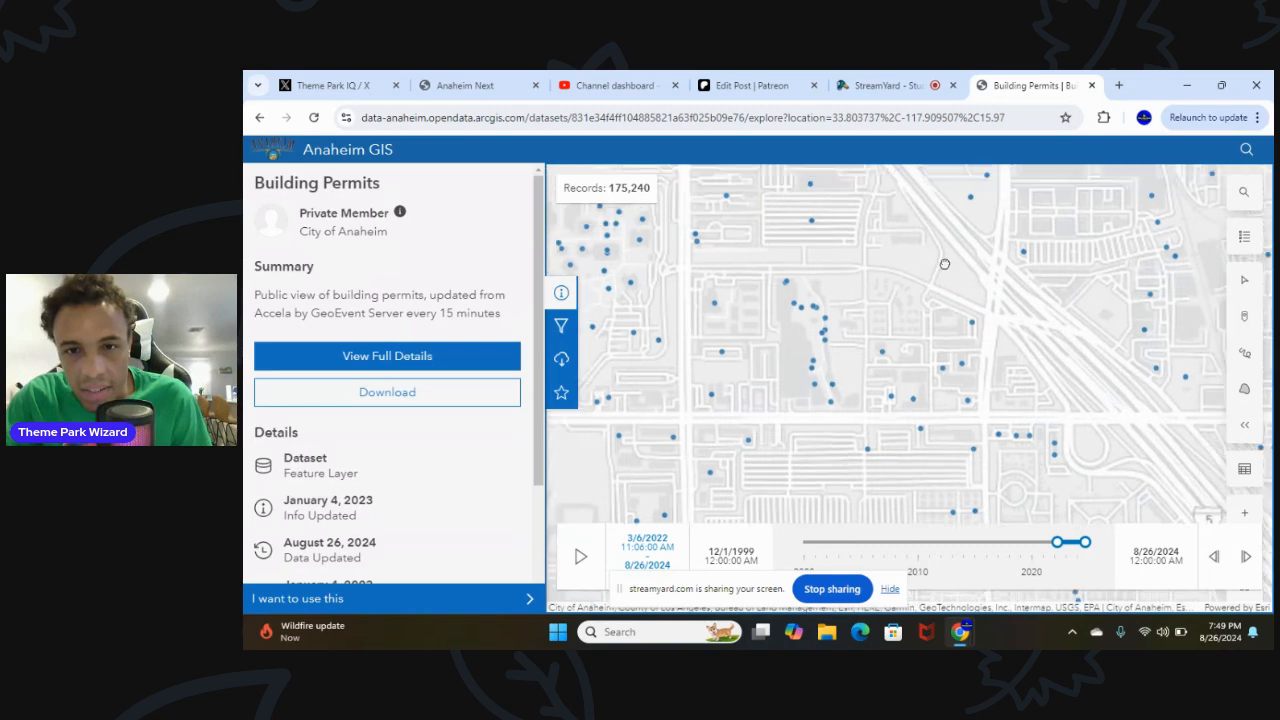
# Pan the map toward the large parking lot beside W Disney Way
pyautogui.moveTo(944, 264); pyautogui.dragTo(890, 298)
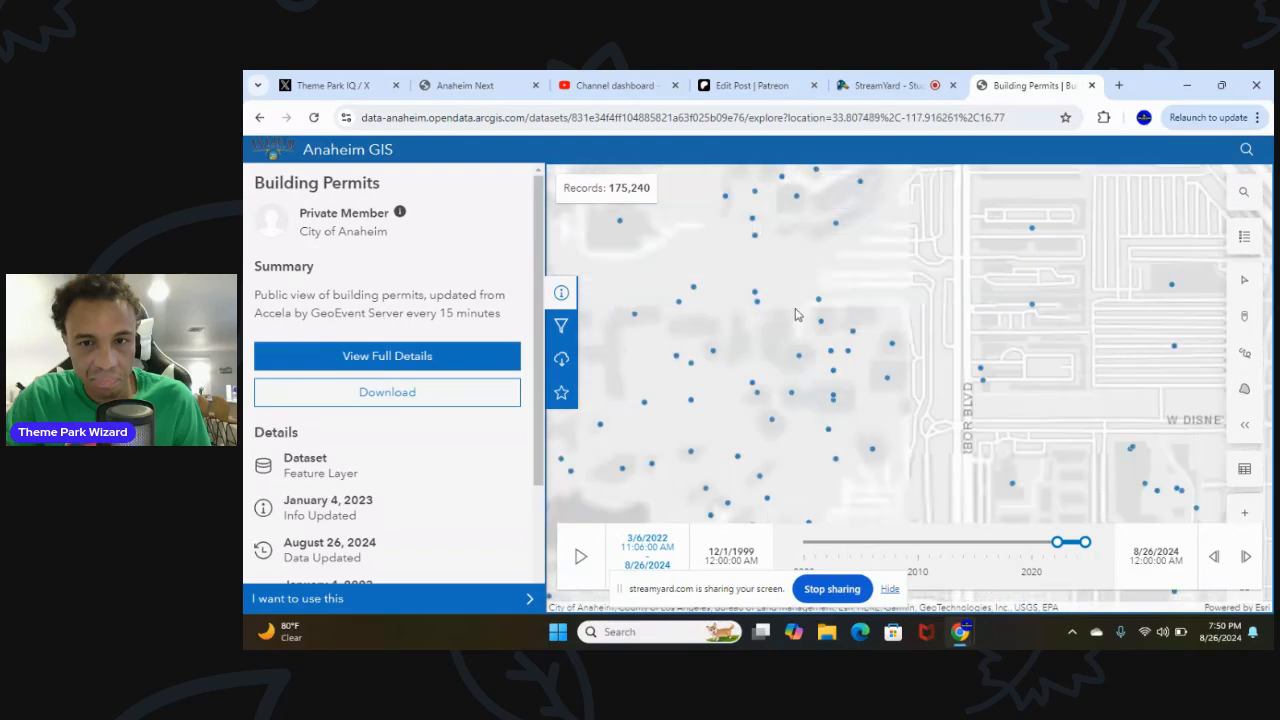
pyautogui.moveTo(888, 210)
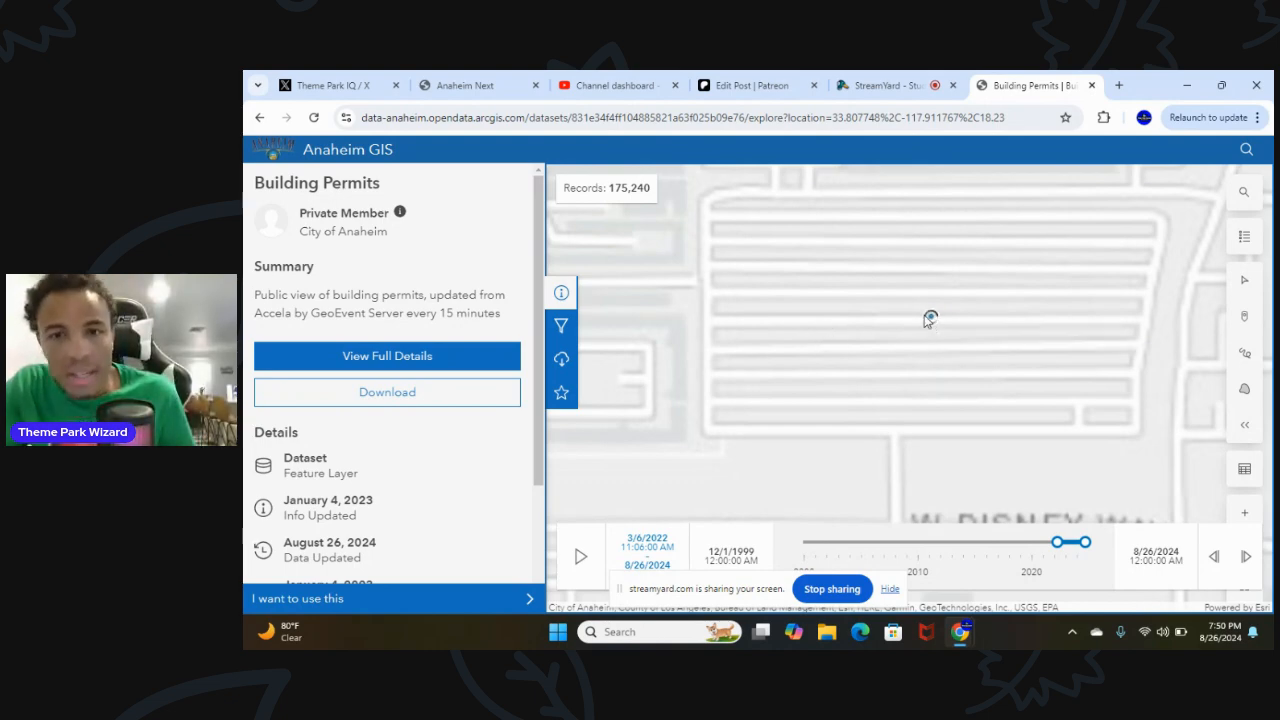
# Open permit BLD2024-03758 at 333 W Disney Way, then return to Anaheim Next's planning records search
pyautogui.click(924, 316)
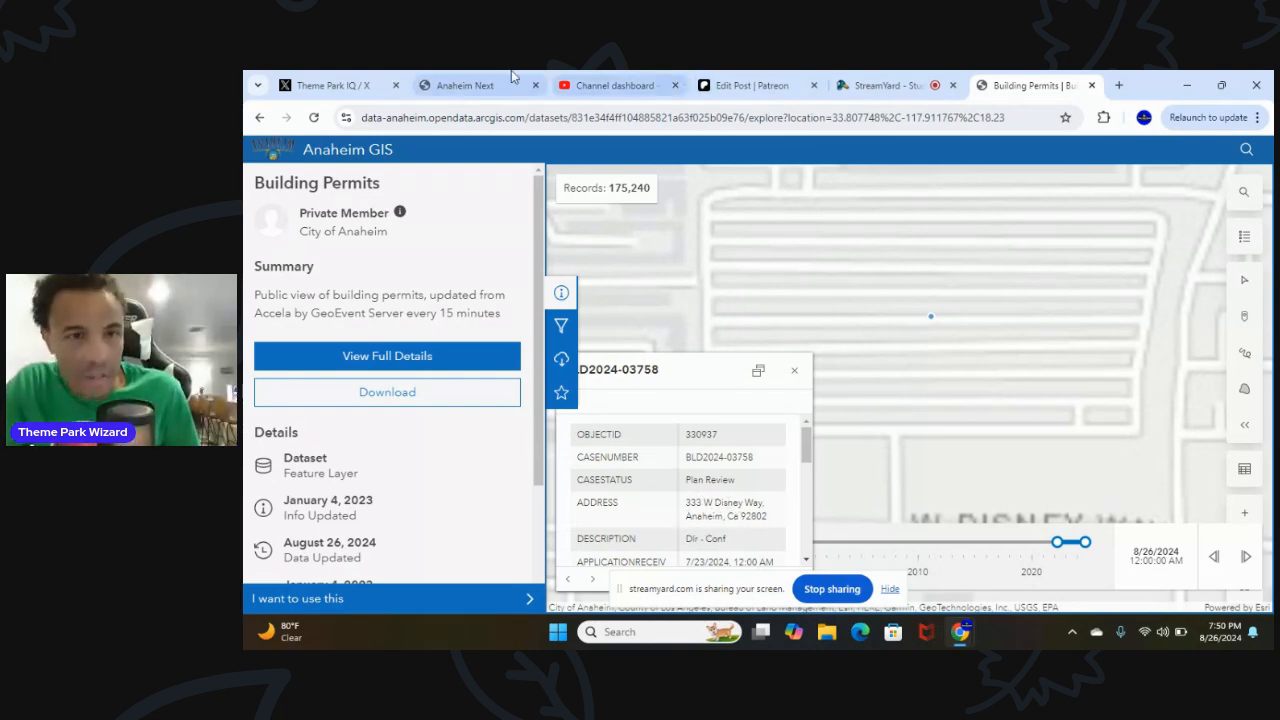
pyautogui.click(464, 84)
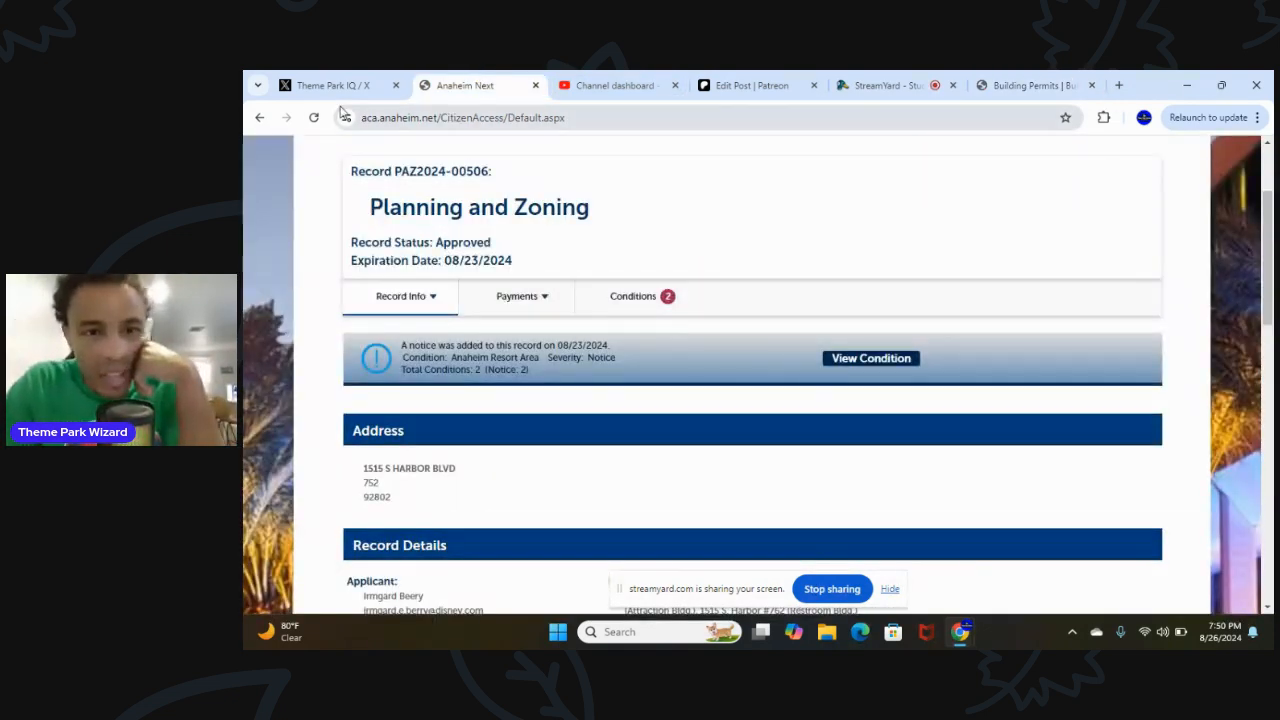
pyautogui.click(260, 116)
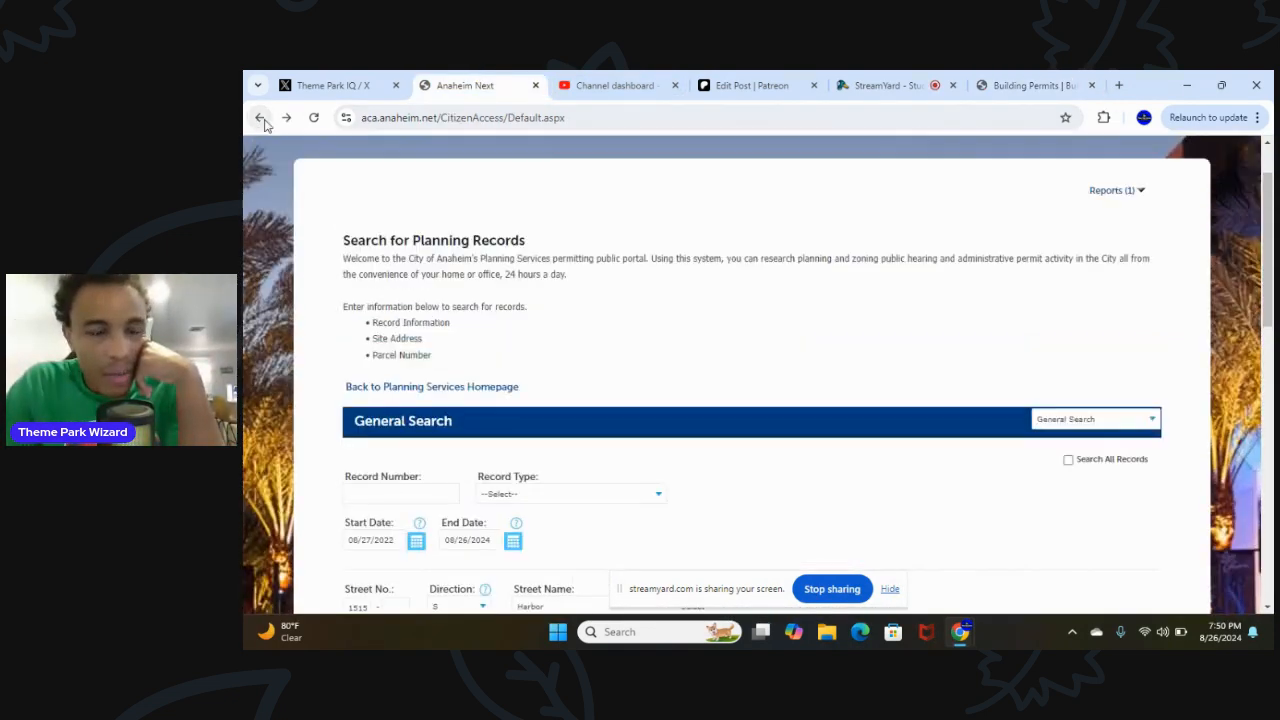
# Enter street number 333 in the planning search, checking the permit address on the map
pyautogui.scroll(-3)
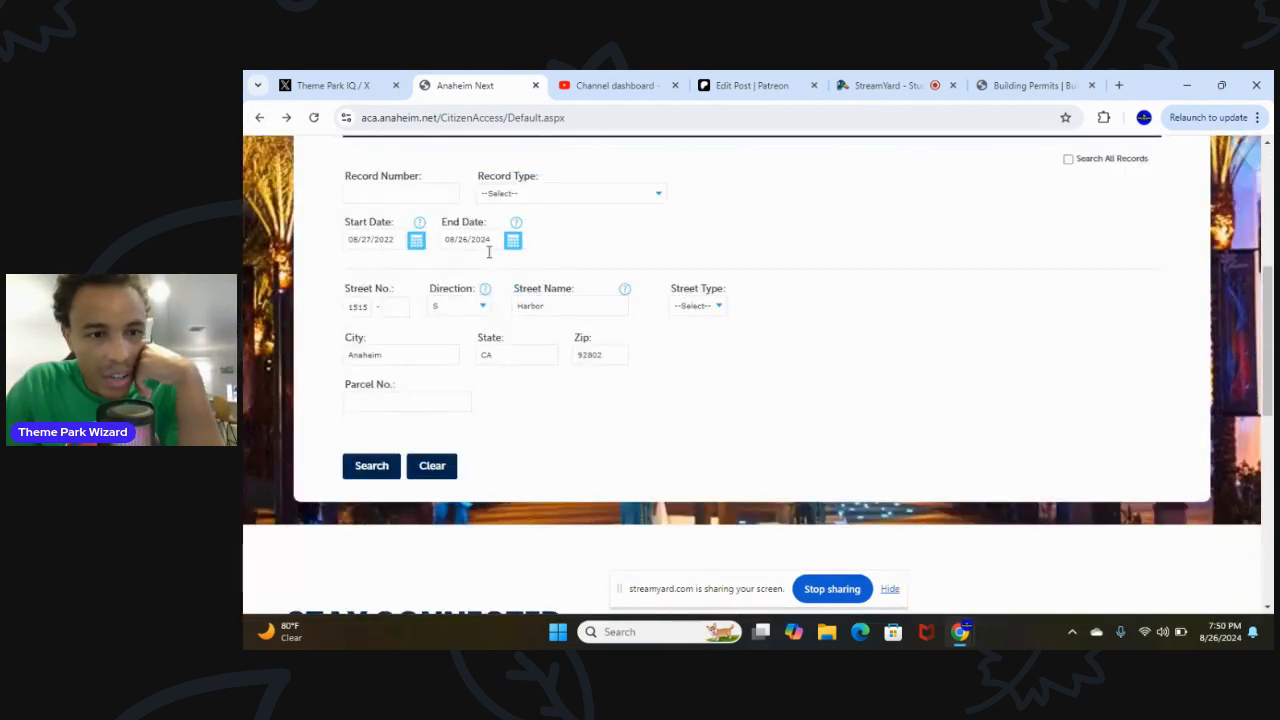
pyautogui.click(394, 306)
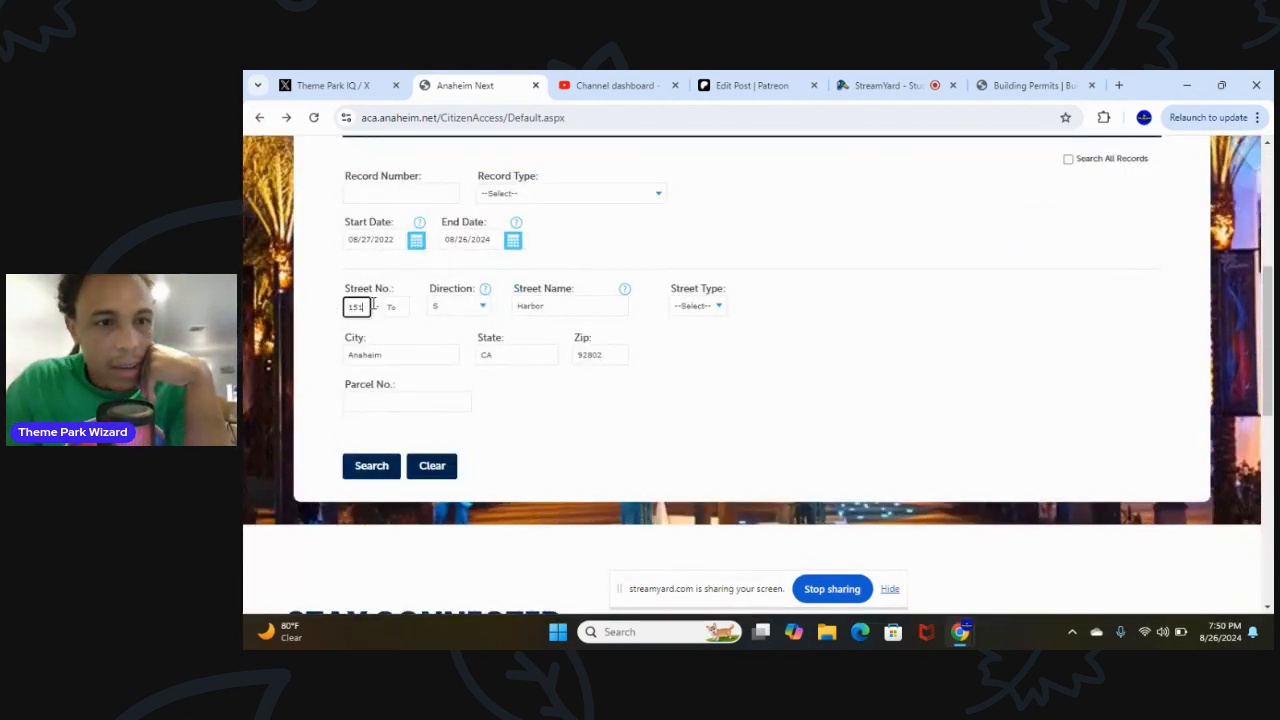
pyautogui.write('333')
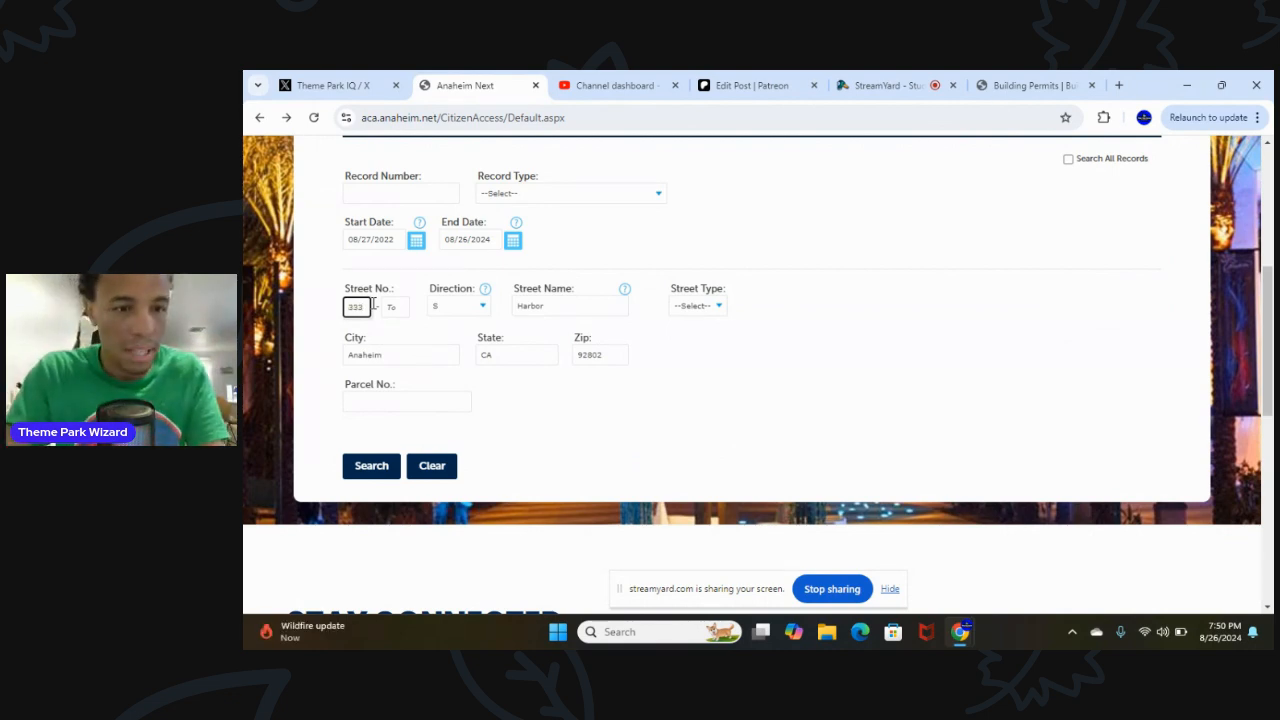
pyautogui.click(1036, 84)
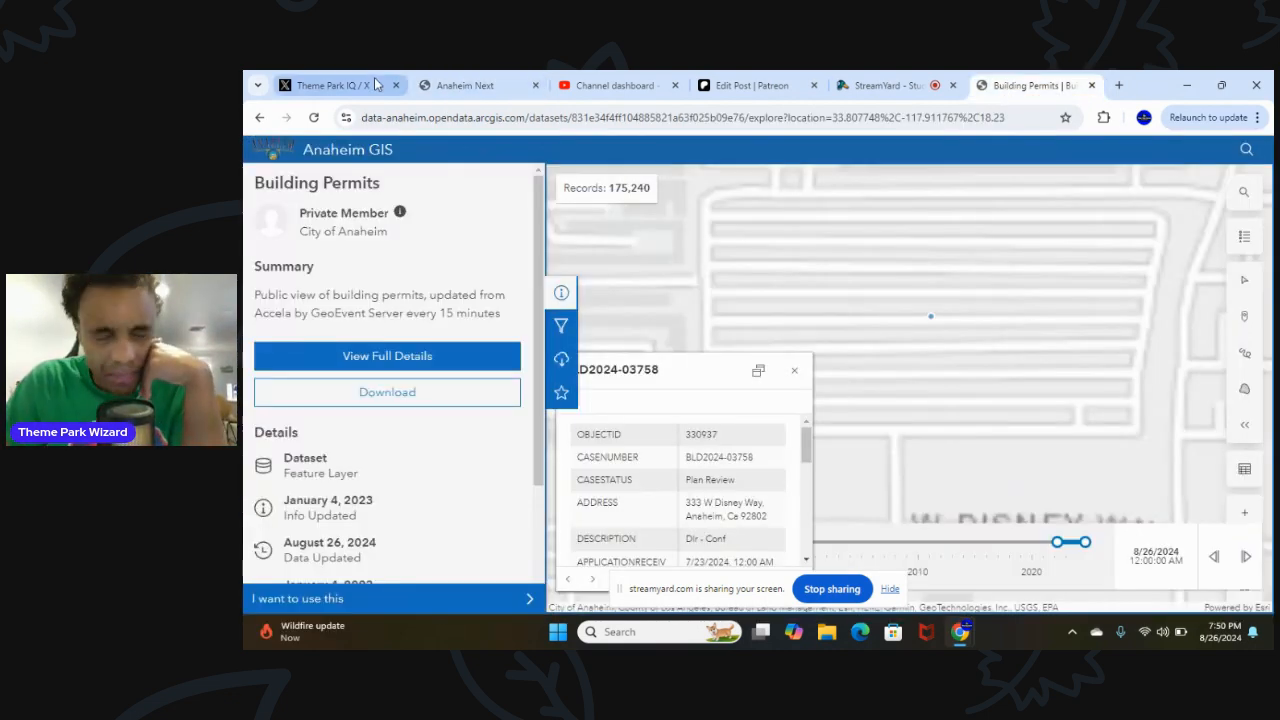
pyautogui.click(464, 84)
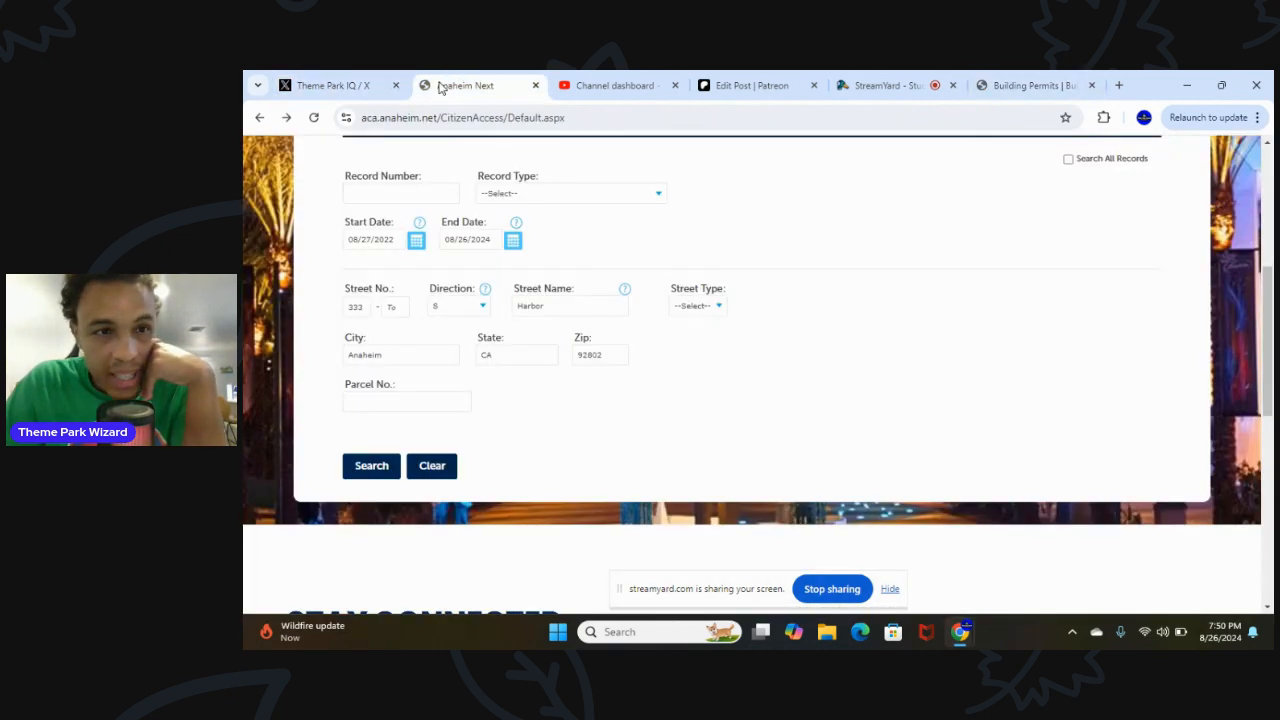
# Set direction W and street name Disney for the search address, then return to the GIS map
pyautogui.click(456, 304)
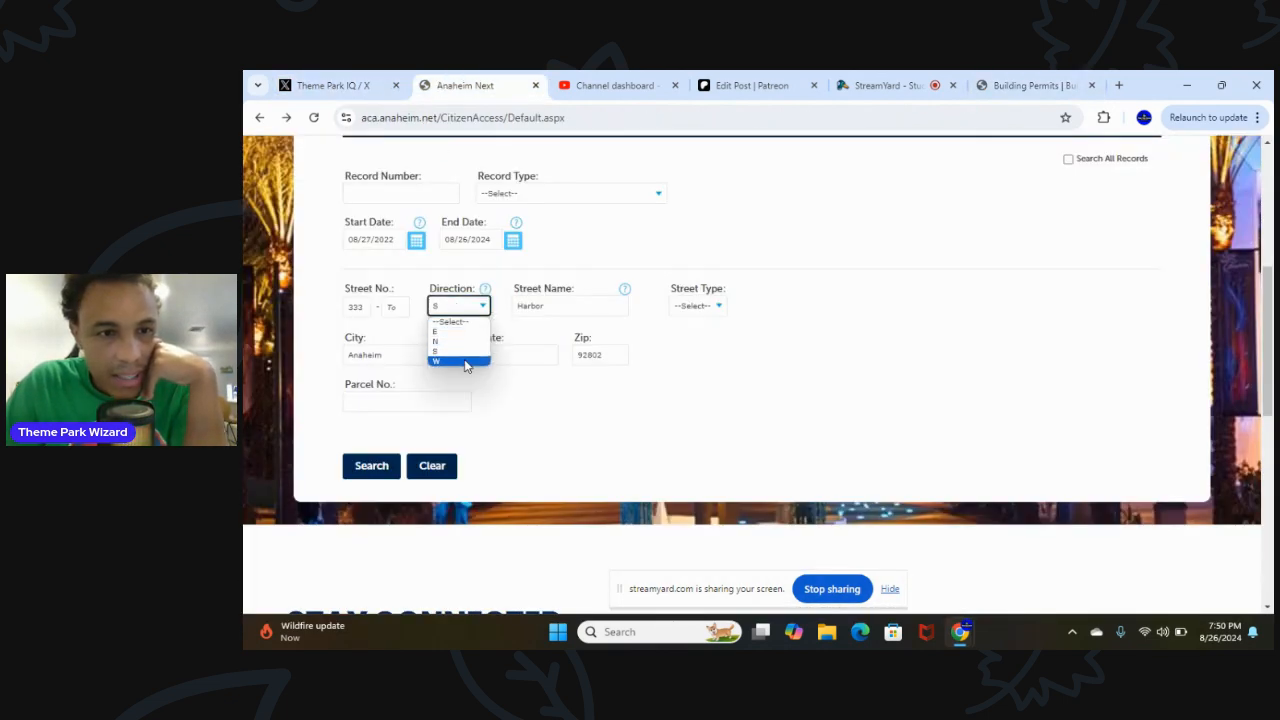
pyautogui.click(436, 360)
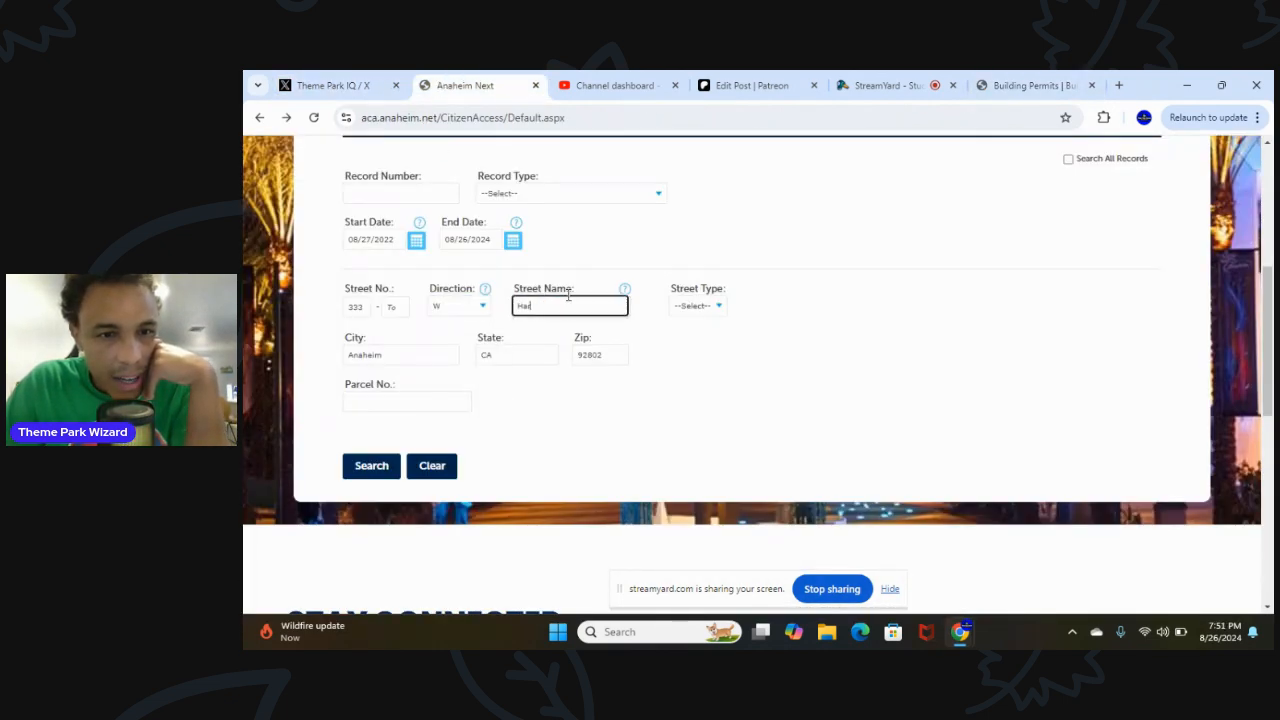
pyautogui.write('Disney')
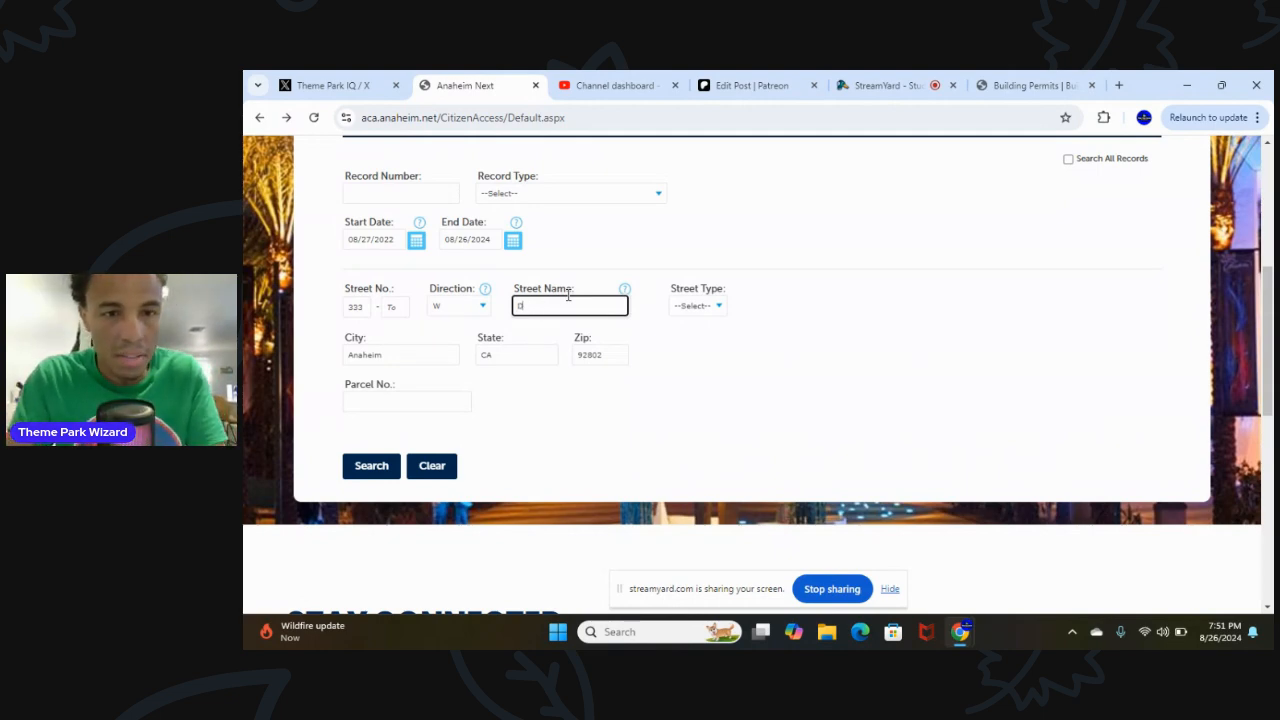
pyautogui.write('Disney')
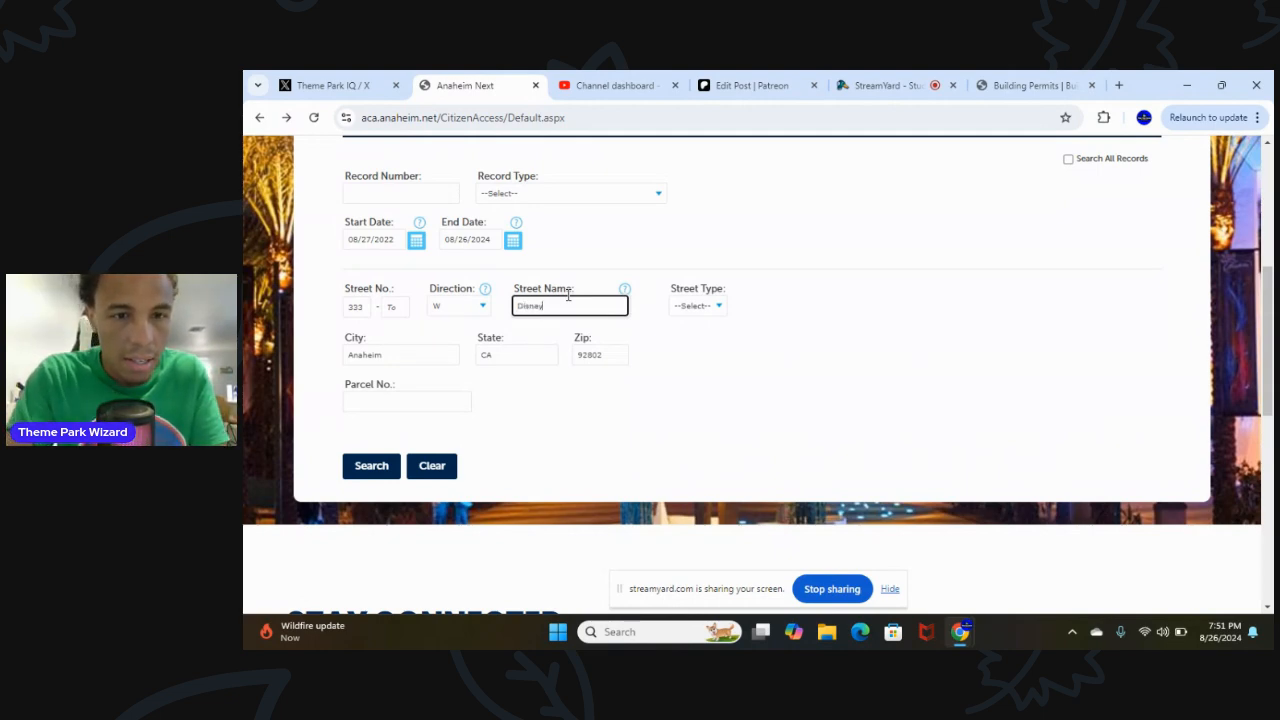
pyautogui.click(696, 304)
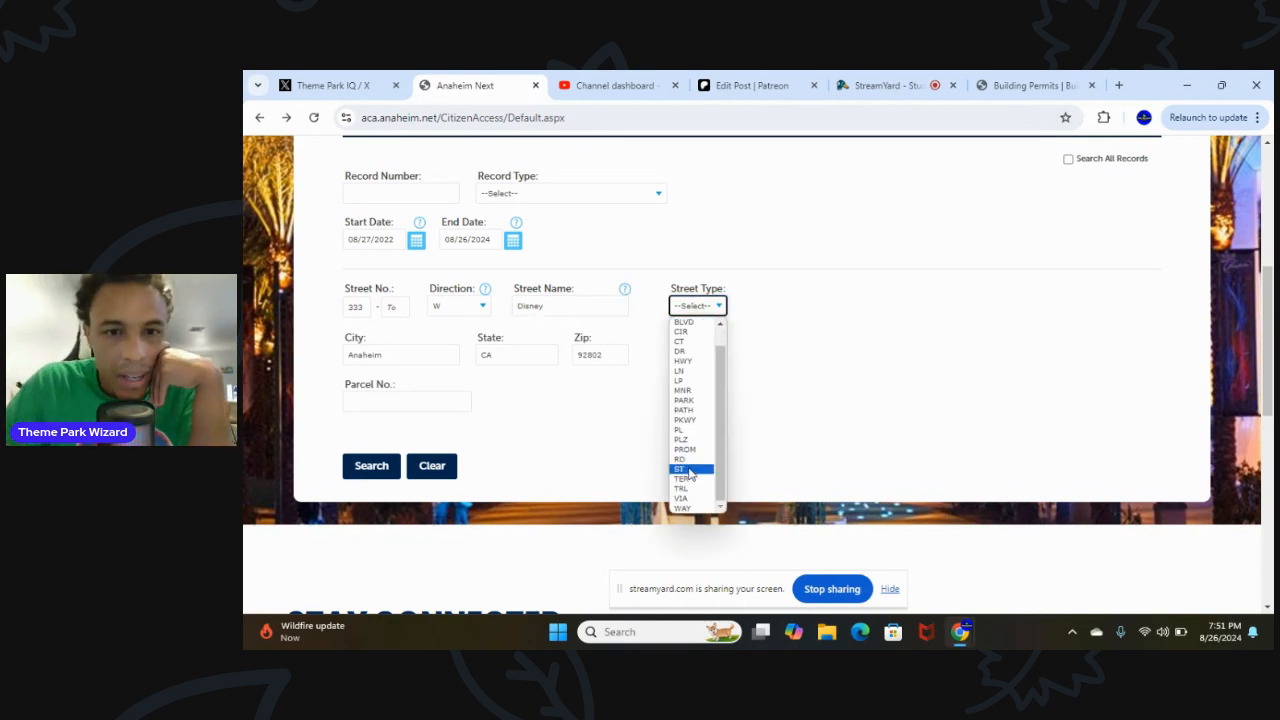
pyautogui.click(1036, 84)
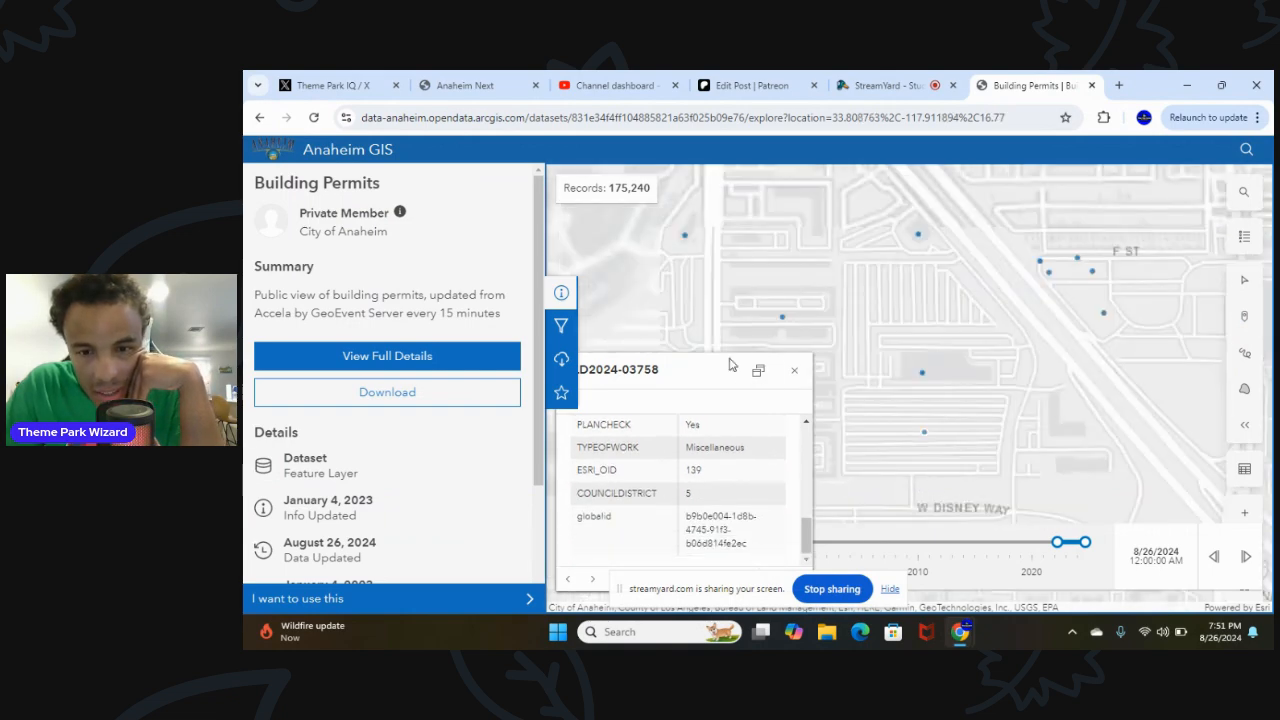
# Reopen the pop-up at 333 W Disney Way and page past BLD2024-00167 to the next permit
pyautogui.click(794, 370)
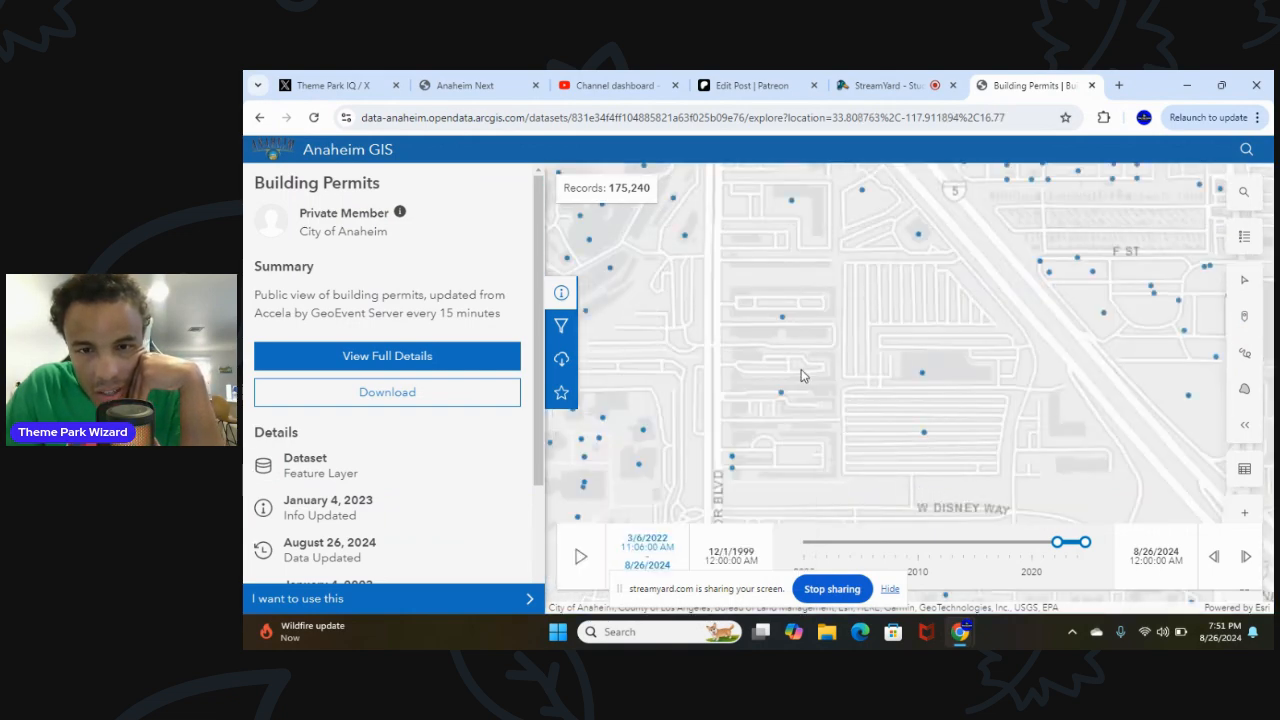
pyautogui.moveTo(924, 442)
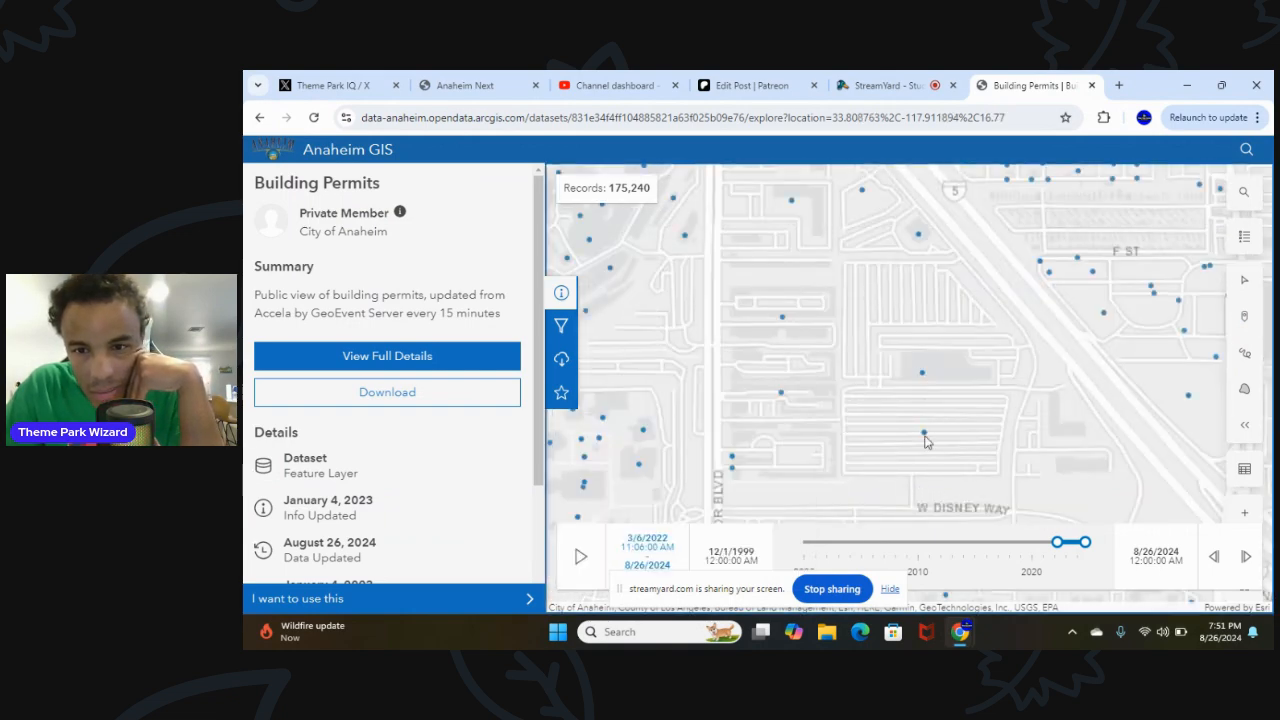
pyautogui.click(924, 436)
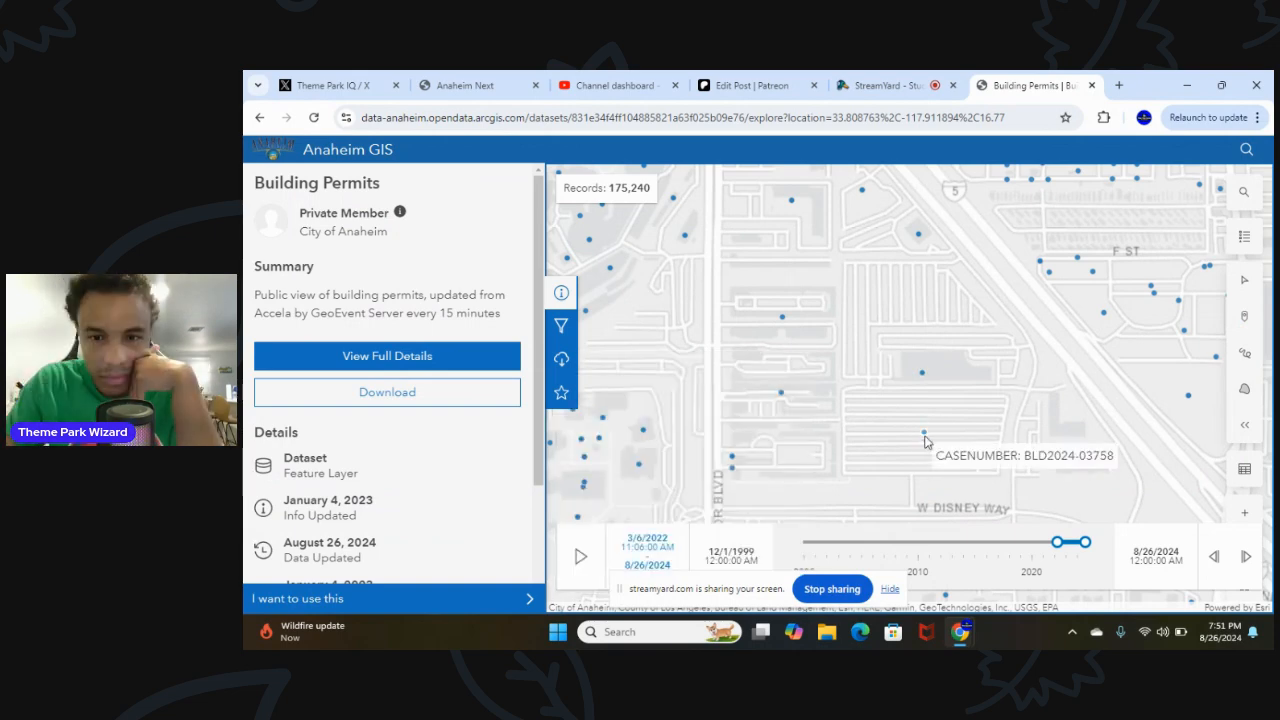
pyautogui.click(924, 442)
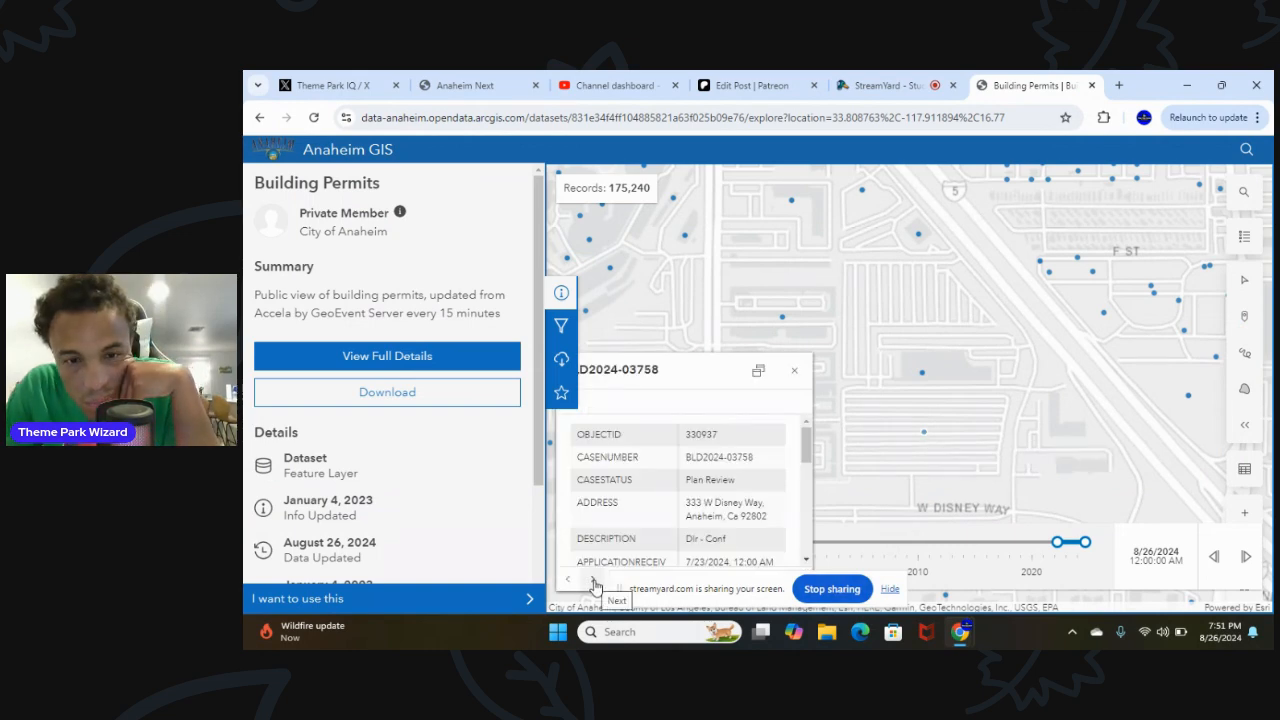
pyautogui.click(592, 578)
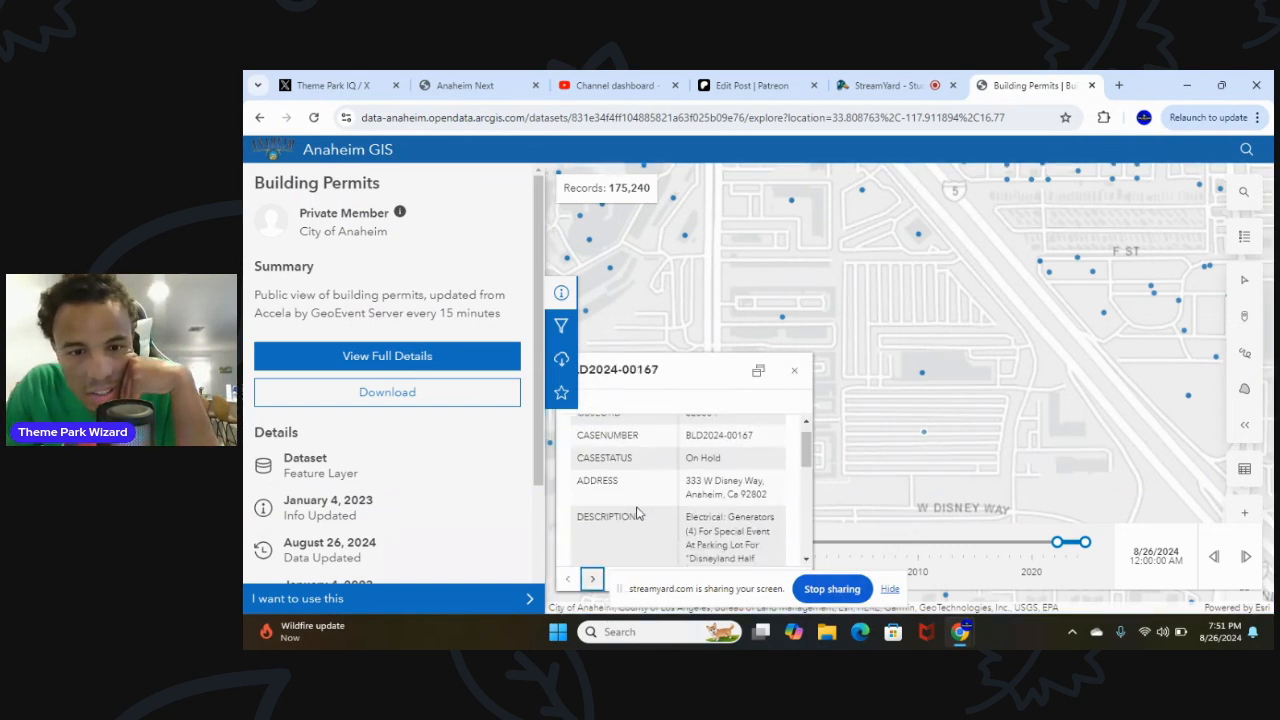
pyautogui.scroll(-3)
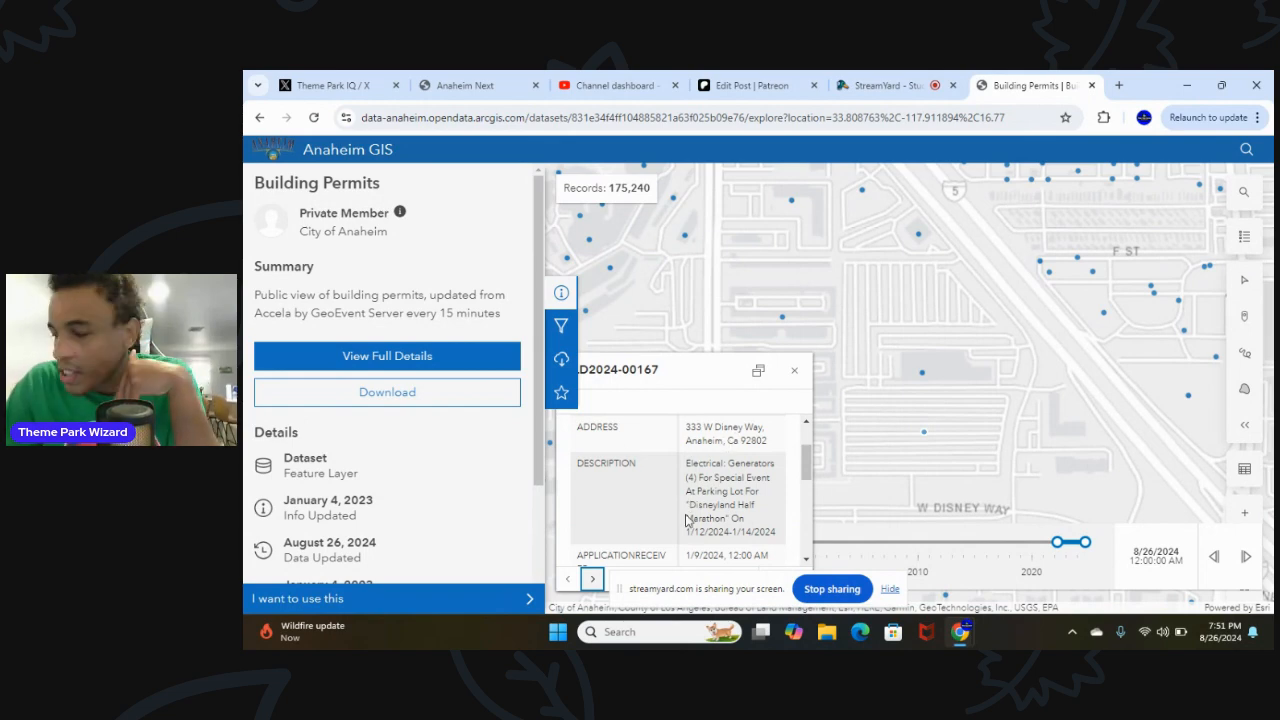
# Cycle through the remaining permits at this address to land on BLD2024-03758's details
pyautogui.click(592, 578)
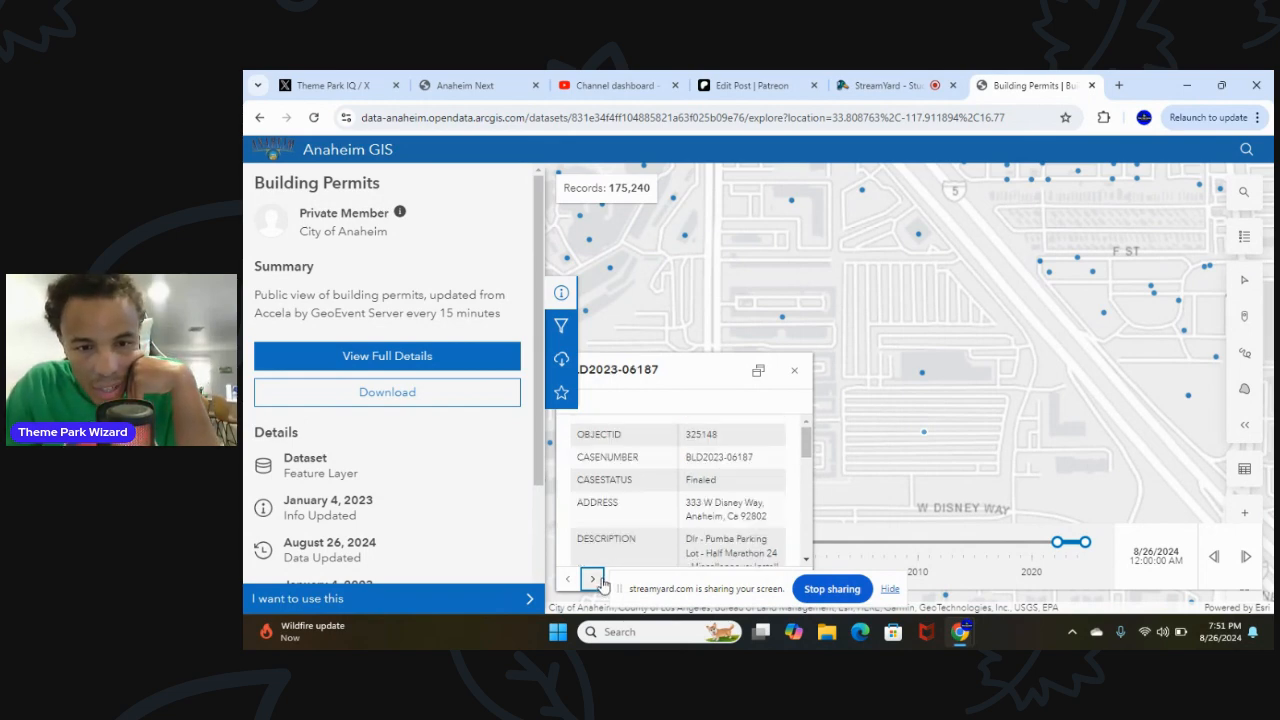
pyautogui.scroll(-3)
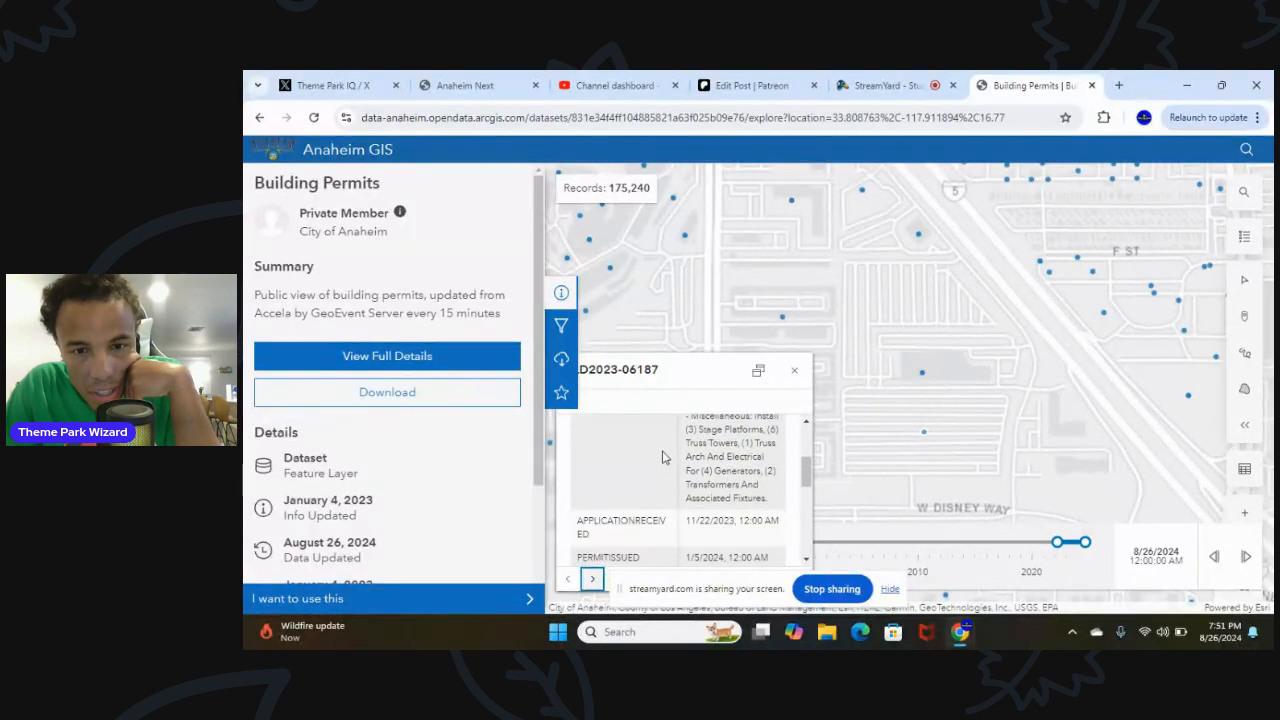
pyautogui.click(568, 580)
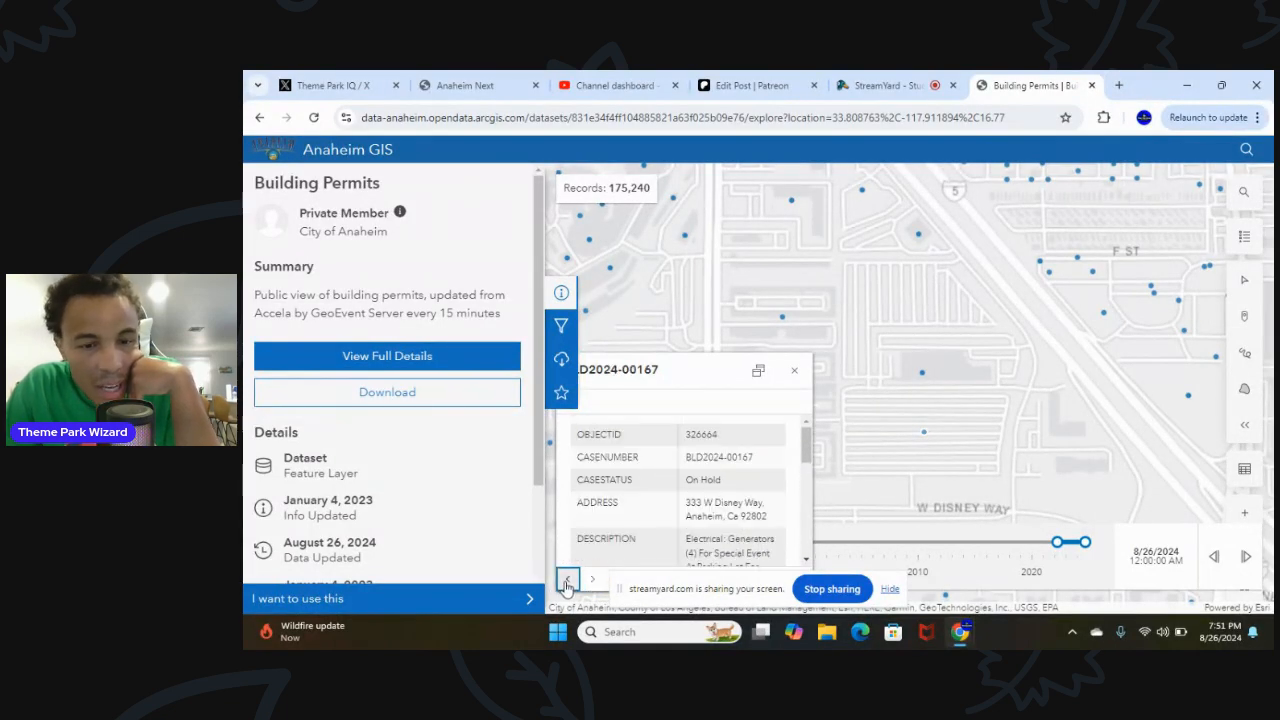
pyautogui.click(592, 578)
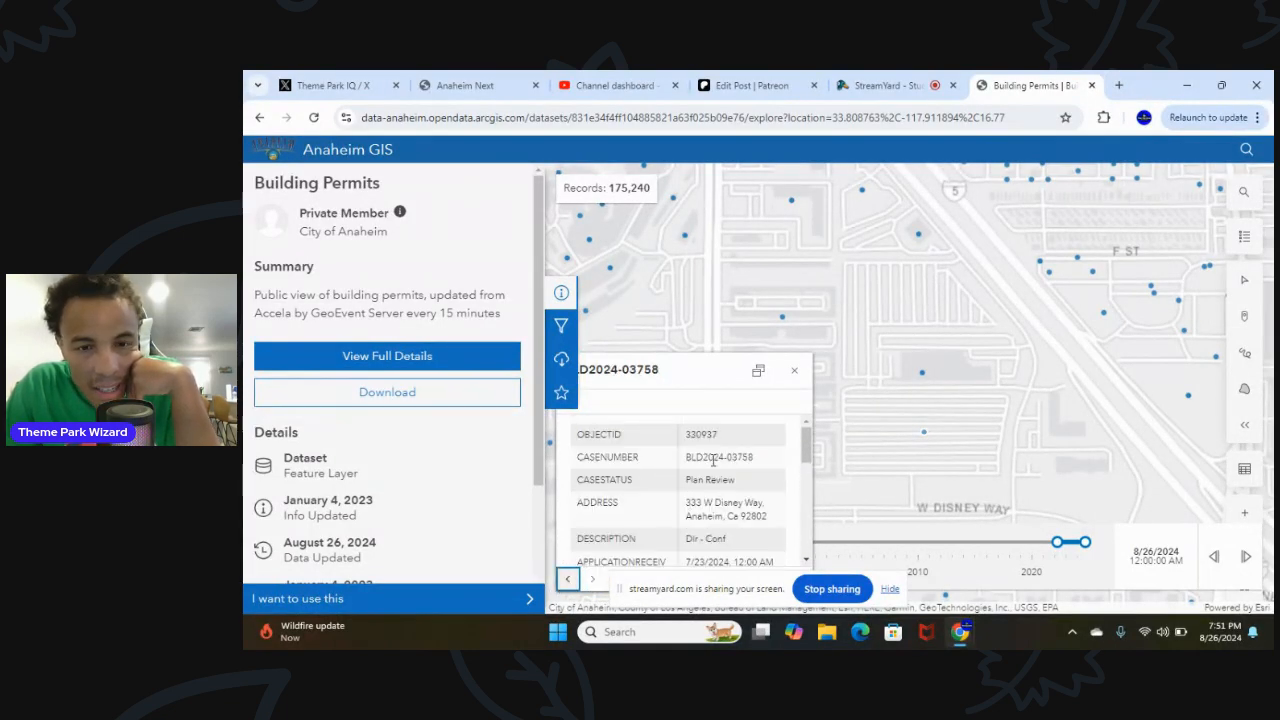
pyautogui.scroll(-3)
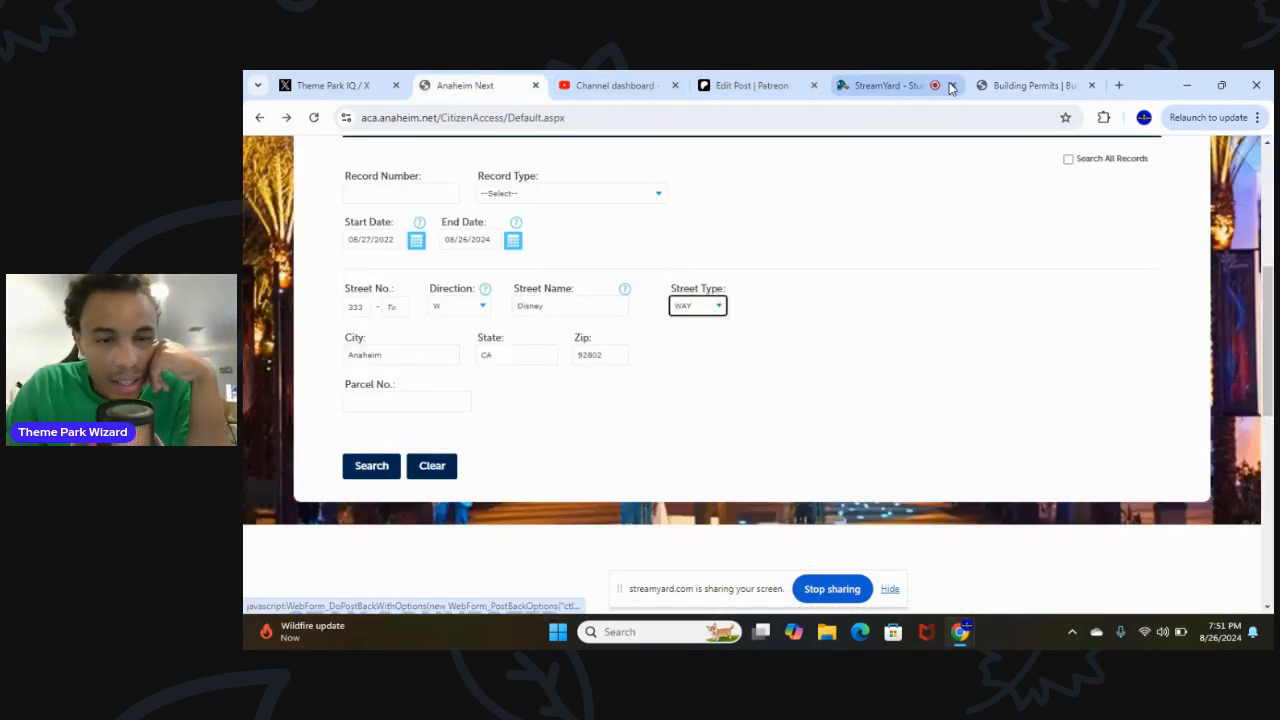
# Copy parcel number 08221104 from the BLD2024-03758 GIS record
pyautogui.click(1036, 84)
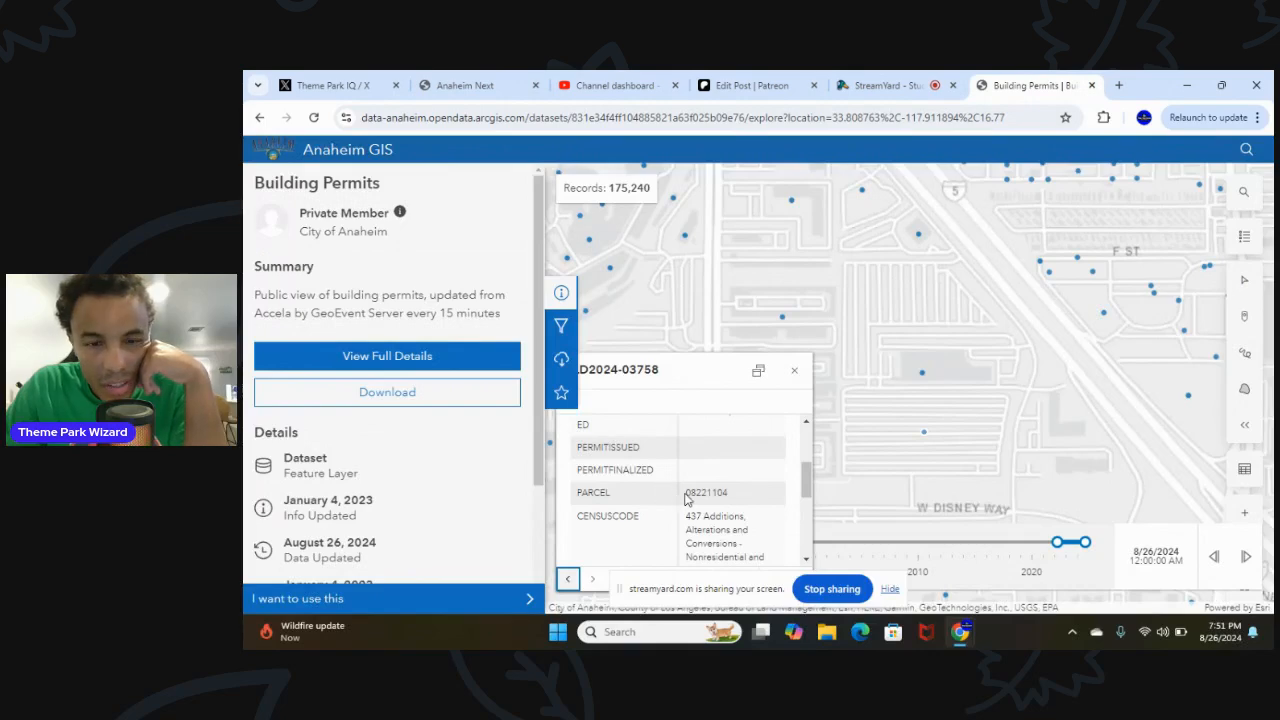
pyautogui.rightClick(704, 492)
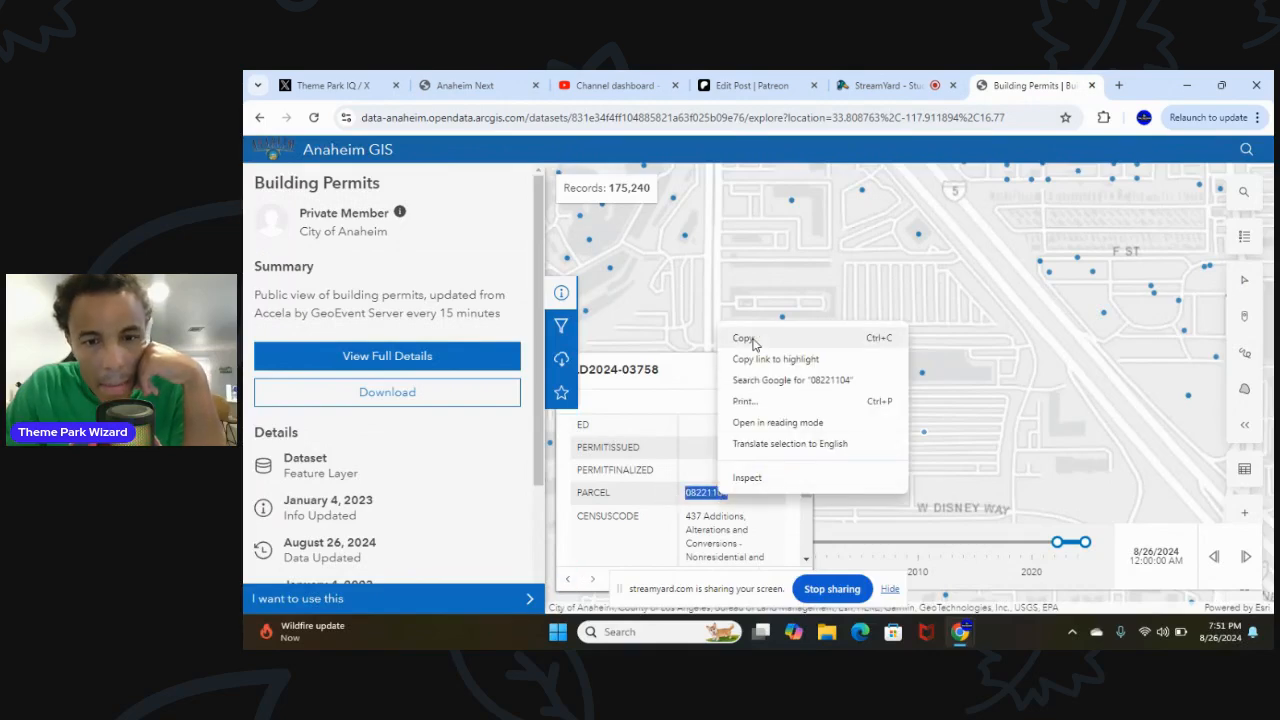
pyautogui.click(884, 84)
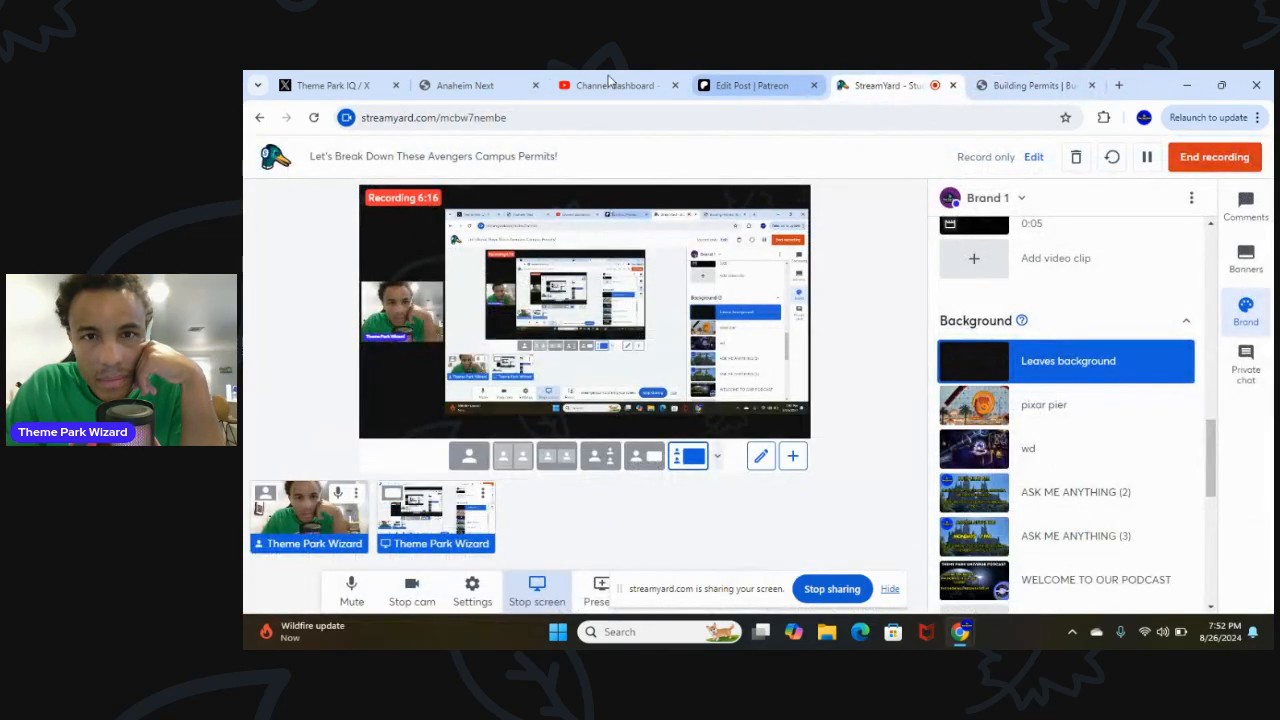
# Paste parcel 08221104 into Anaheim Next's Parcel No. field alongside the Disney Way address
pyautogui.click(464, 84)
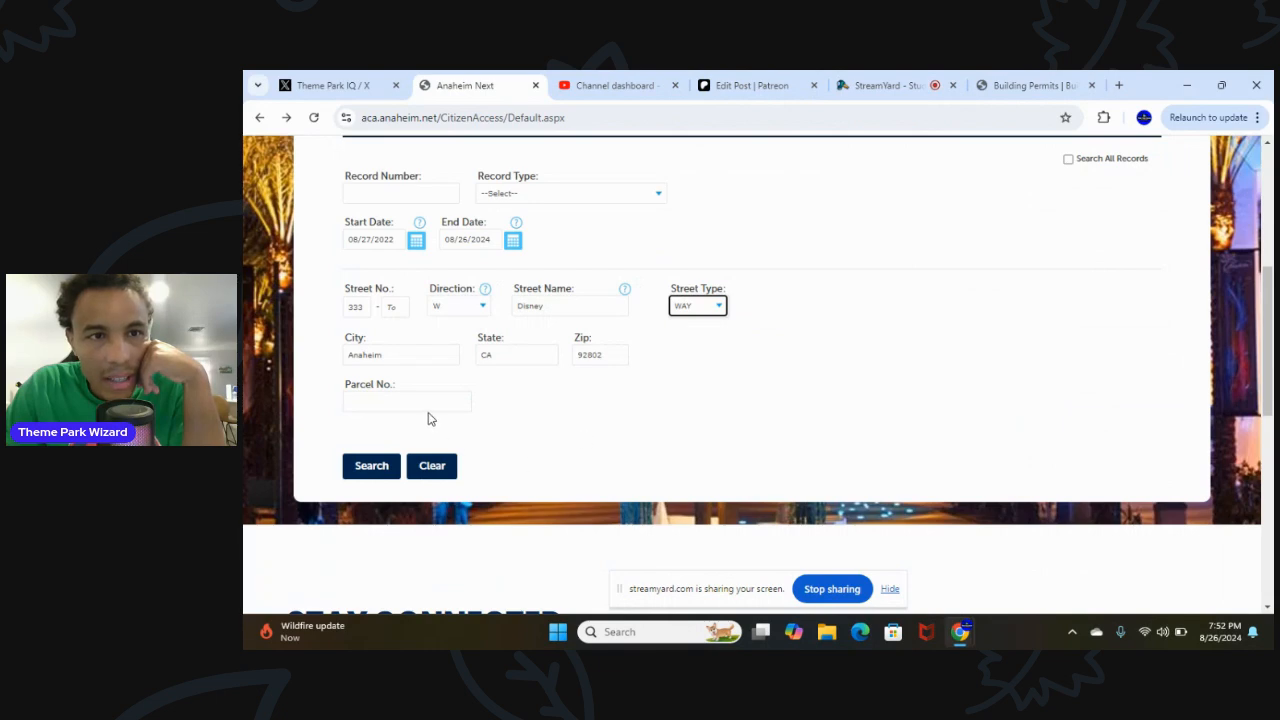
pyautogui.rightClick(406, 400)
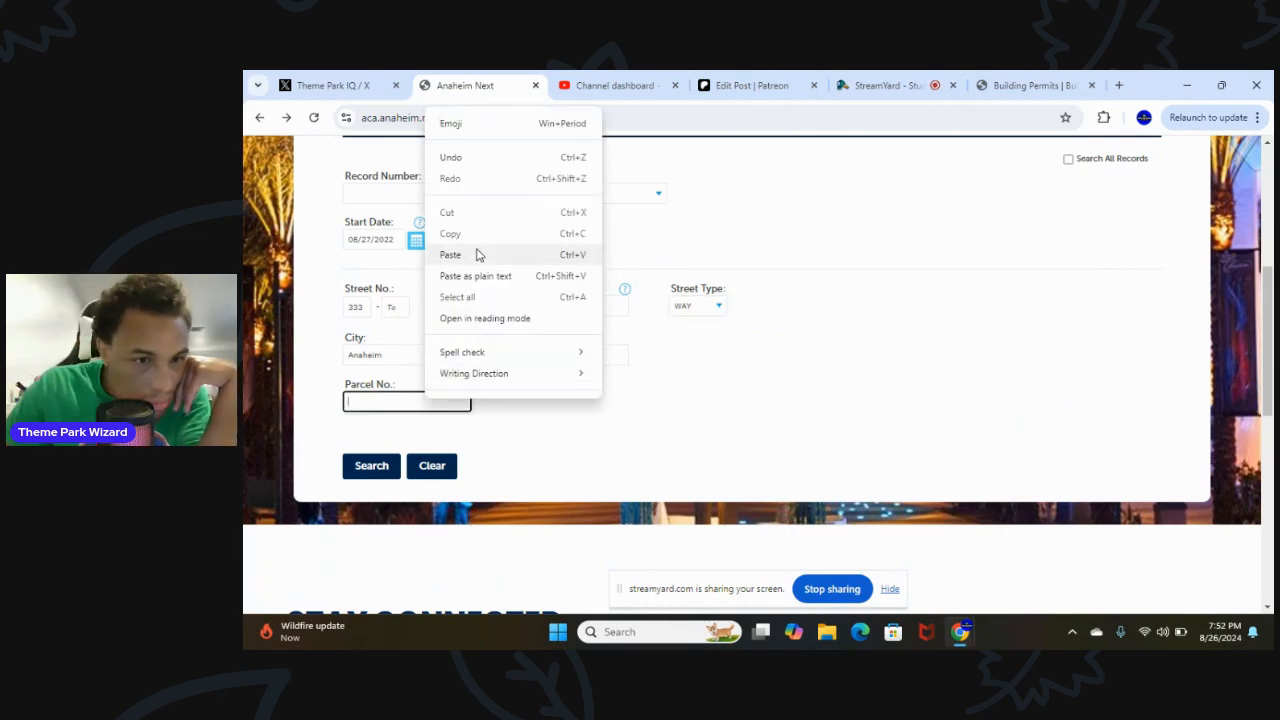
pyautogui.click(372, 464)
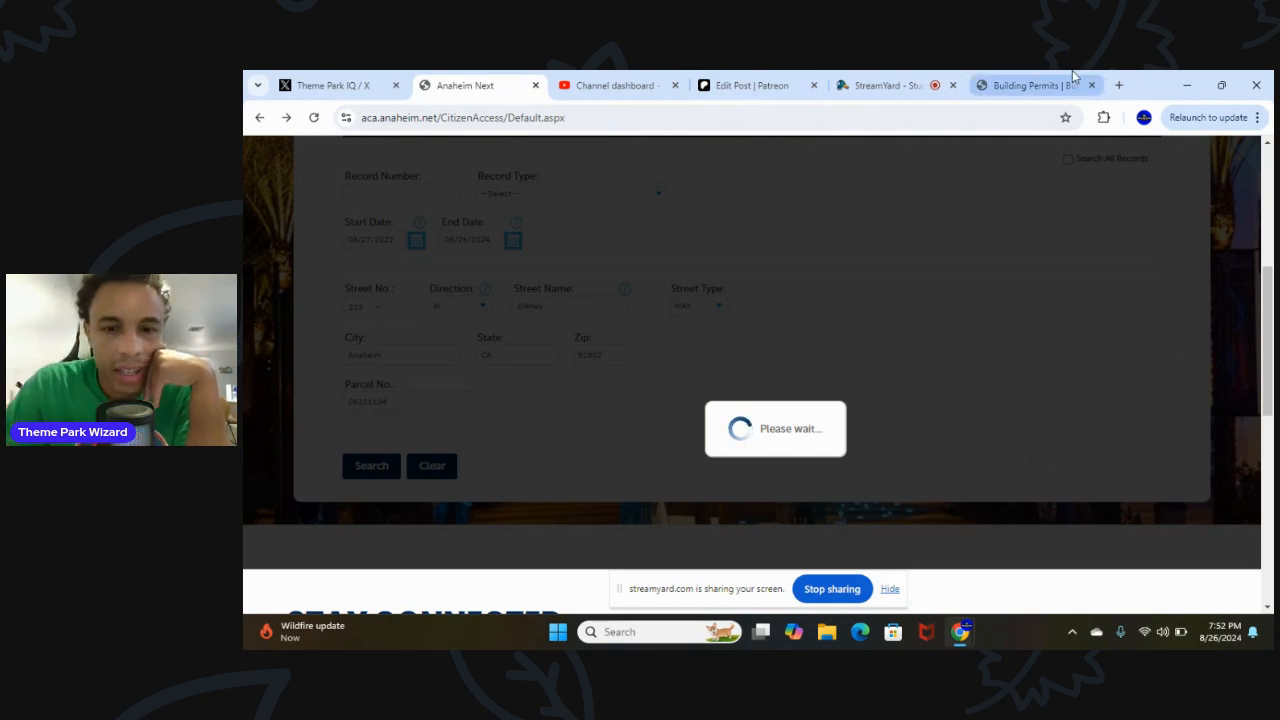
pyautogui.moveTo(1032, 84)
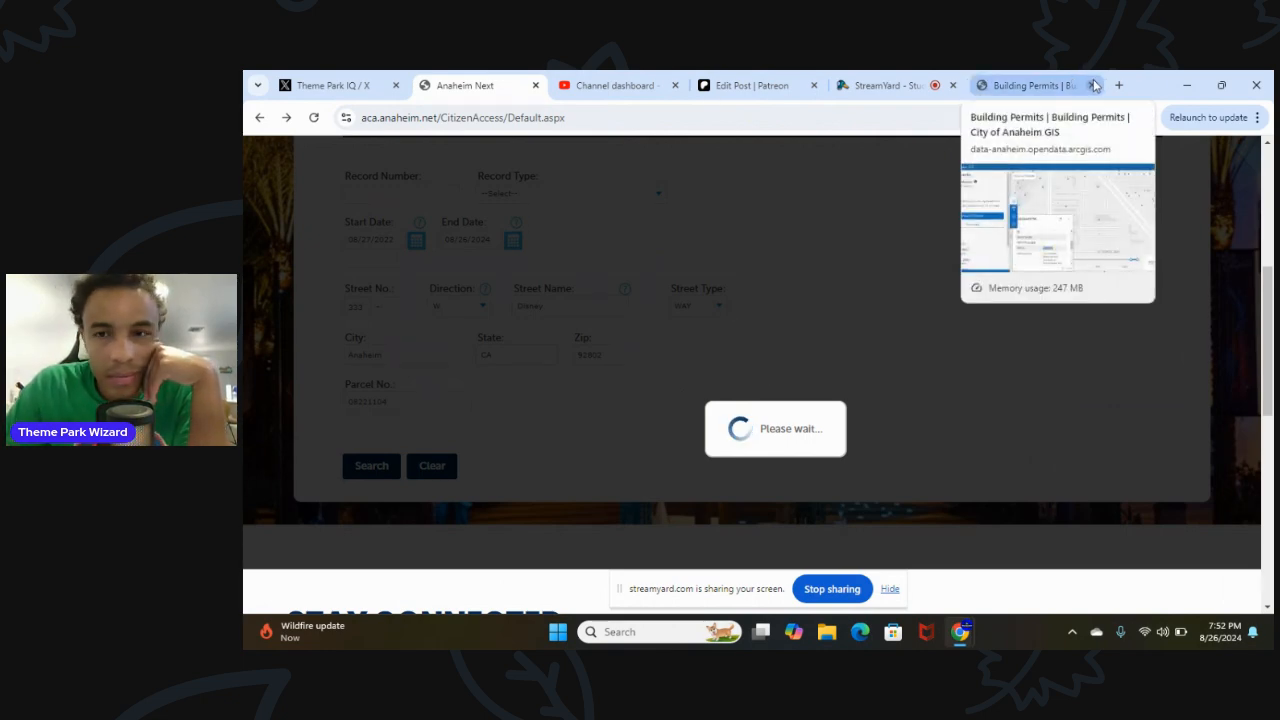
pyautogui.moveTo(790, 336)
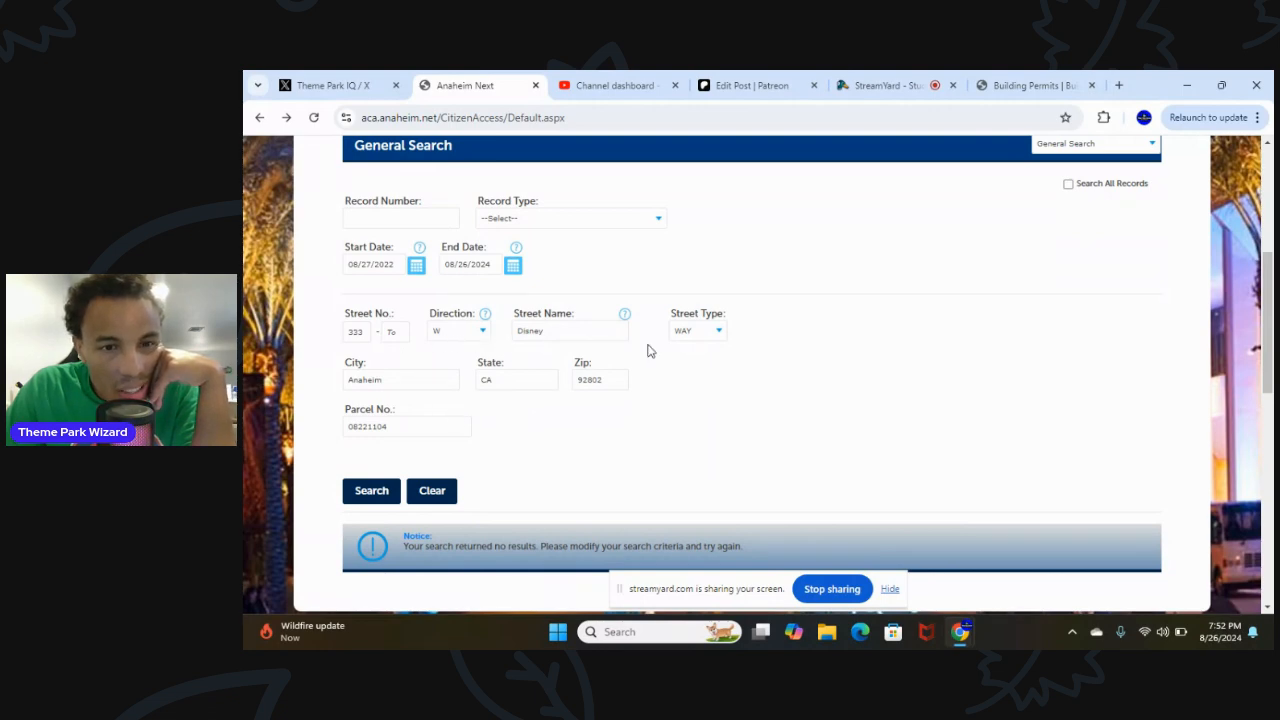
# Review the full BLD2024-03758 popup record in the Anaheim GIS permit map
pyautogui.click(1036, 84)
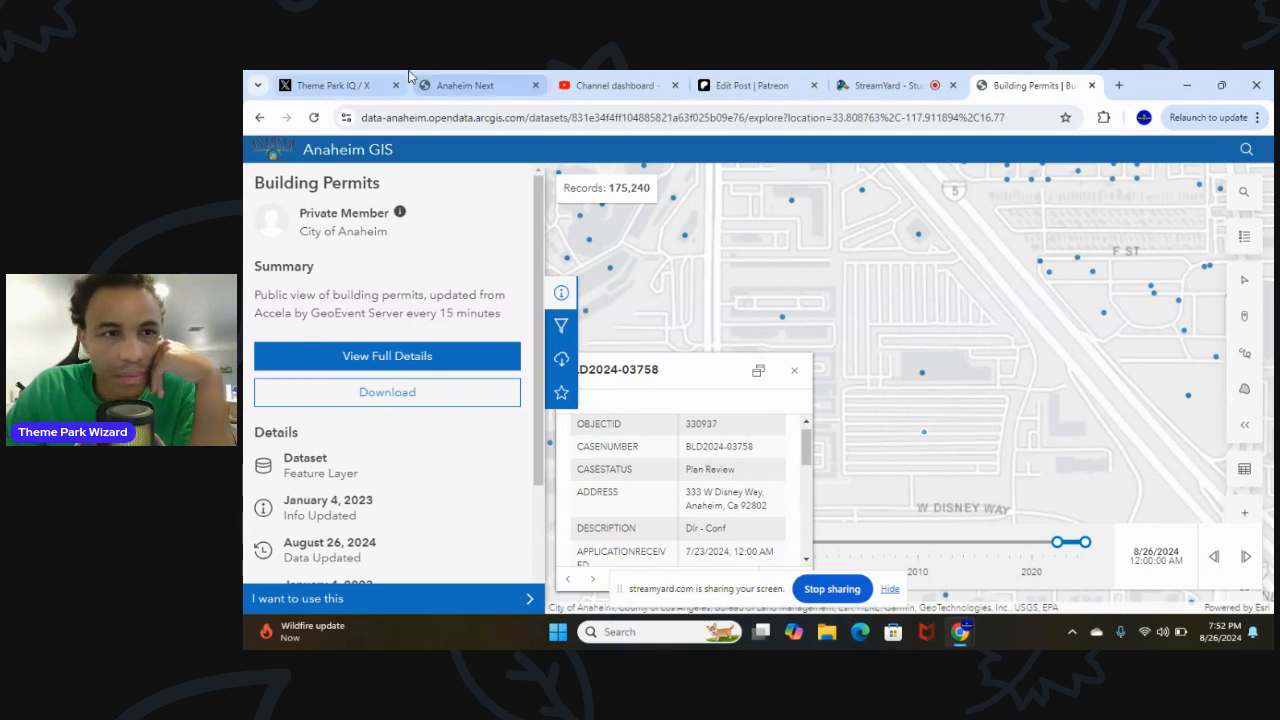
pyautogui.click(470, 84)
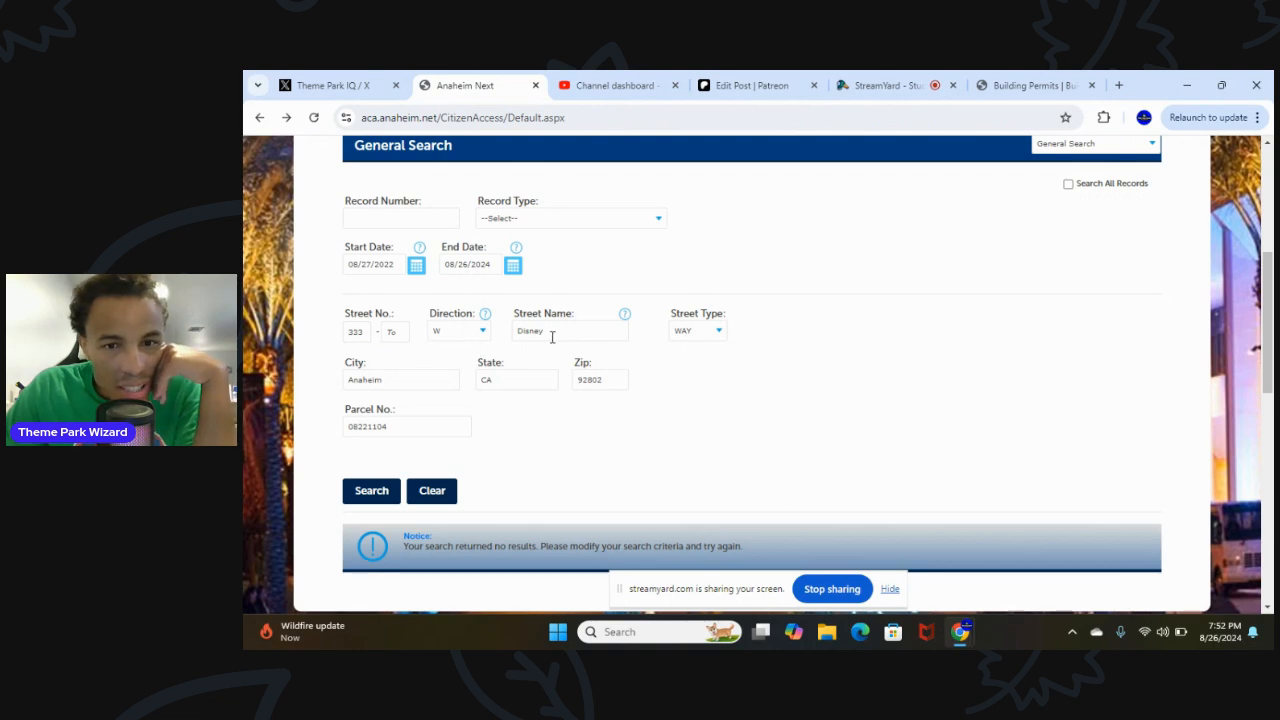
pyautogui.moveTo(530, 388)
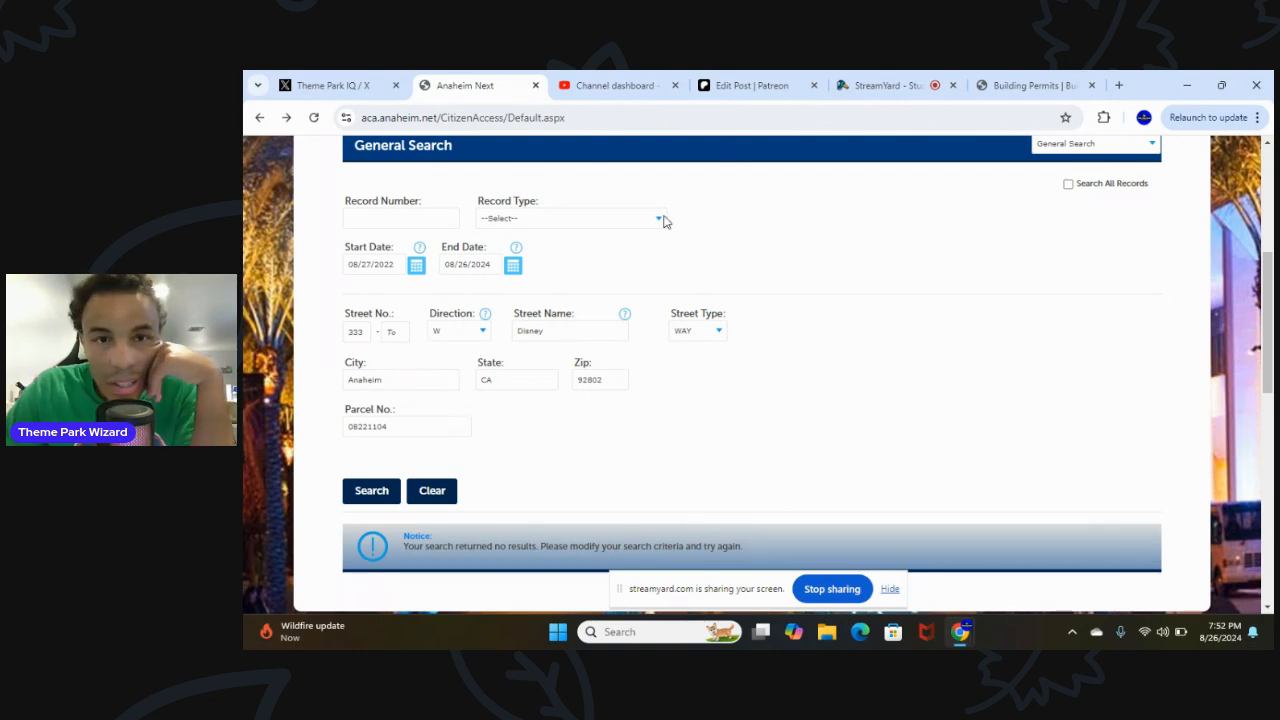
pyautogui.click(1036, 84)
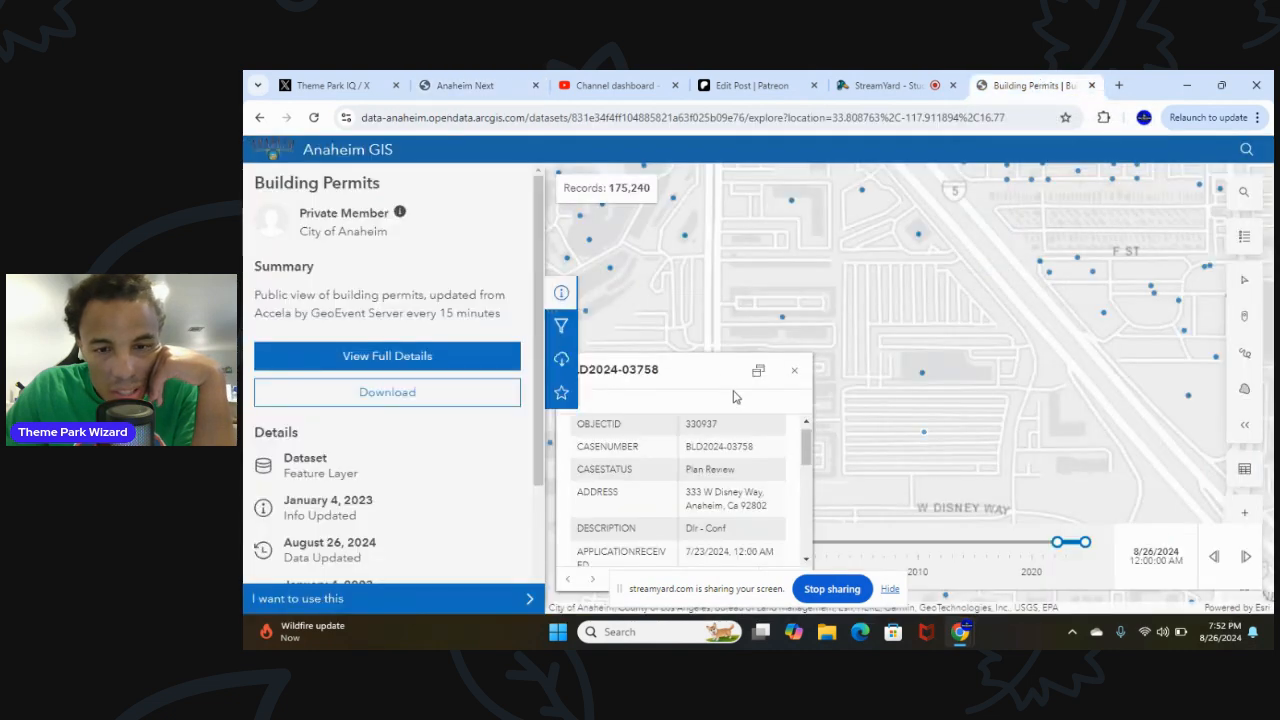
pyautogui.scroll(-3)
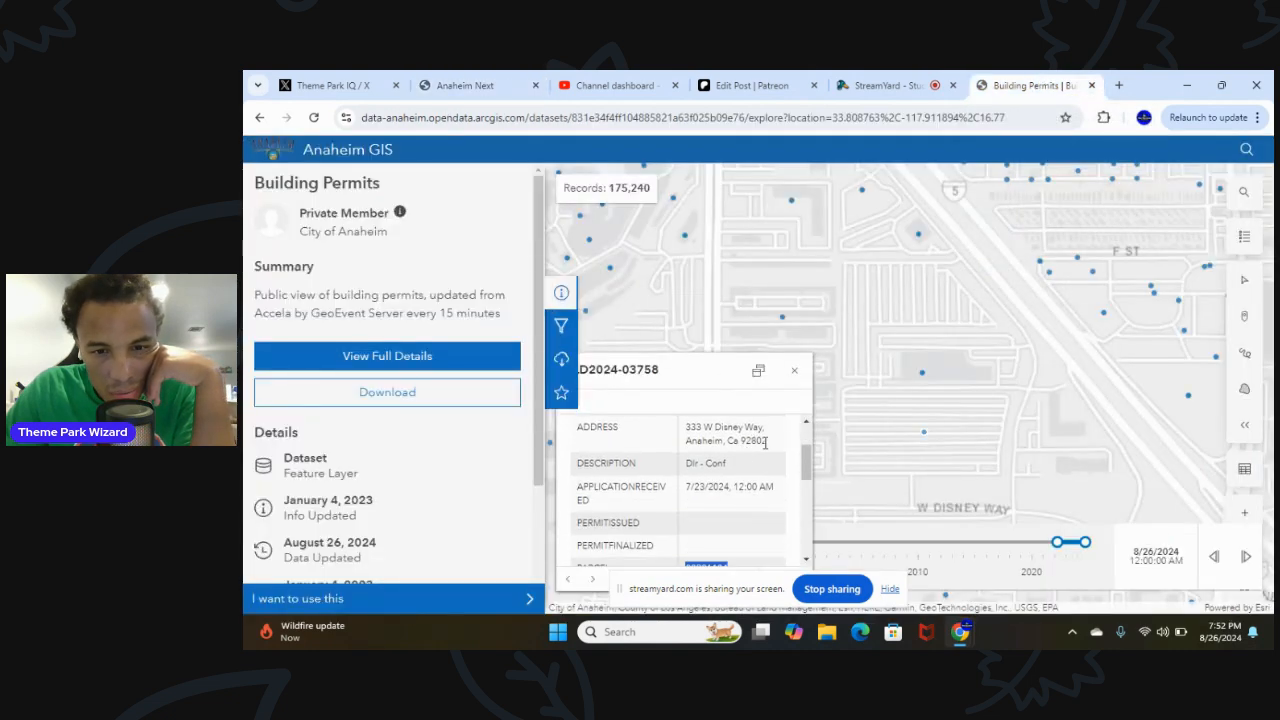
pyautogui.scroll(-3)
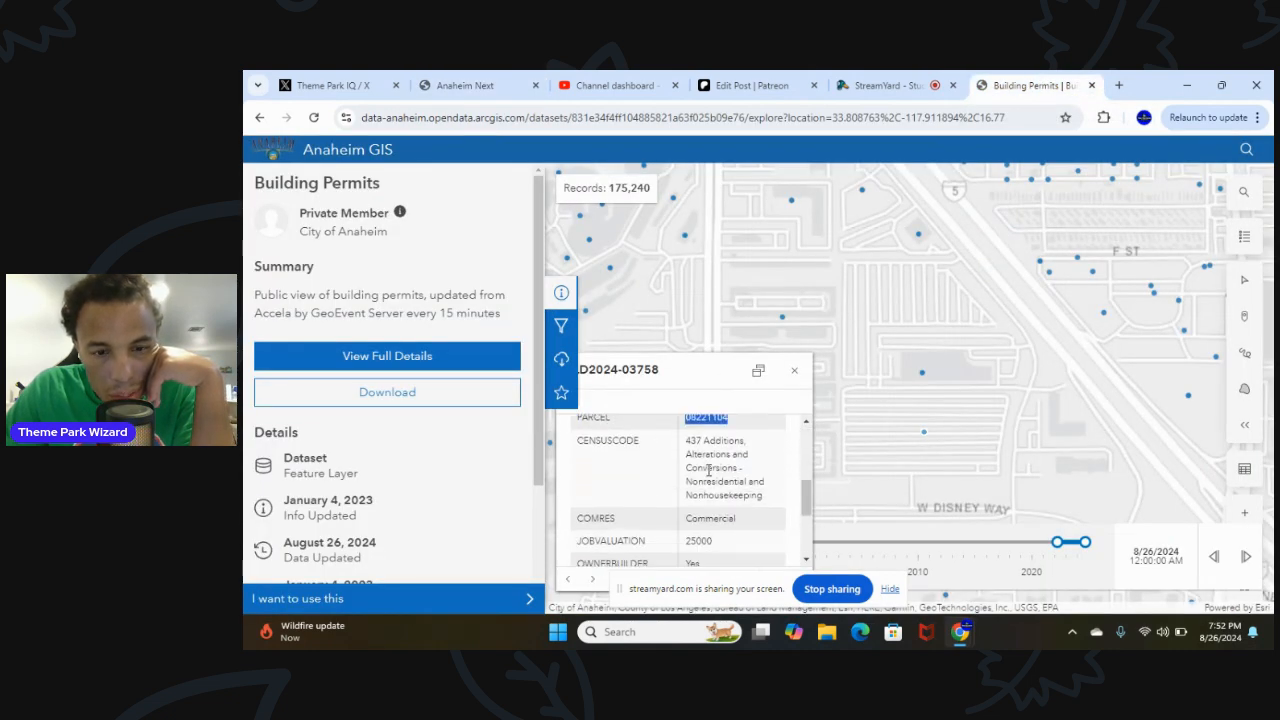
pyautogui.scroll(-3)
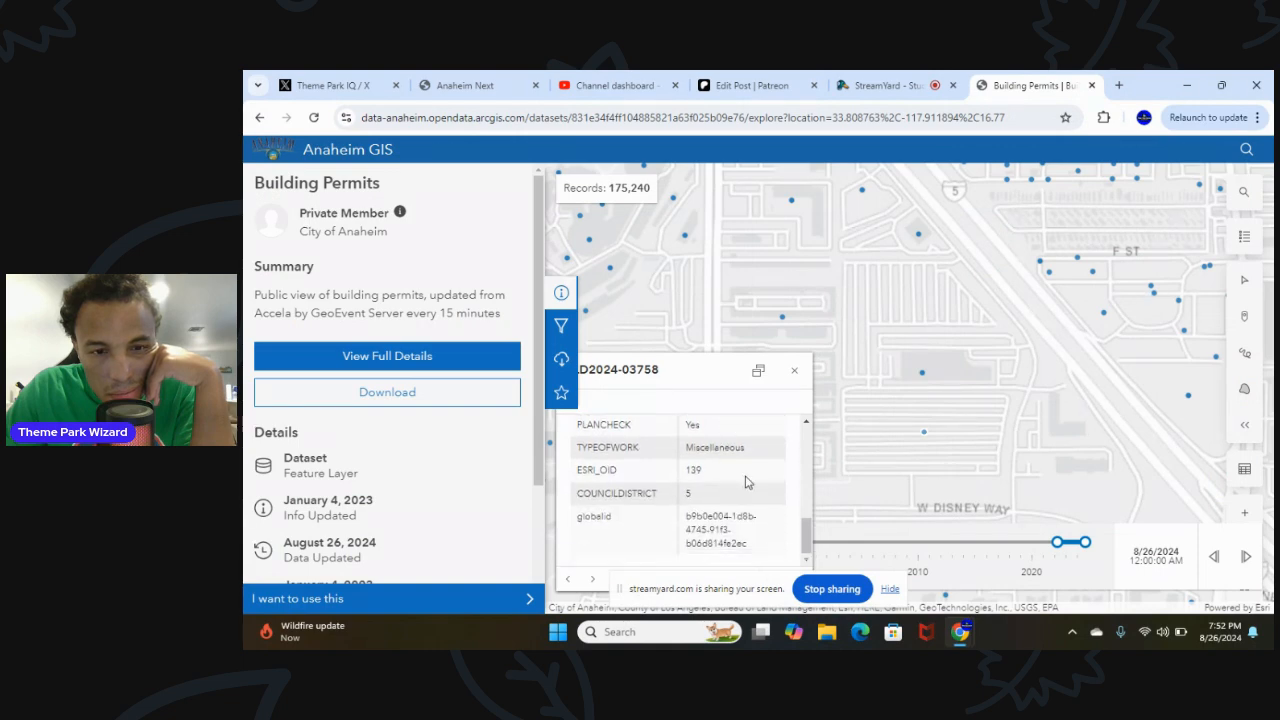
pyautogui.scroll(-3)
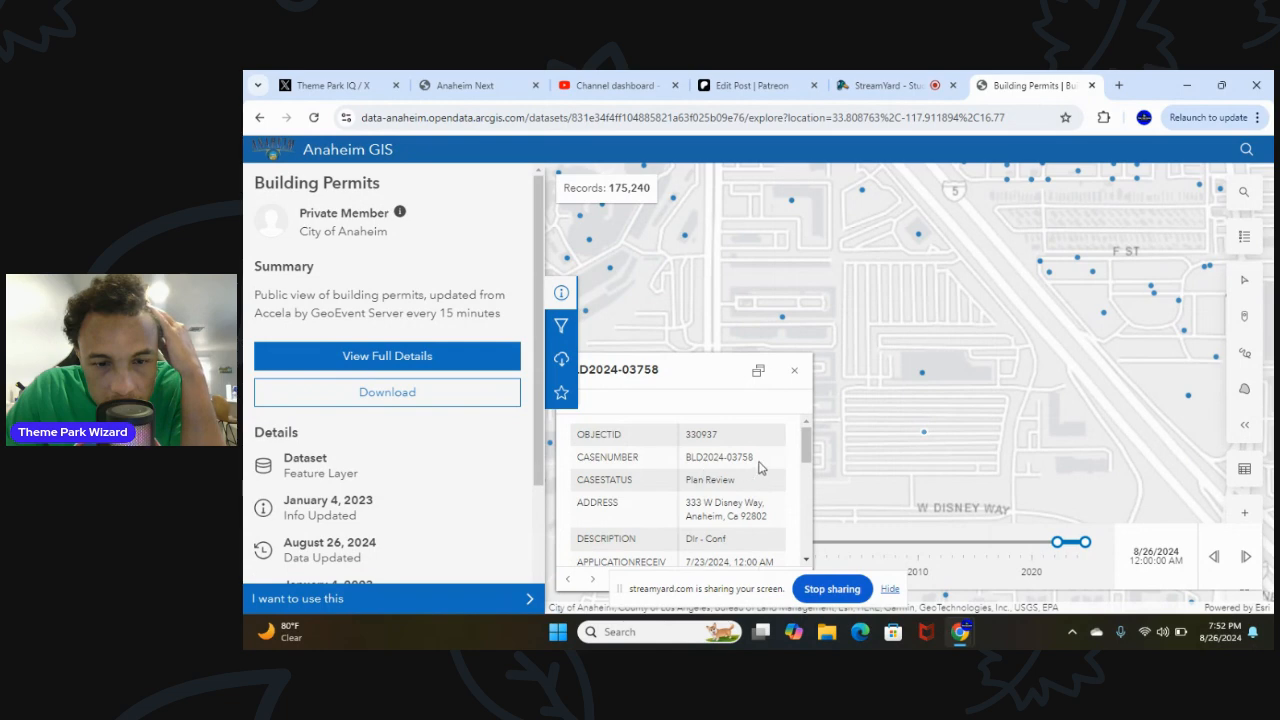
pyautogui.scroll(-3)
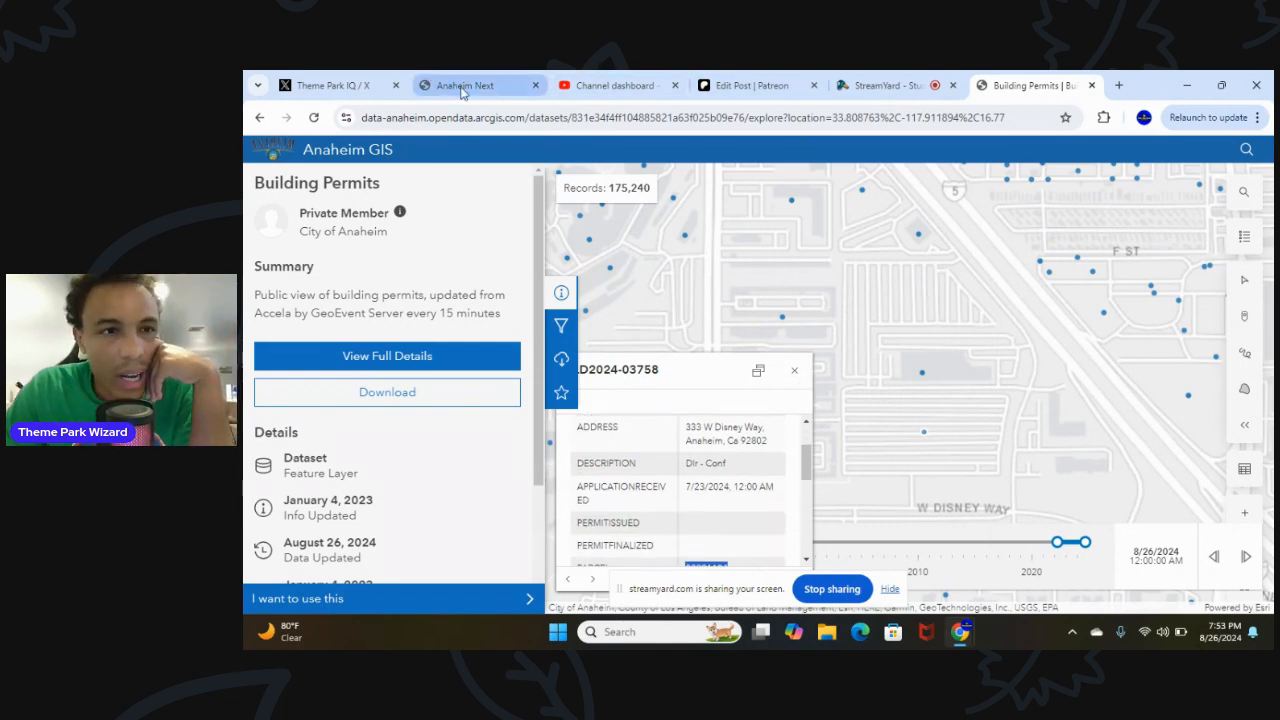
# Rerun the Anaheim Next 333 W Disney address search without the parcel number; it finds nothing
pyautogui.click(476, 84)
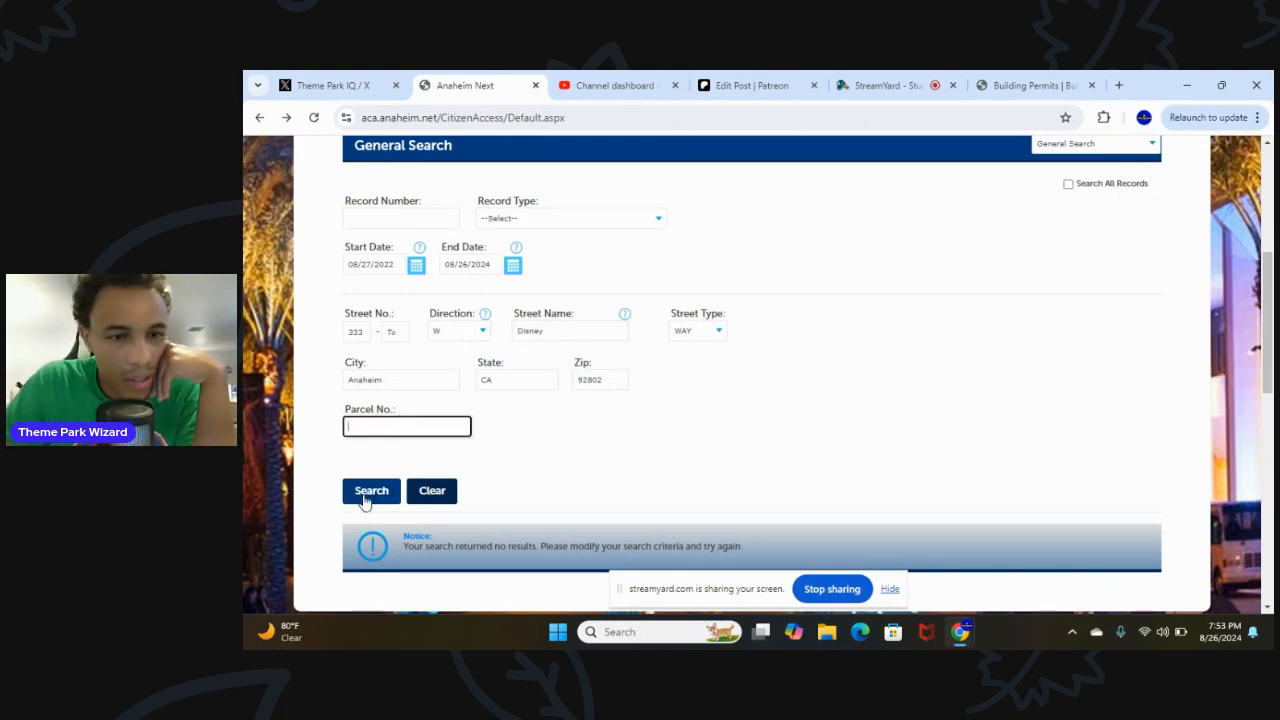
pyautogui.click(372, 490)
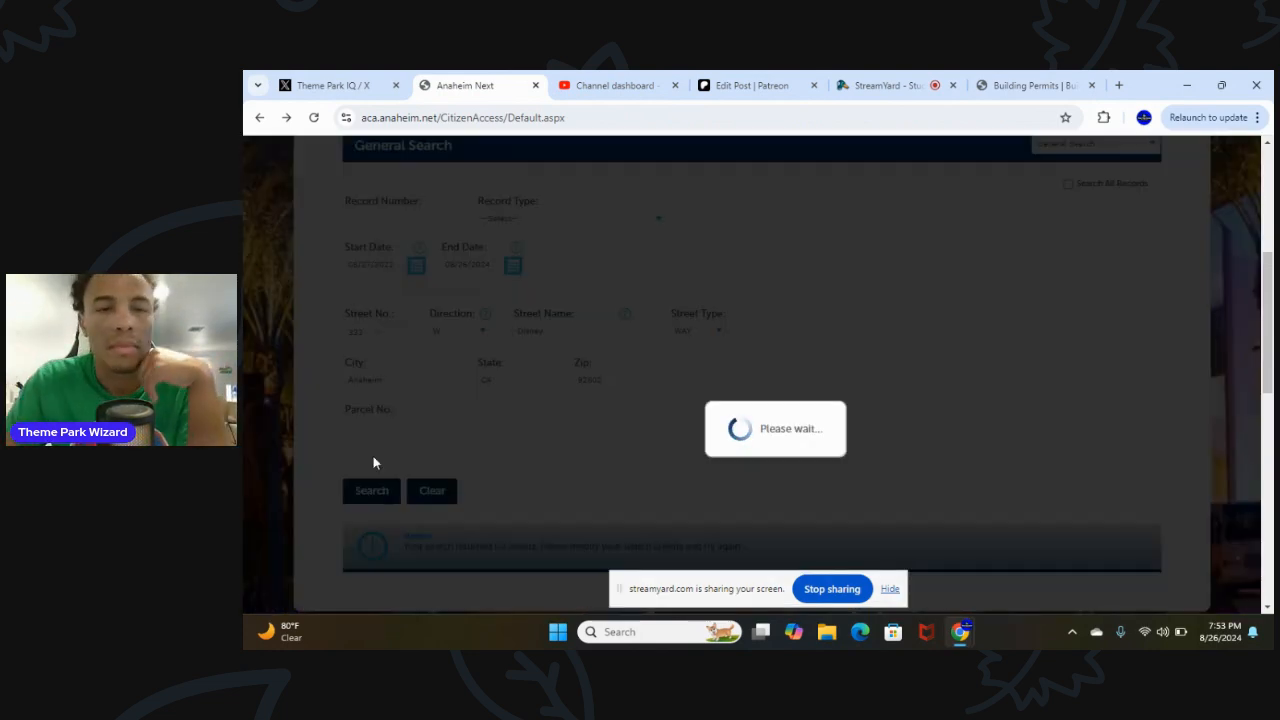
pyautogui.click(614, 84)
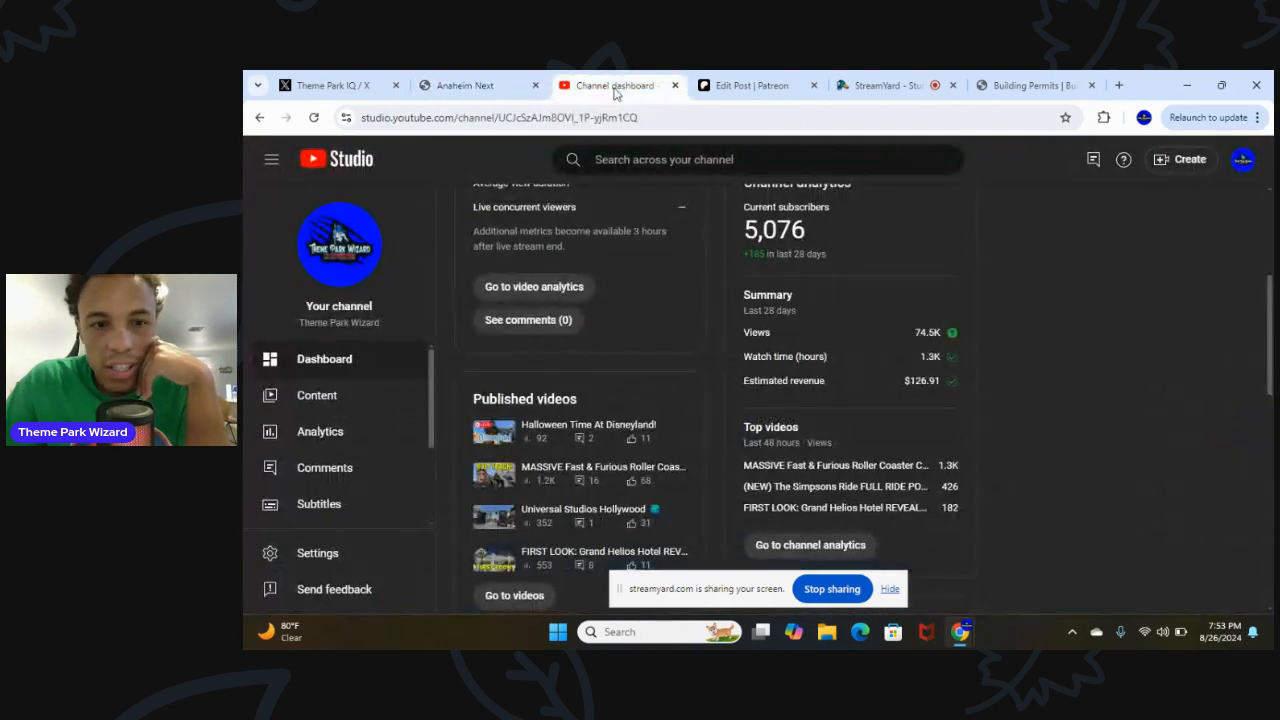
pyautogui.click(1036, 84)
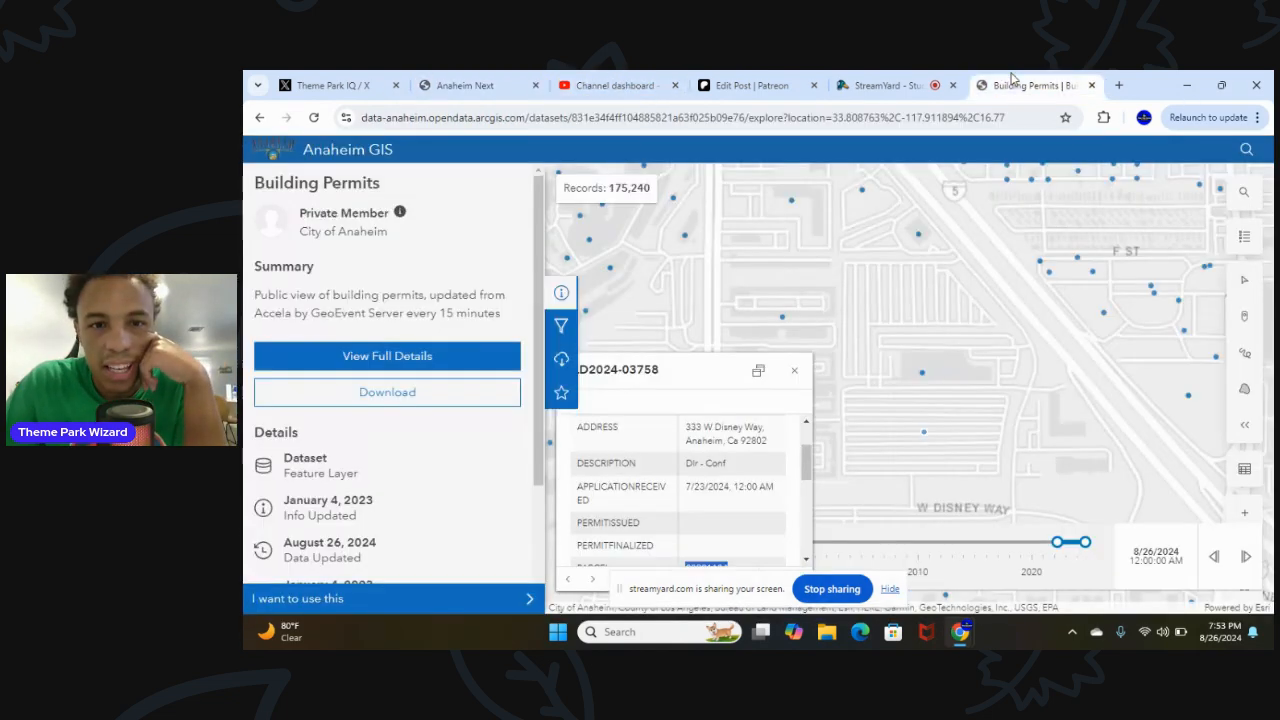
pyautogui.click(884, 84)
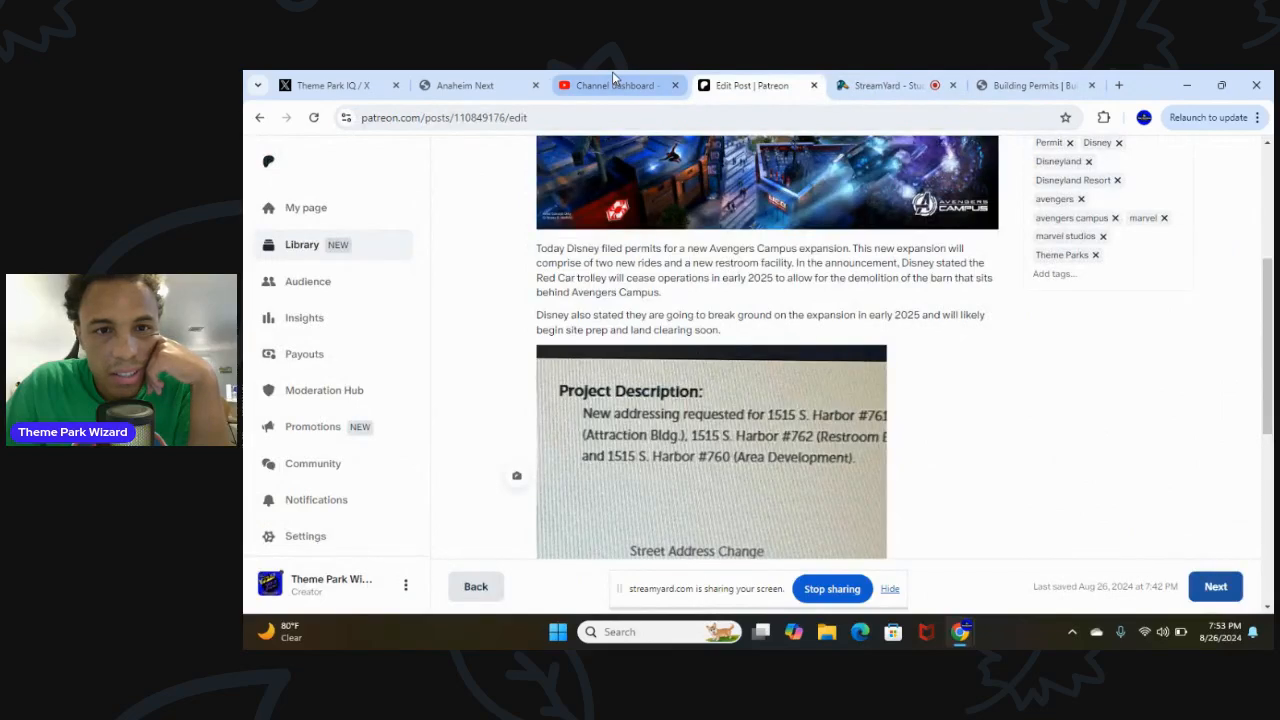
pyautogui.click(464, 84)
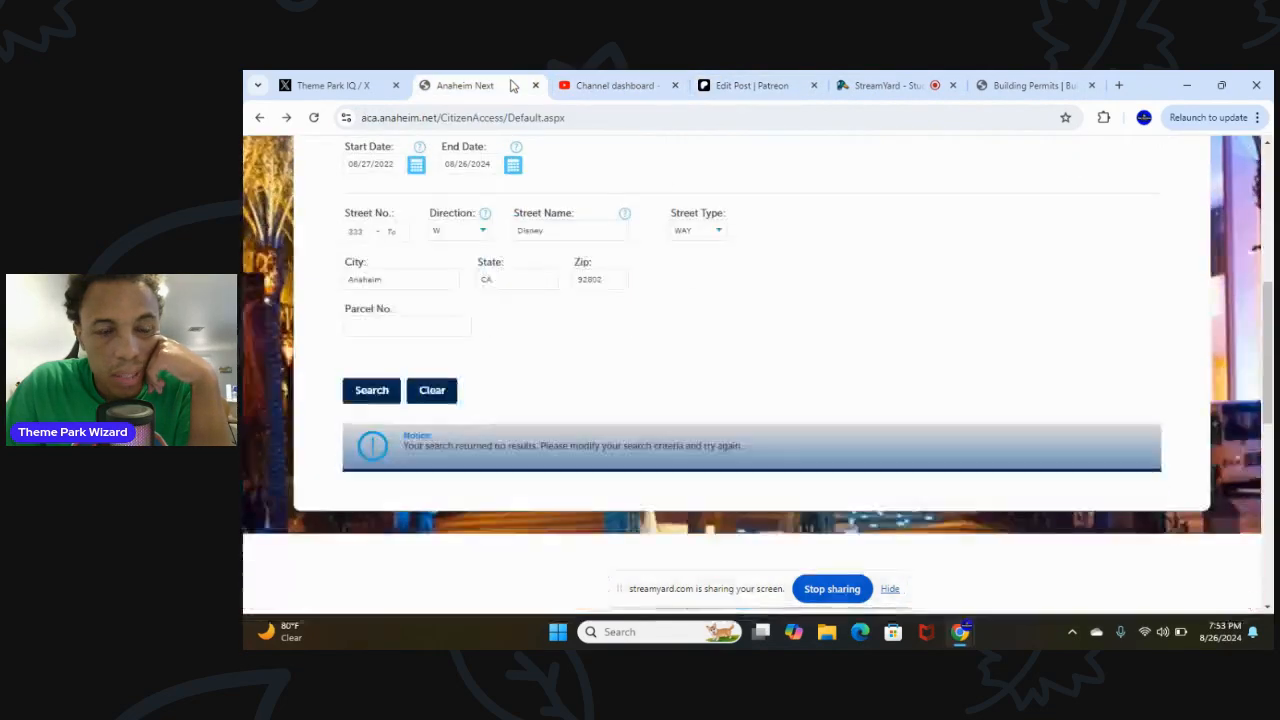
# Enable Search All Records so the 333 W Disney Way search lists its four permit records
pyautogui.scroll(-3)
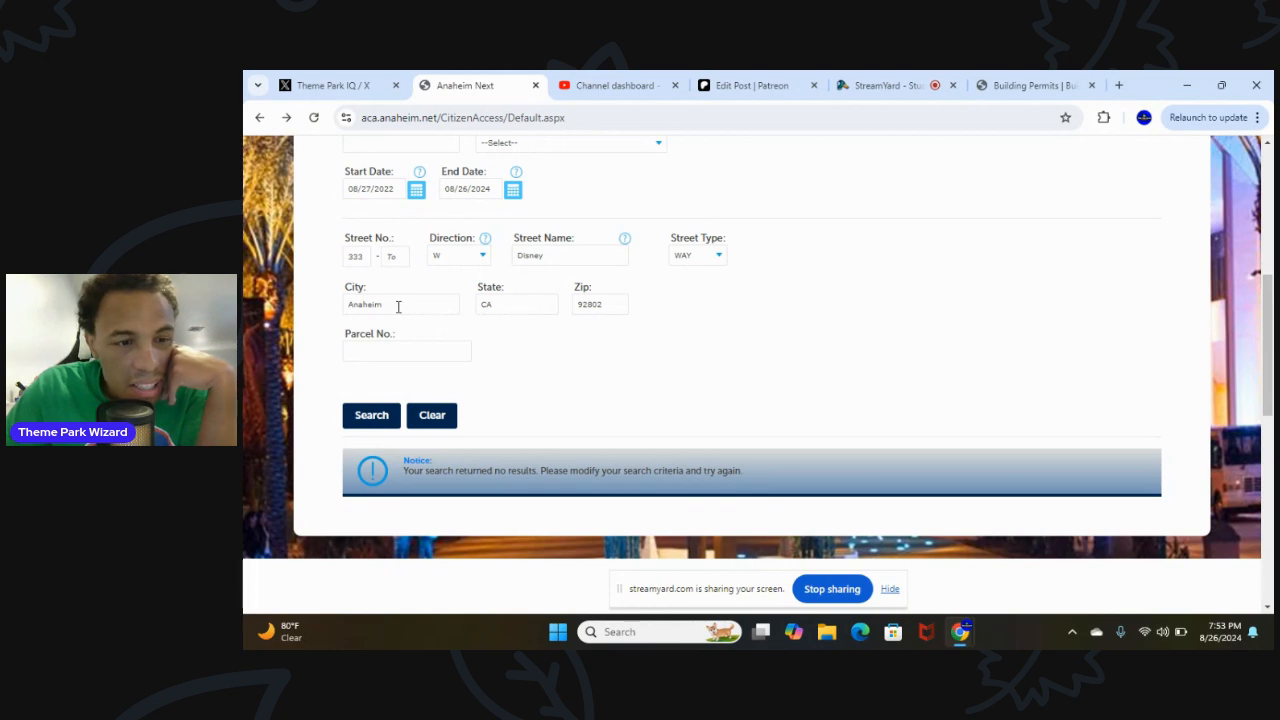
pyautogui.click(400, 304)
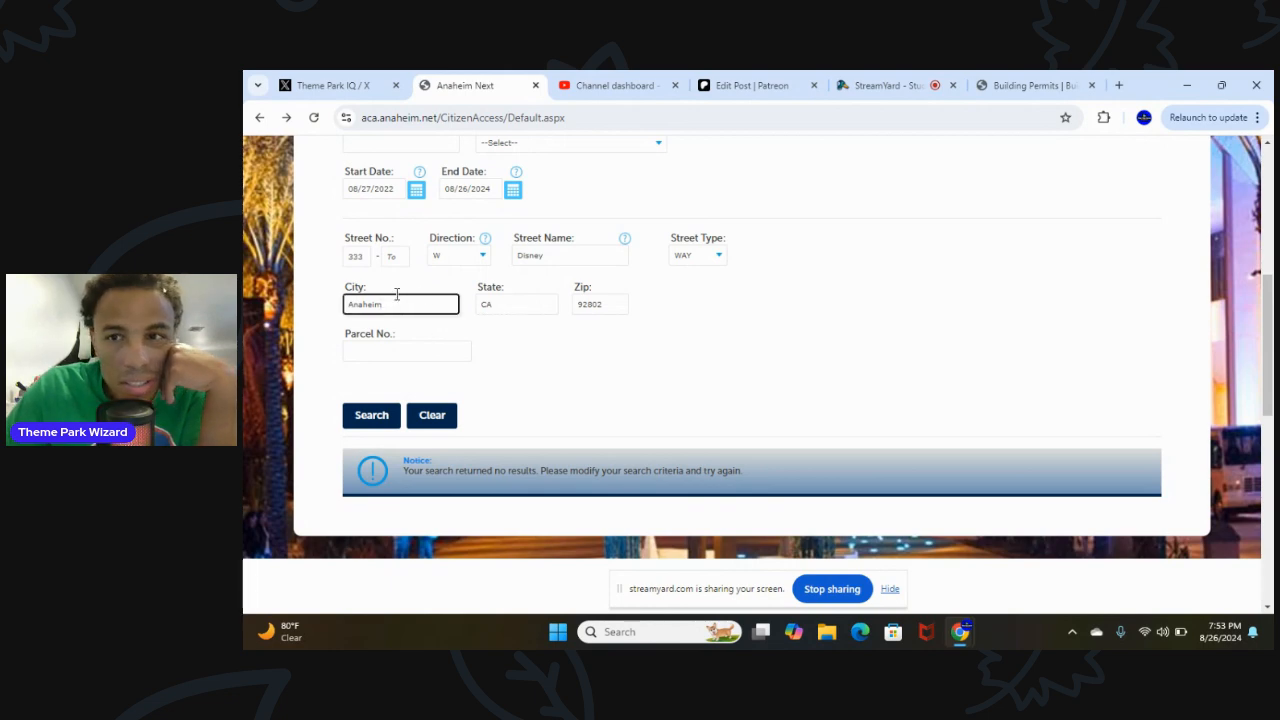
pyautogui.click(1036, 84)
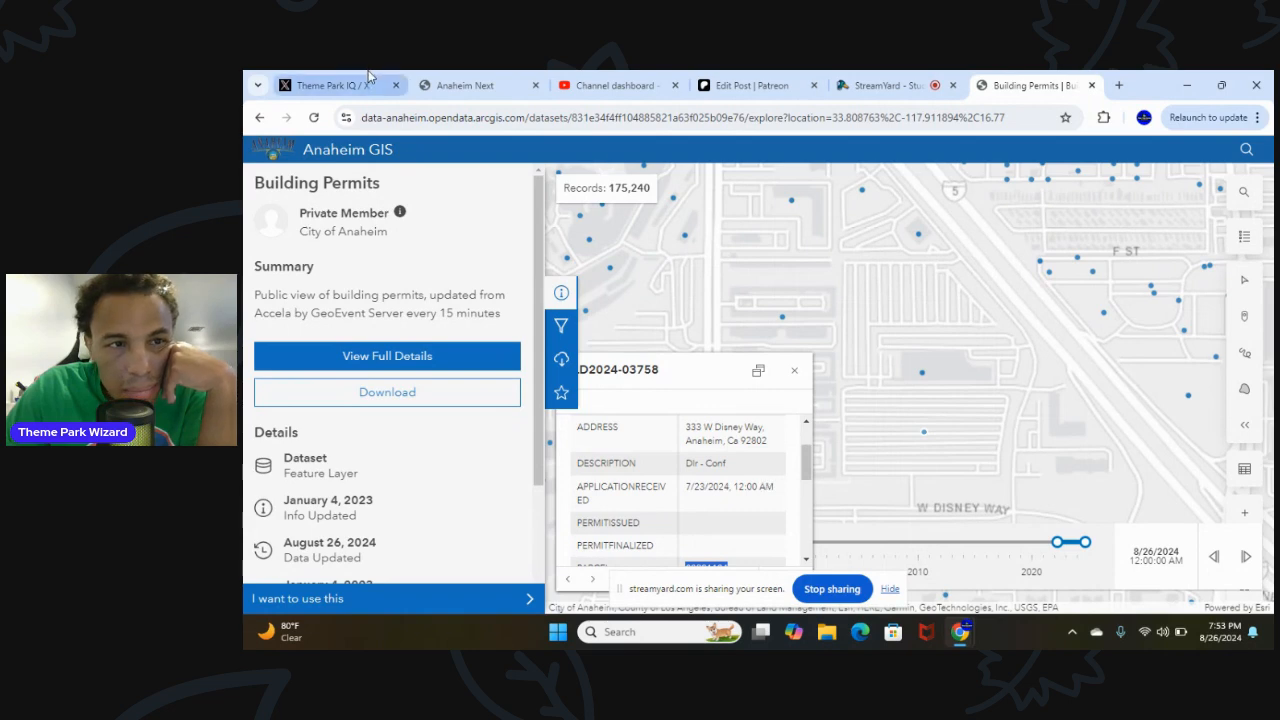
pyautogui.click(470, 84)
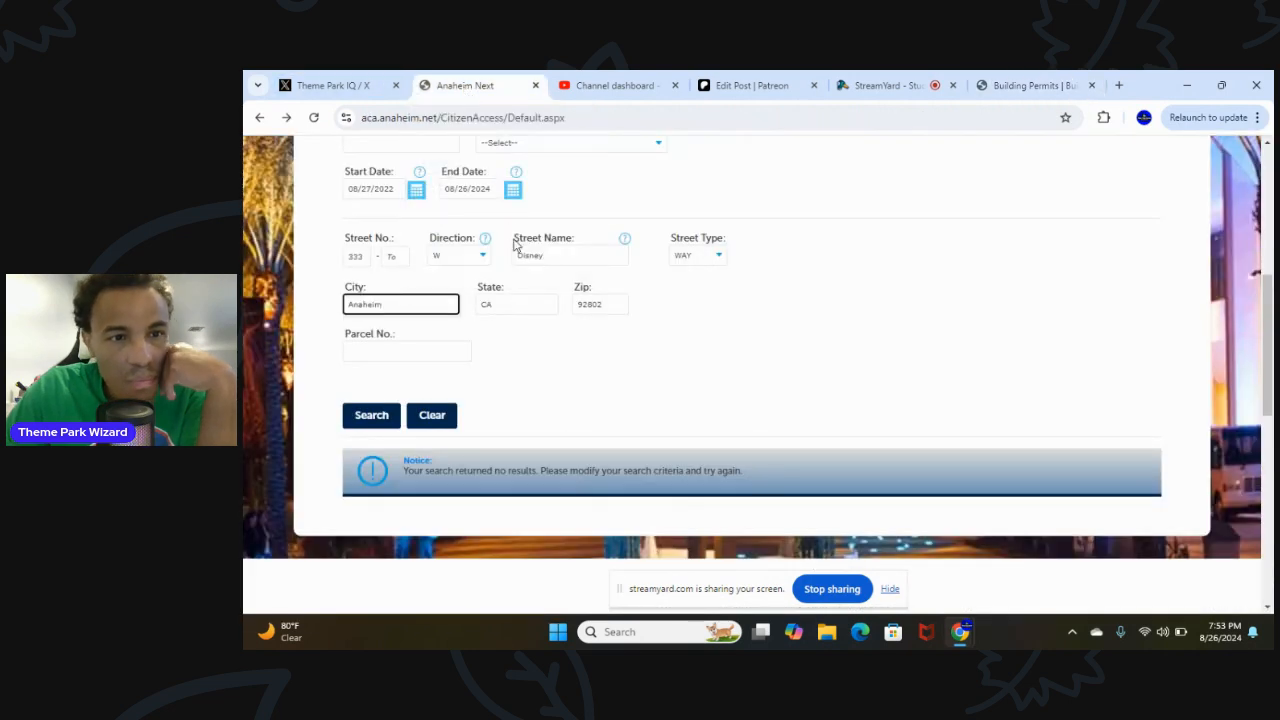
pyautogui.moveTo(828, 256)
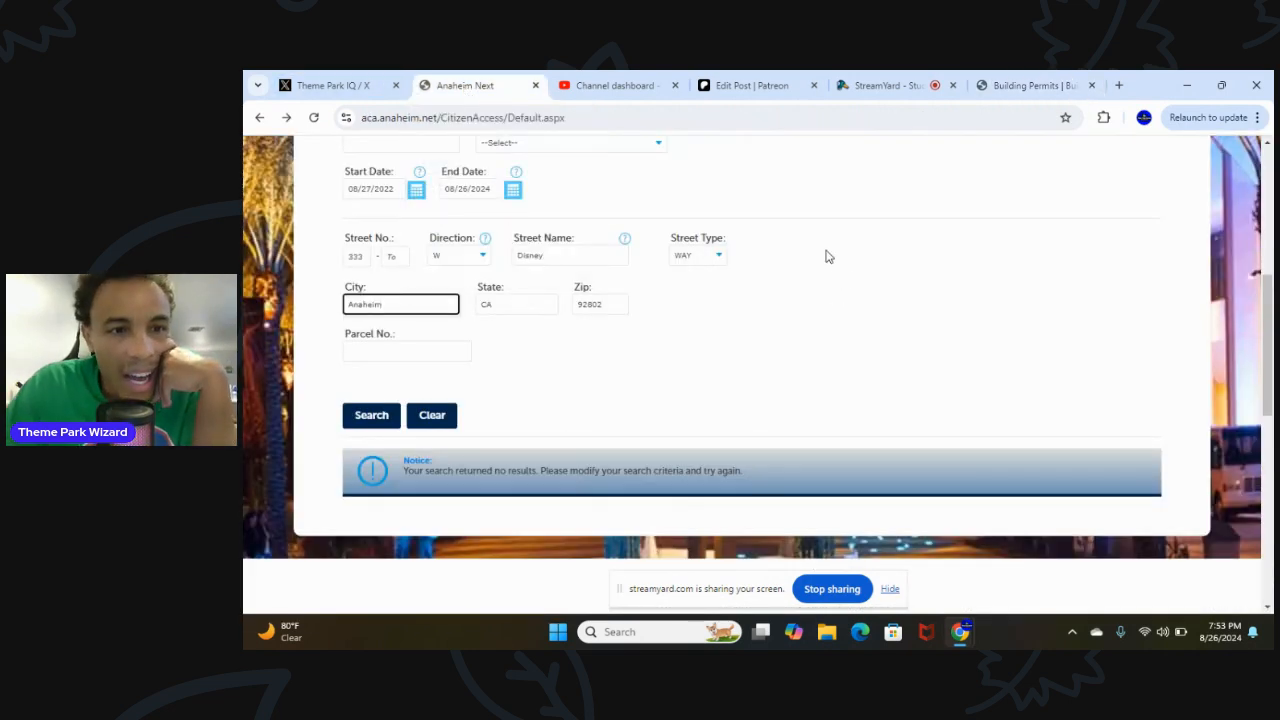
pyautogui.moveTo(704, 294)
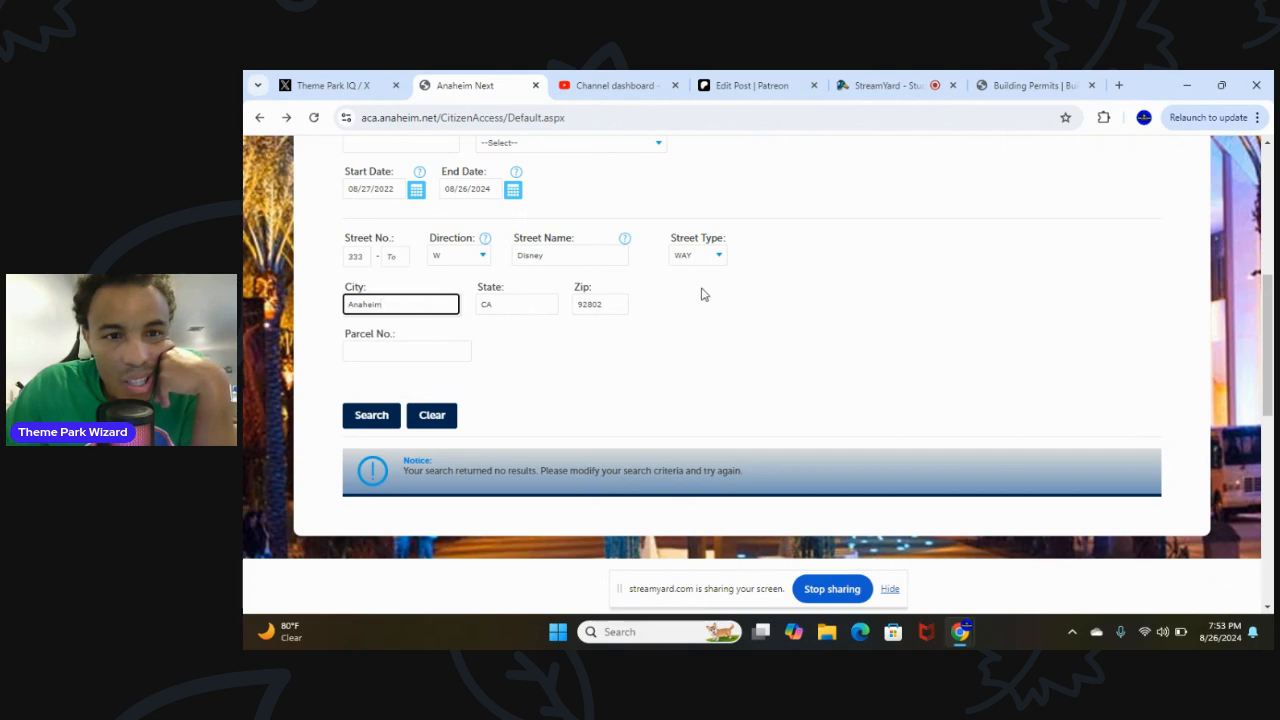
pyautogui.scroll(3)
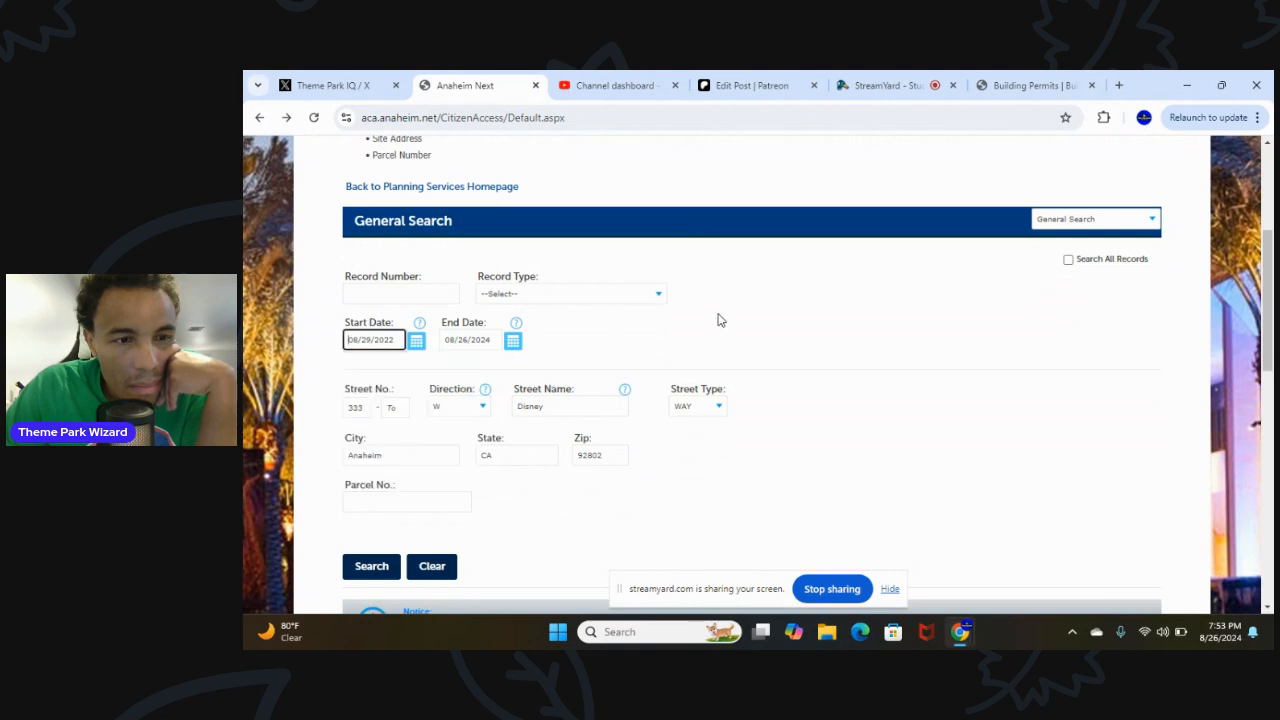
pyautogui.moveTo(1068, 260)
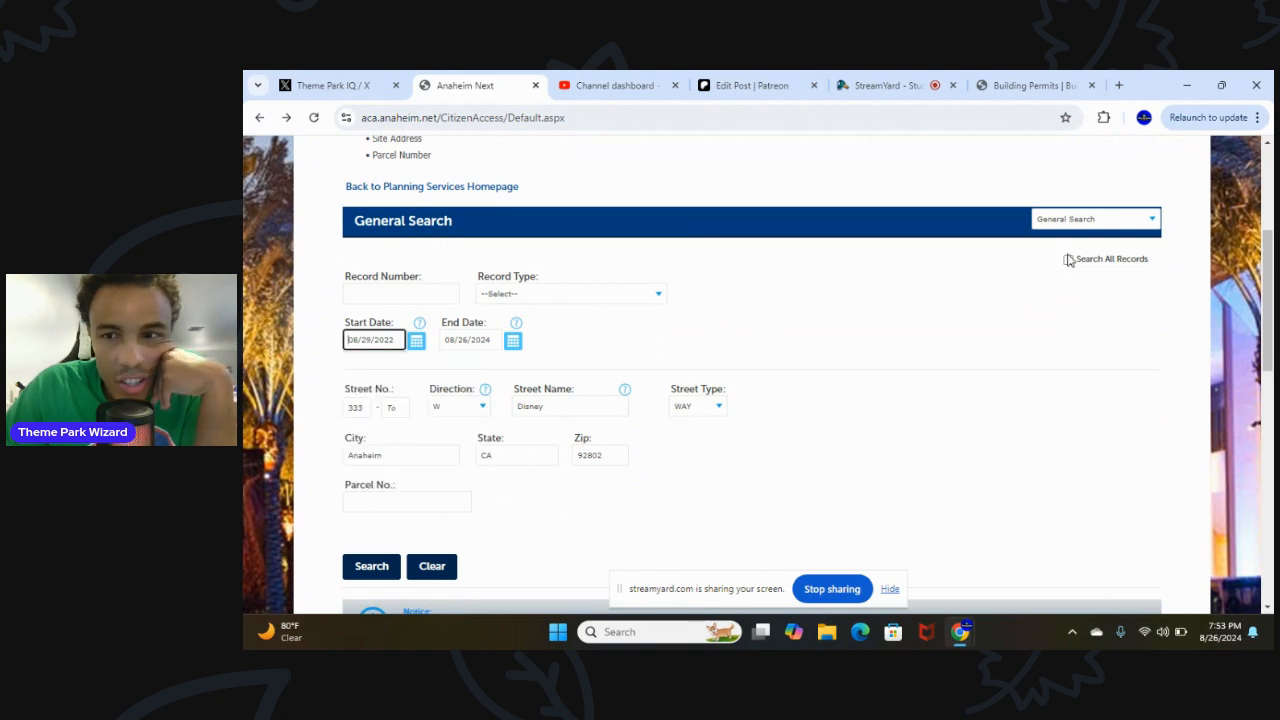
pyautogui.click(372, 566)
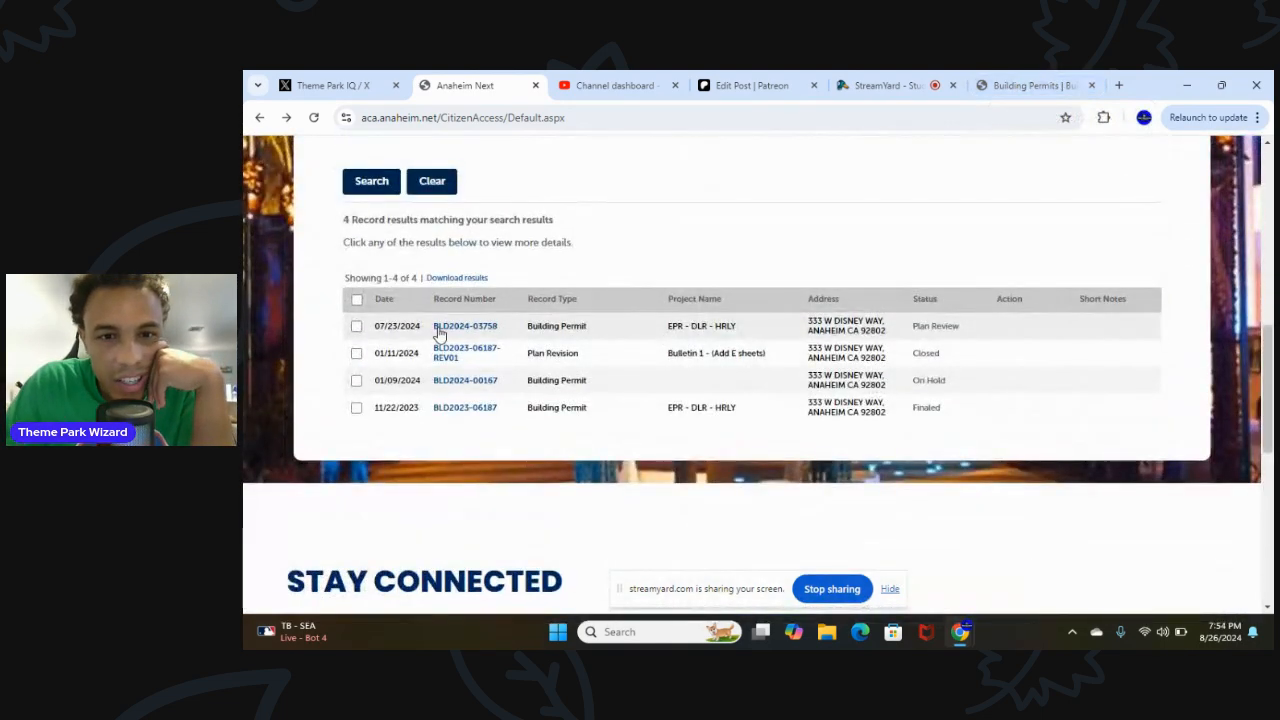
# View permit BLD2024-03758's DLR-CONF description and expand More Details to show parcel 08221104
pyautogui.click(464, 324)
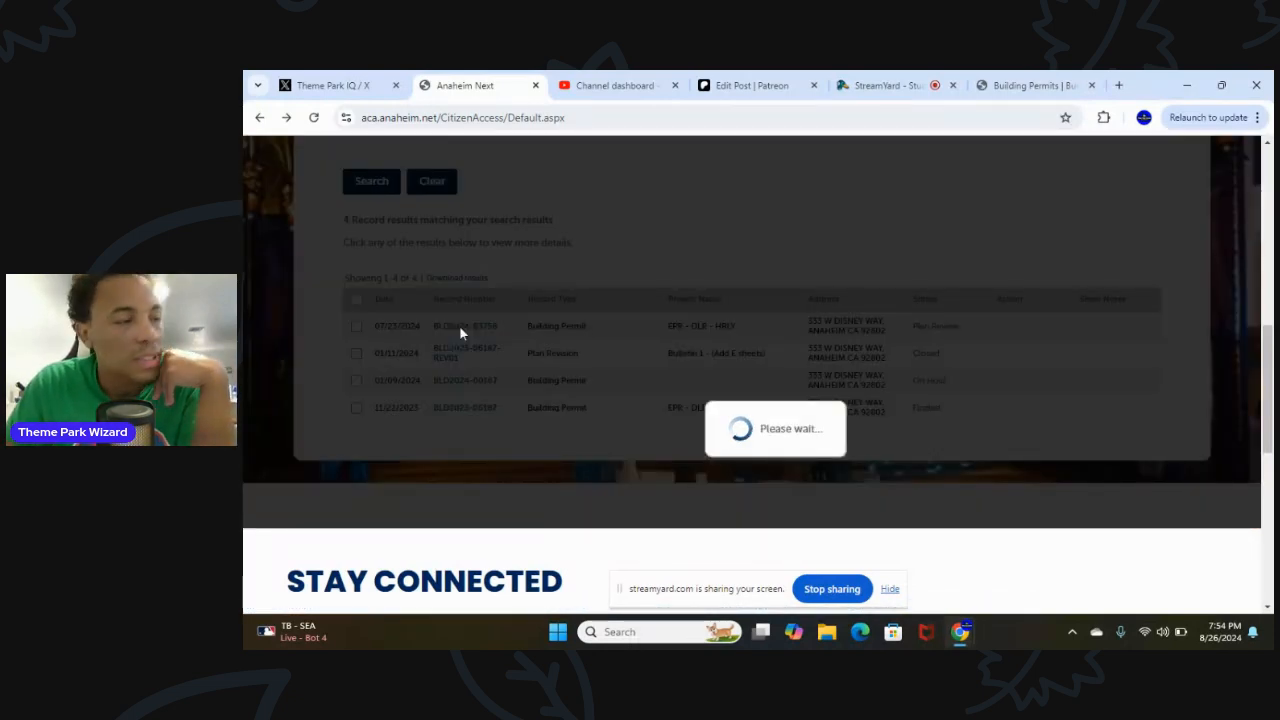
pyautogui.click(464, 324)
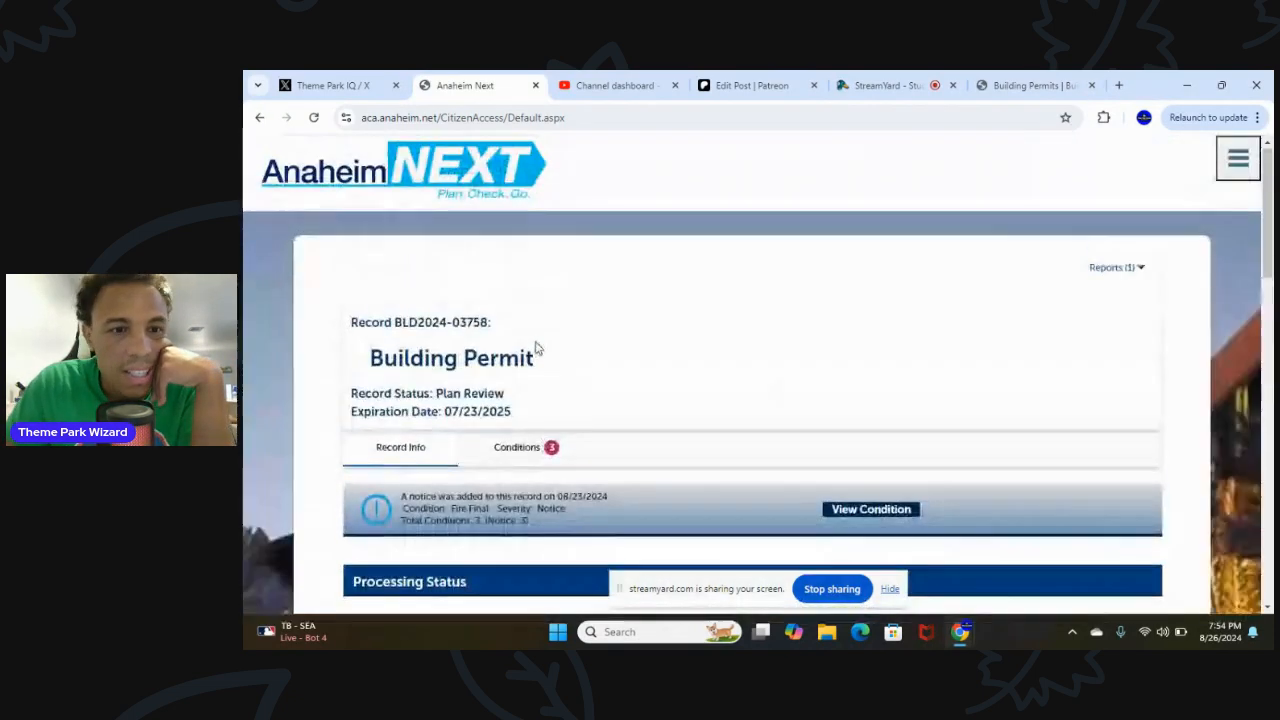
pyautogui.scroll(-3)
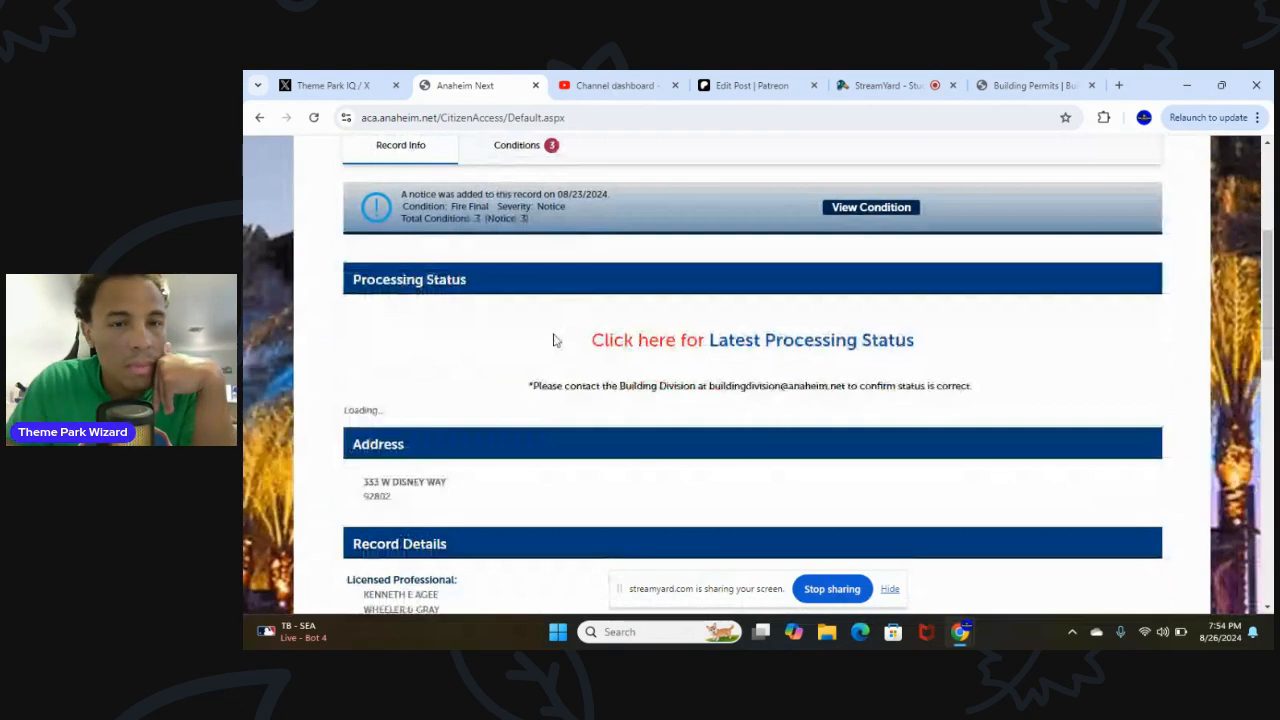
pyautogui.scroll(-3)
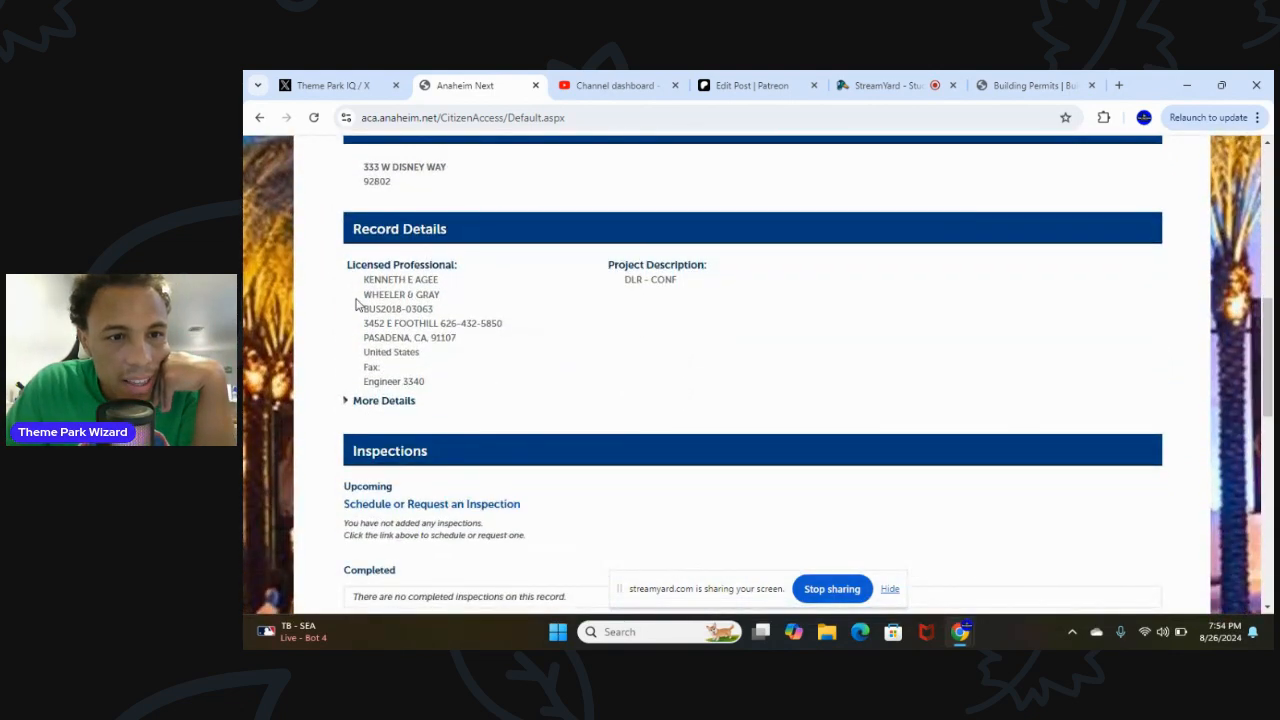
pyautogui.moveTo(364, 280); pyautogui.dragTo(438, 294)
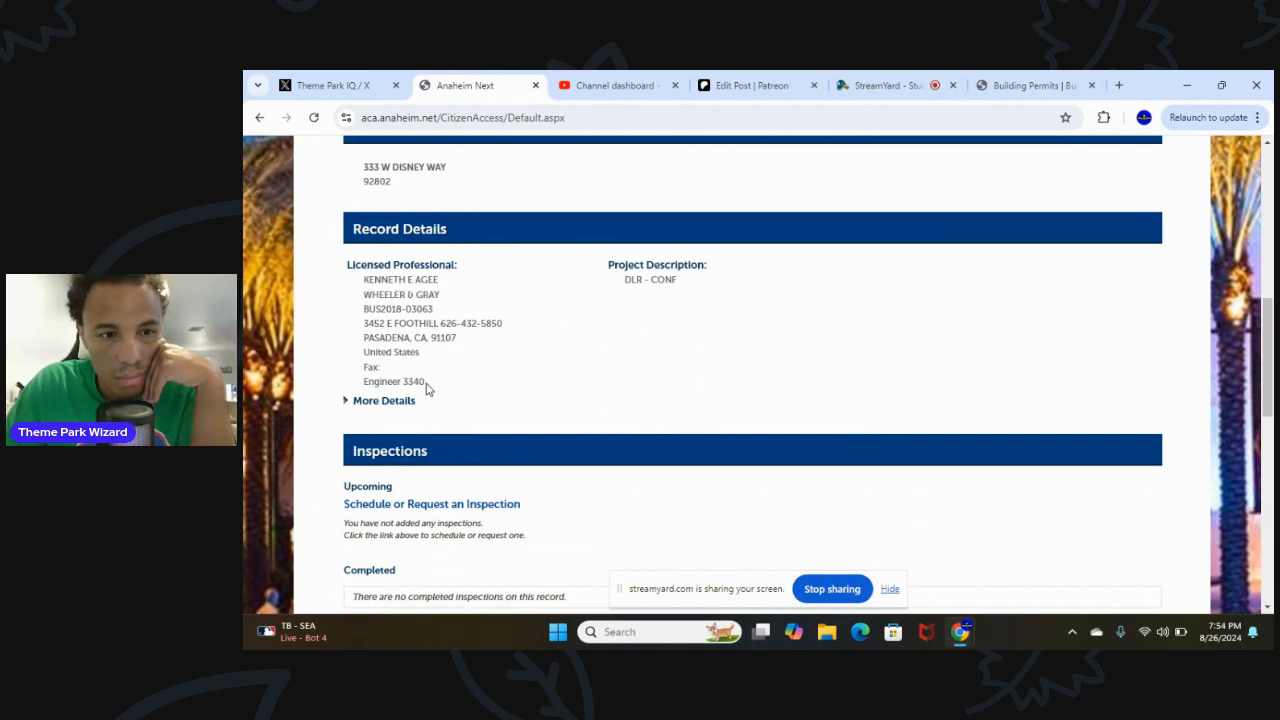
pyautogui.scroll(-3)
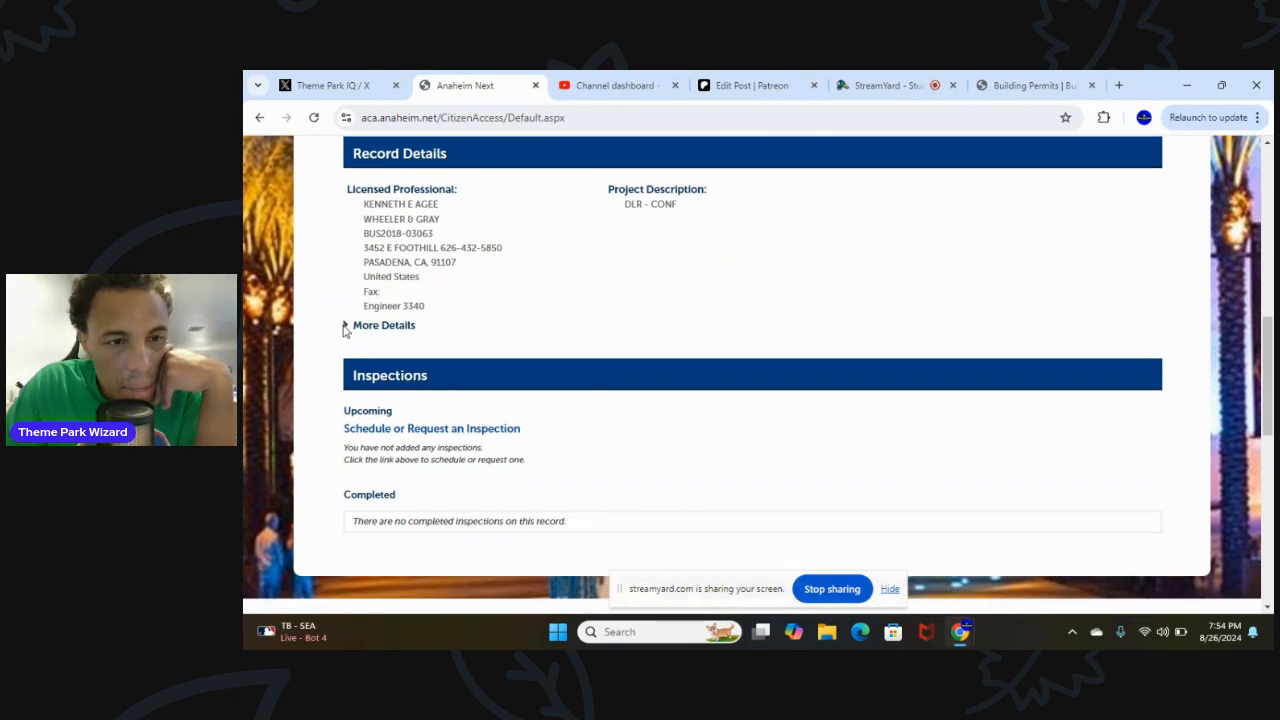
pyautogui.click(348, 324)
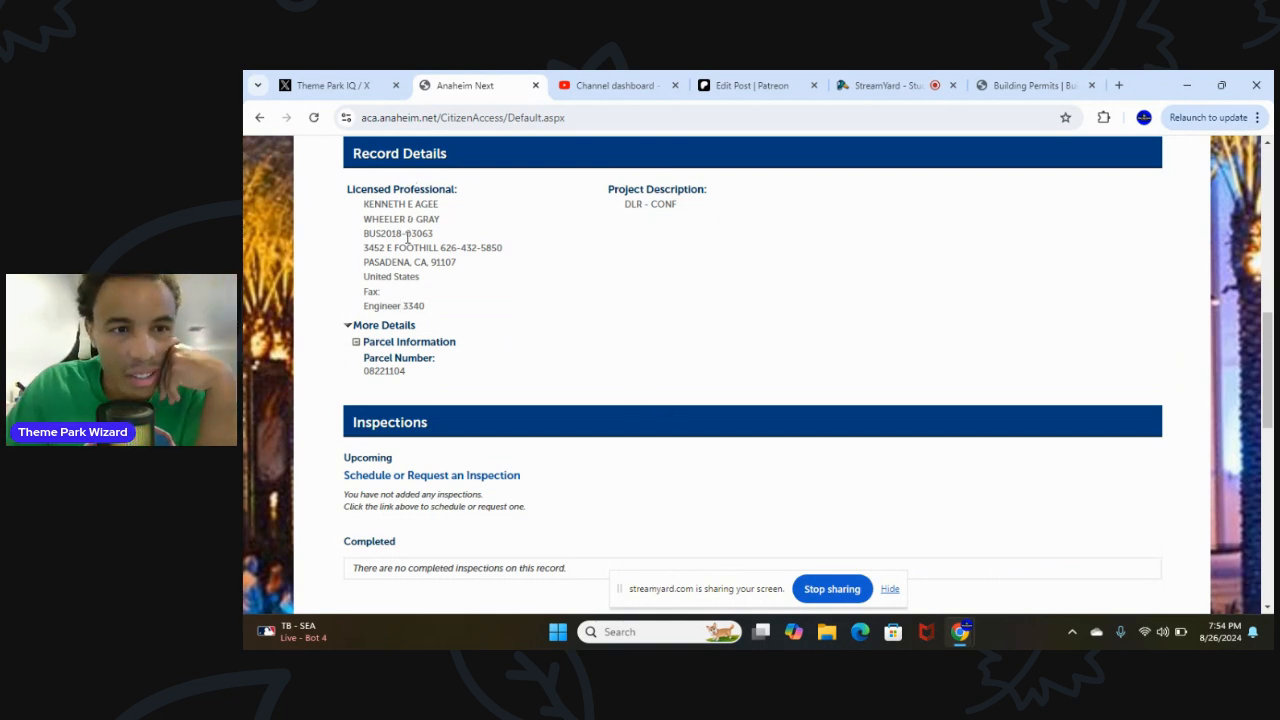
# Search Google for 'wheeler and gray' in a new tab to reach the firm's website
pyautogui.click(1120, 84)
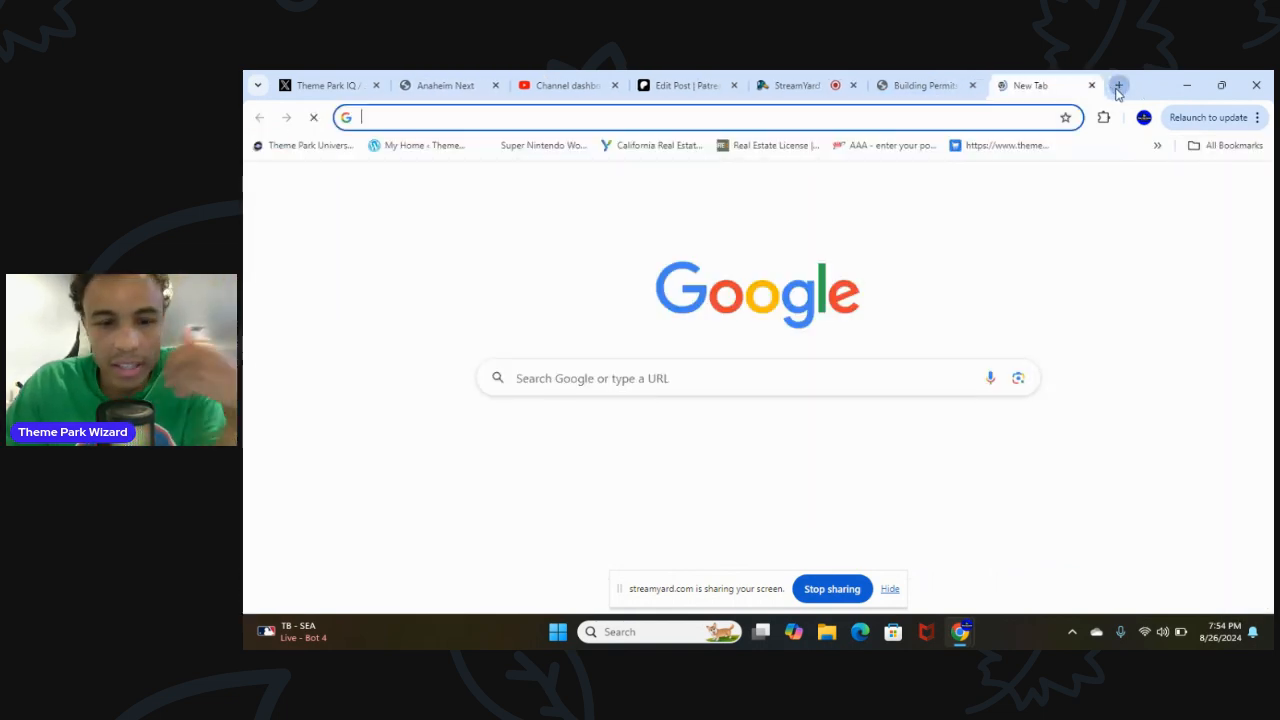
pyautogui.write('wheeler an')
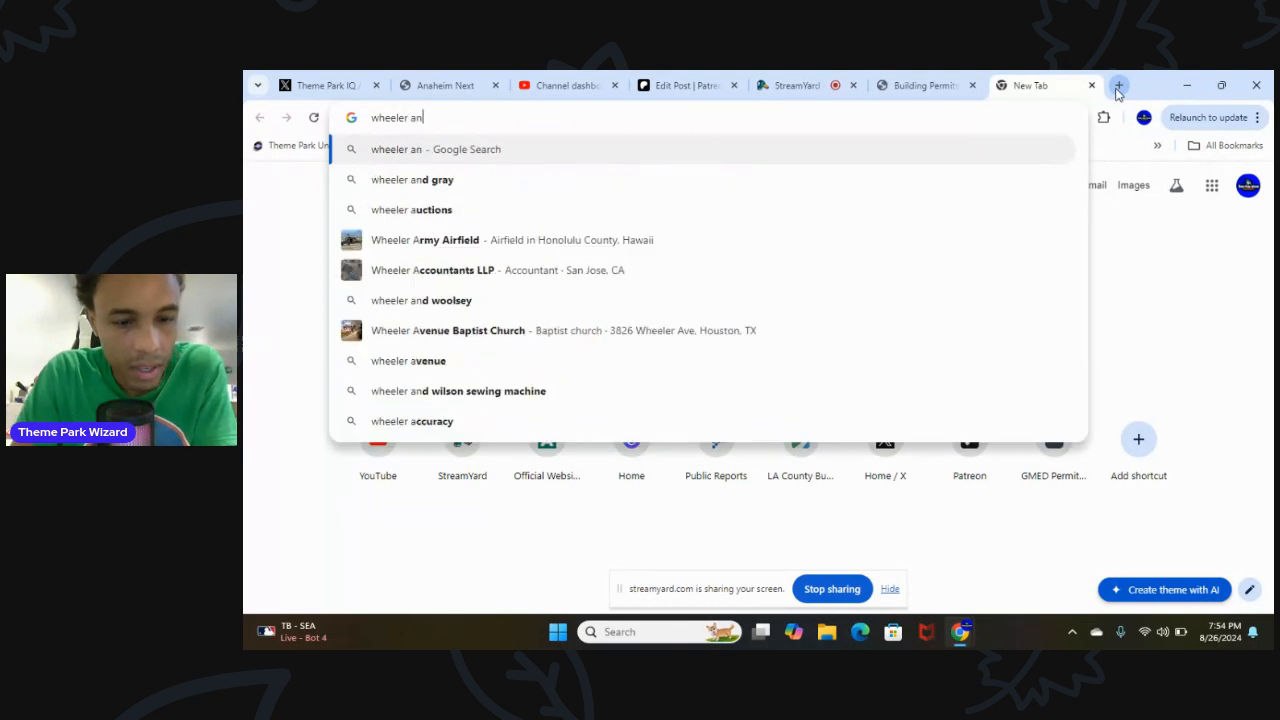
pyautogui.click(412, 180)
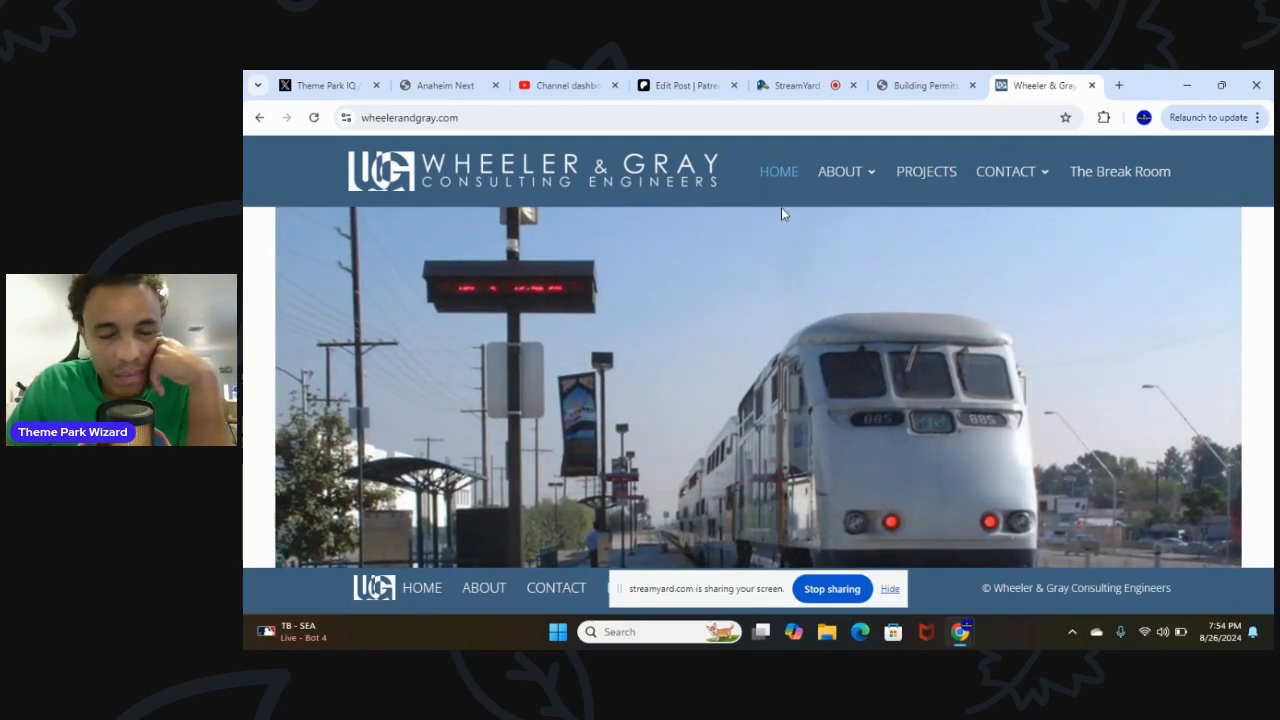
# Browse Wheeler & Gray's projects portfolio from Ventura County Medical Center to QSD Services
pyautogui.click(924, 172)
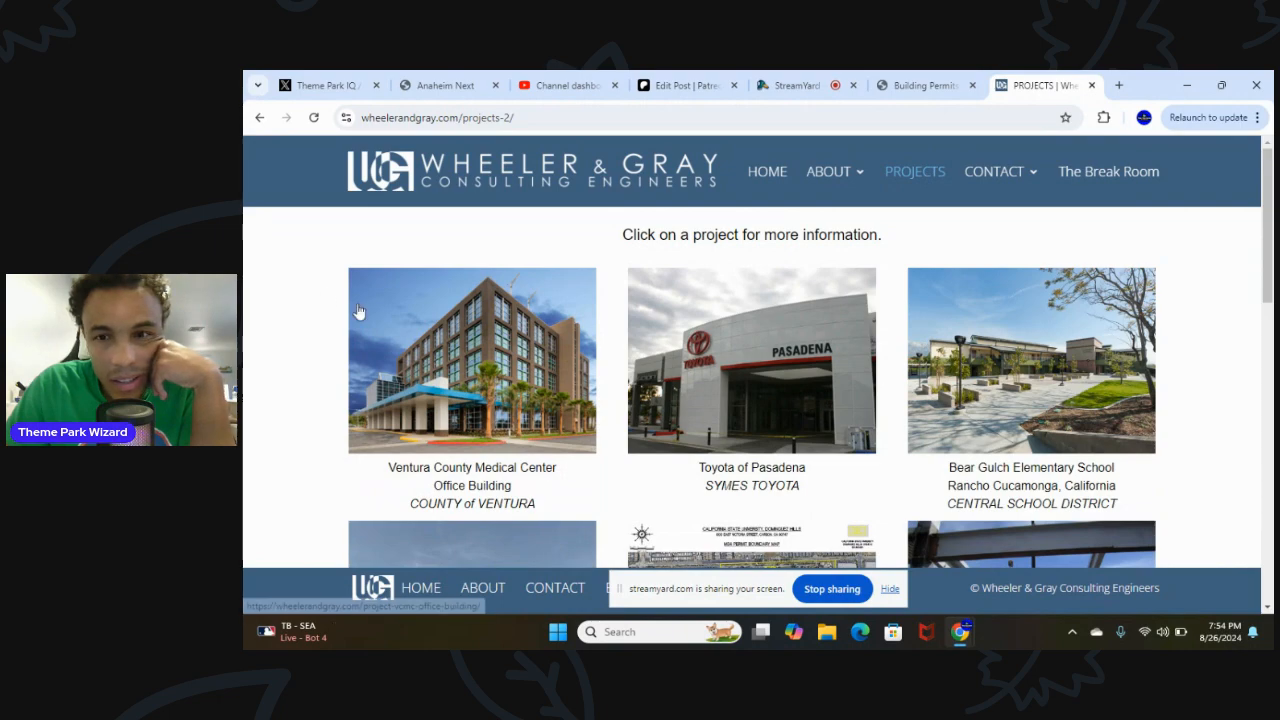
pyautogui.scroll(-3)
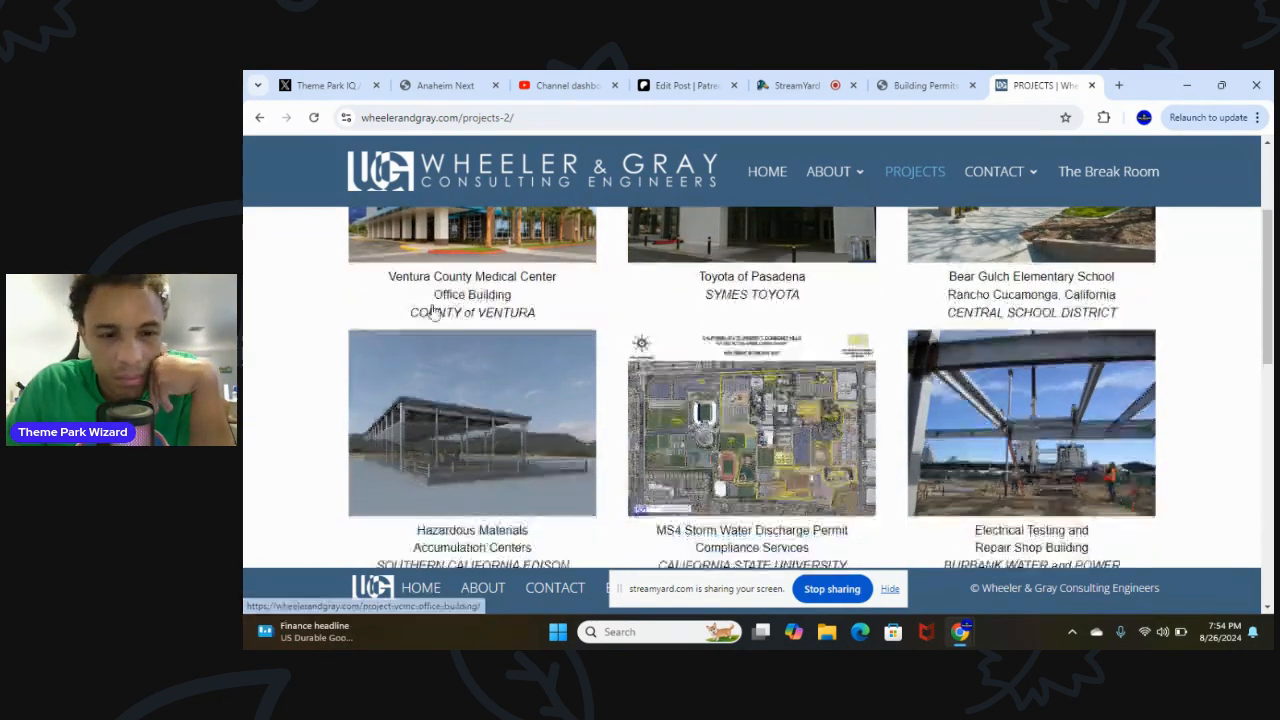
pyautogui.scroll(-3)
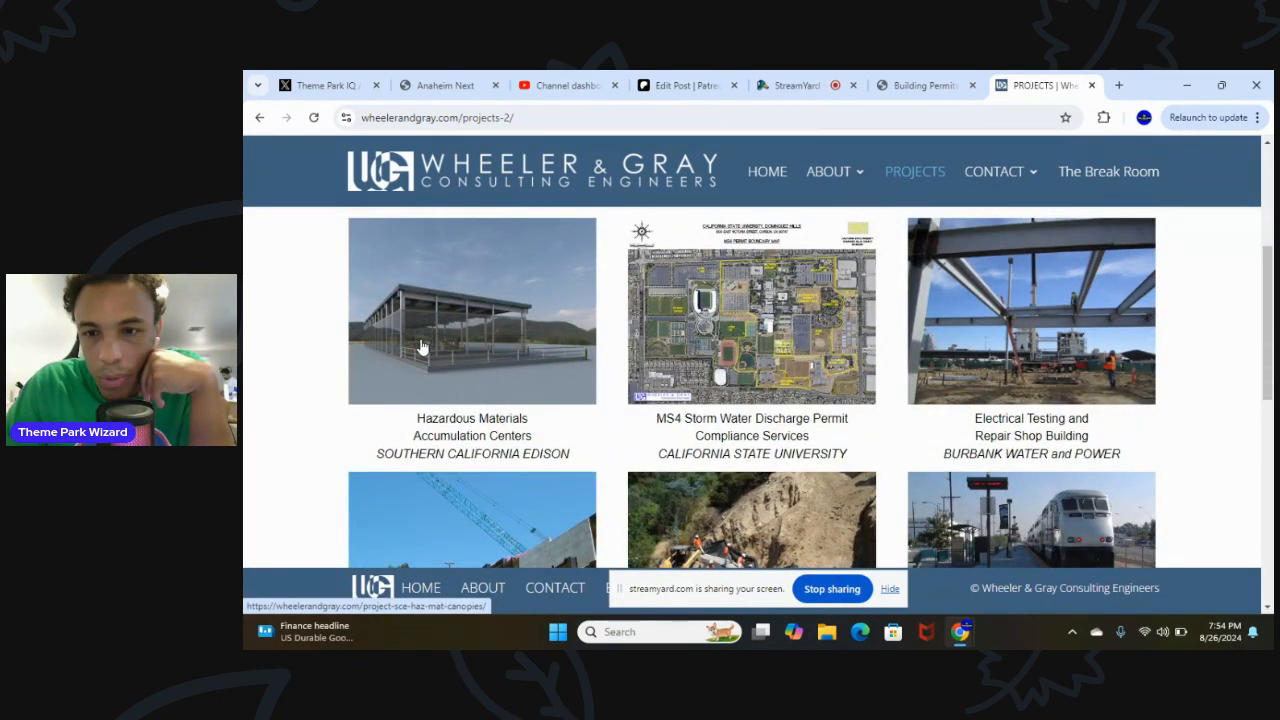
pyautogui.scroll(-3)
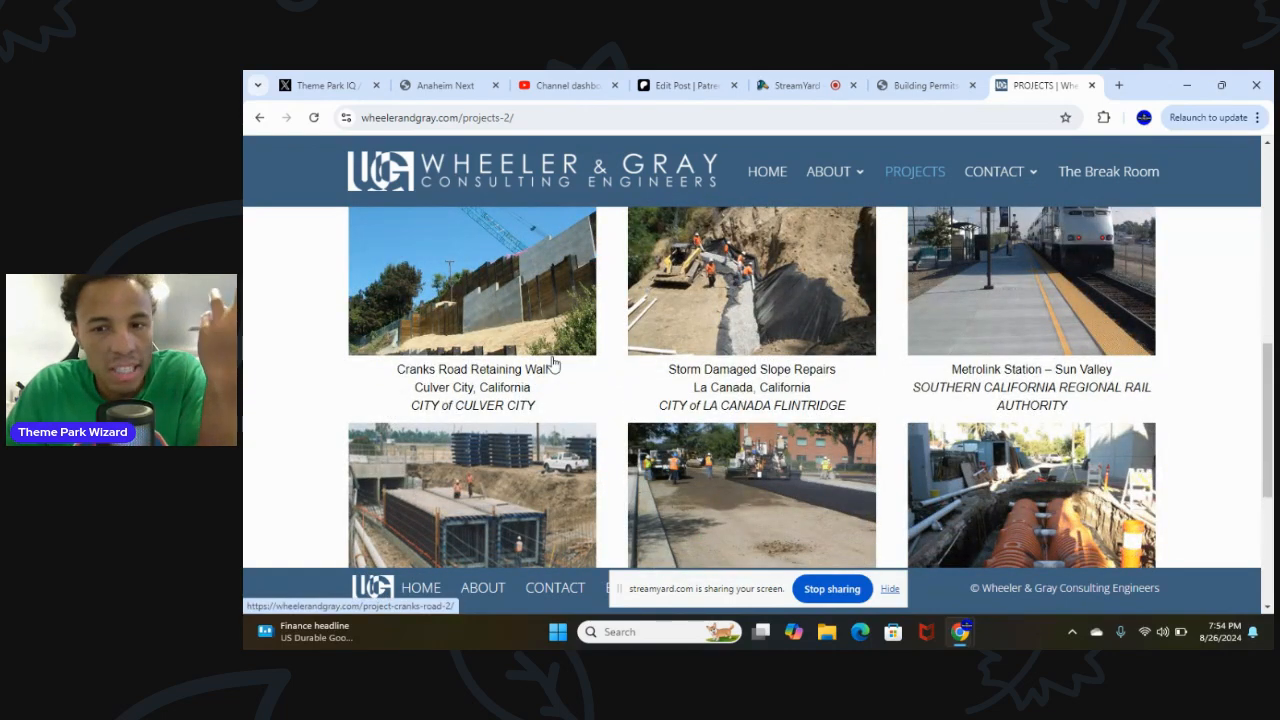
pyautogui.scroll(-3)
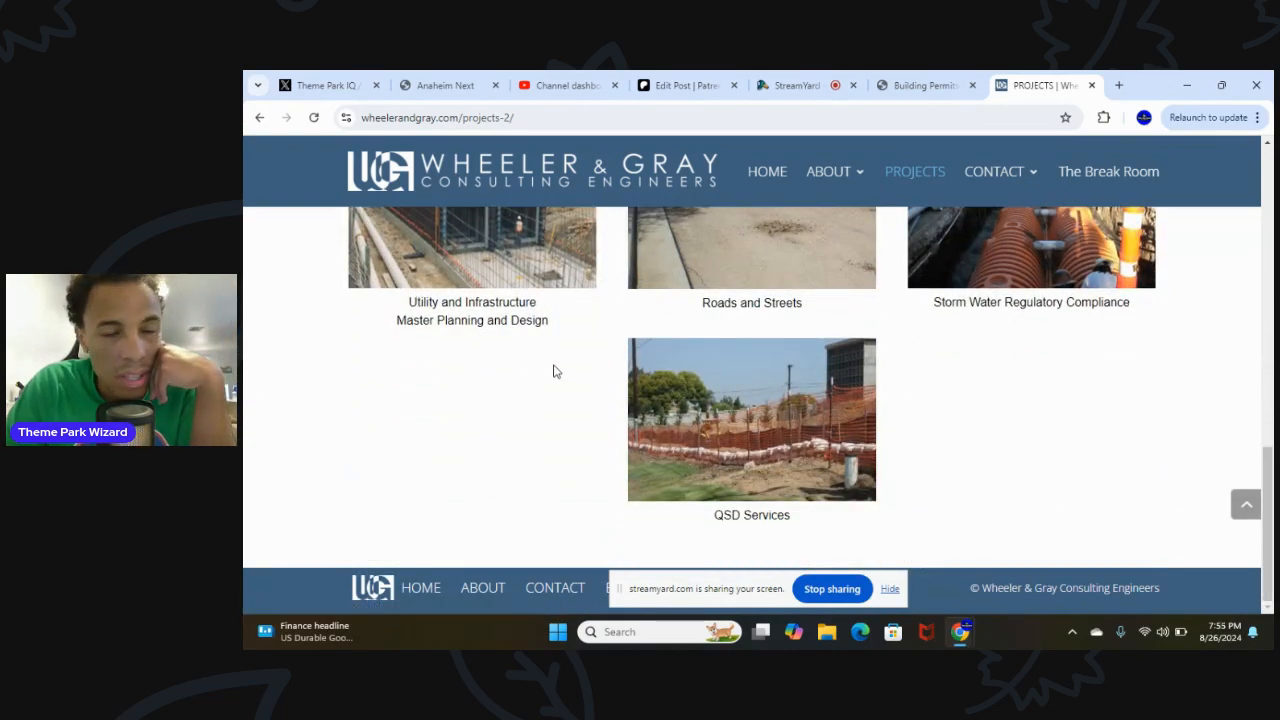
pyautogui.scroll(3)
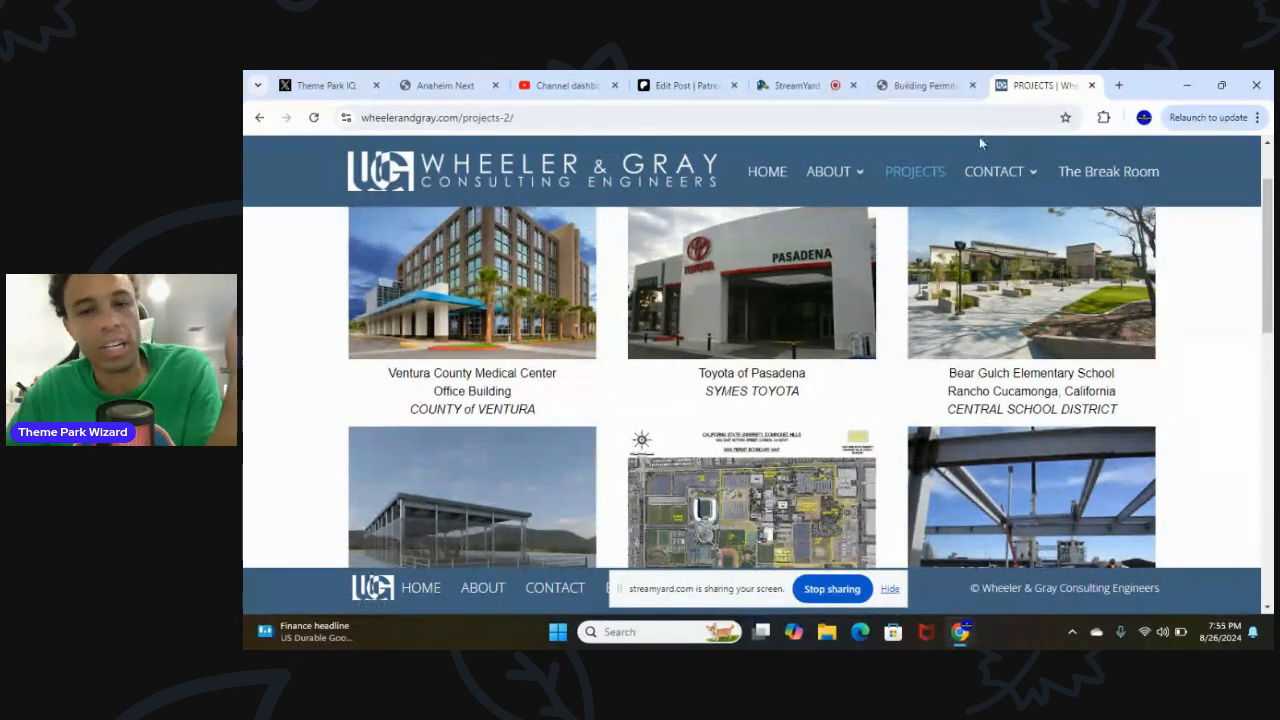
pyautogui.moveTo(930, 206)
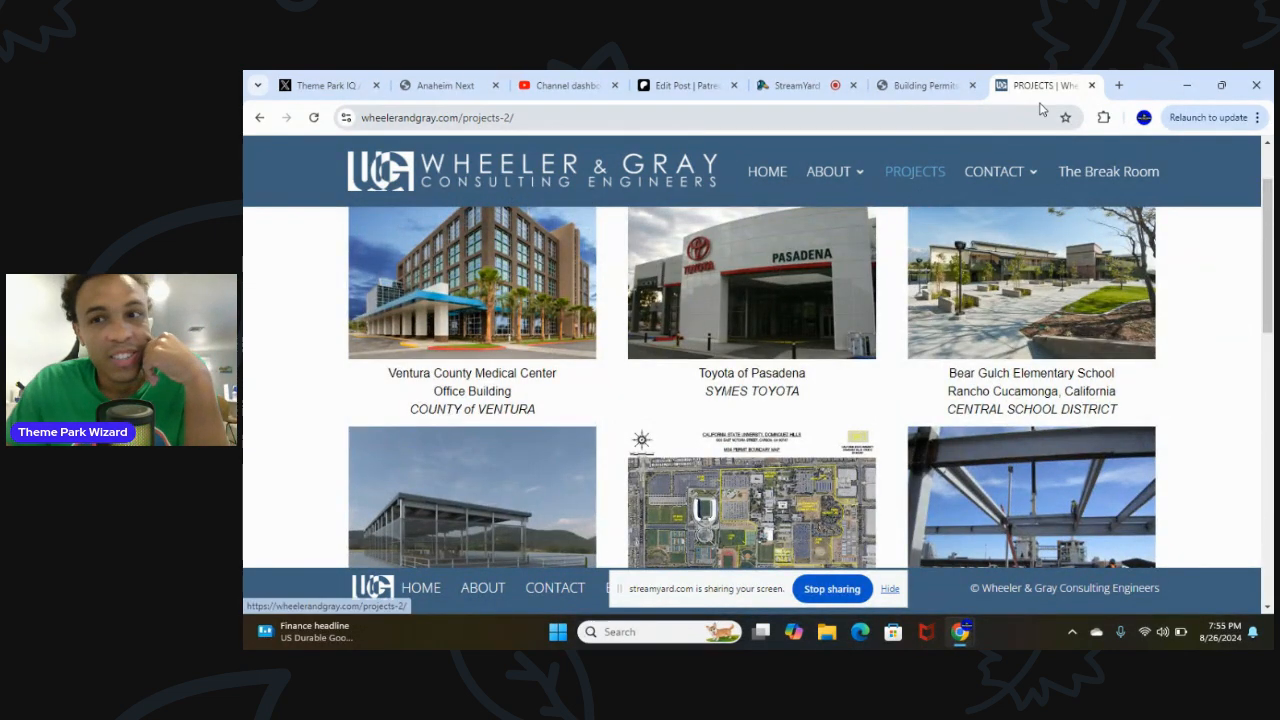
# Return to the StreamYard studio via the Anaheim Next permit tab
pyautogui.click(464, 84)
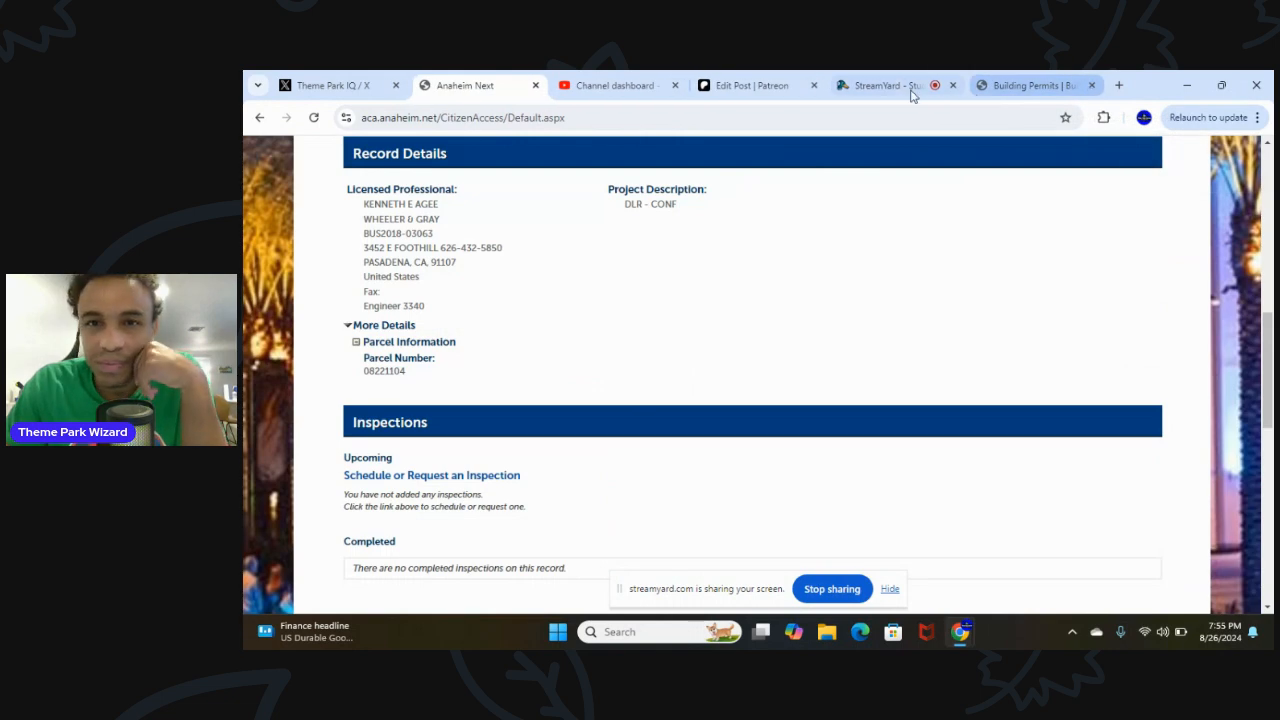
pyautogui.click(884, 84)
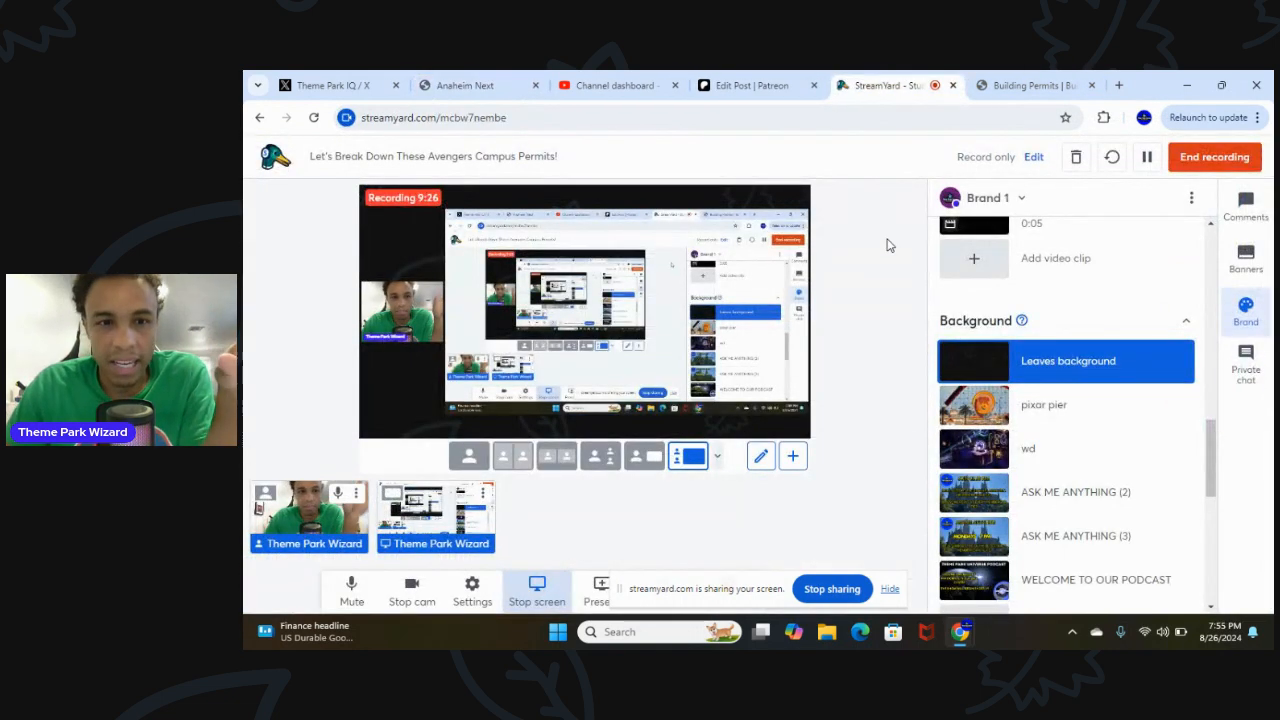
pyautogui.moveTo(768, 380)
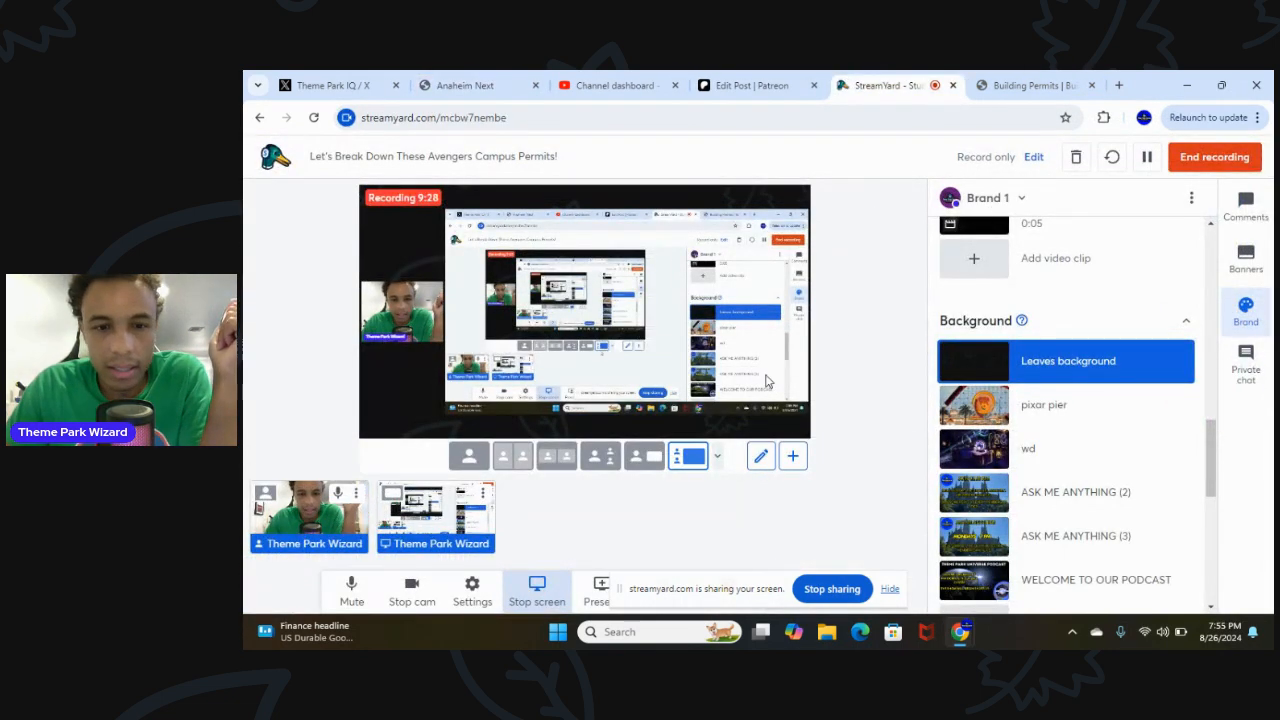